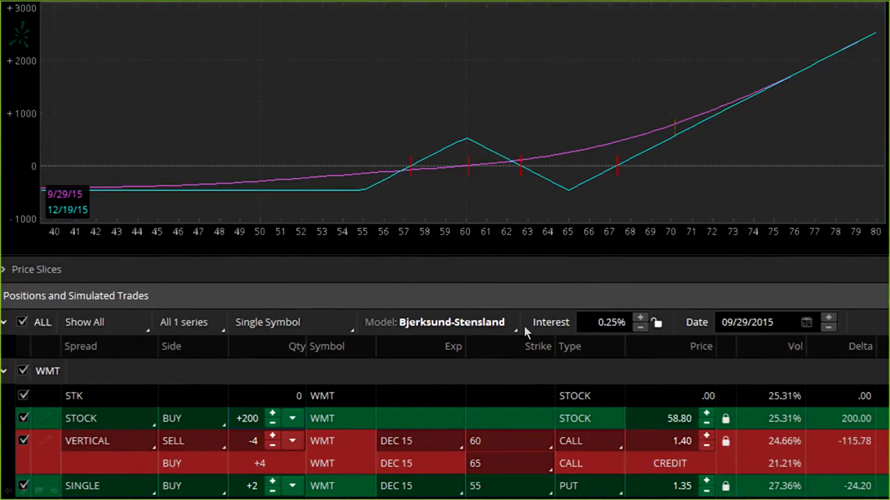
{"action": "mouse_move", "coordinate": [526, 333]}
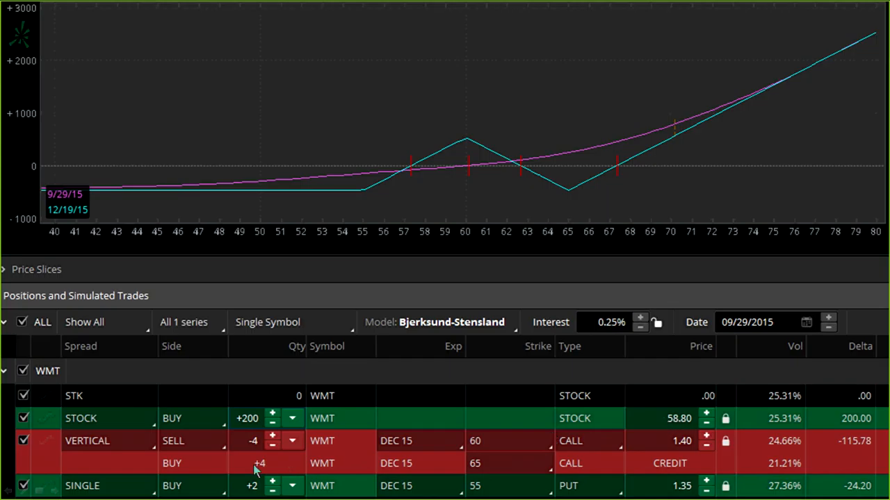
{"action": "mouse_move", "coordinate": [259, 464]}
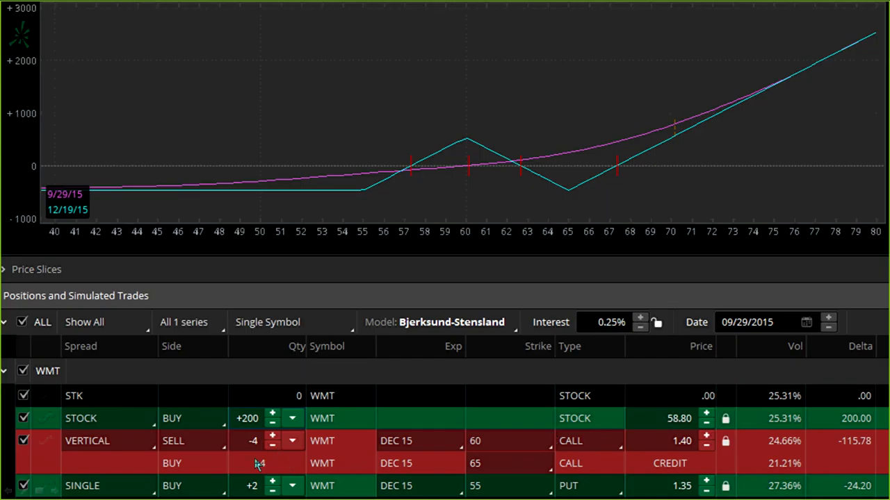
Switch to the thinkorswim Analyze tab showing the WMT risk profile.
{"action": "left_click", "coordinate": [272, 459]}
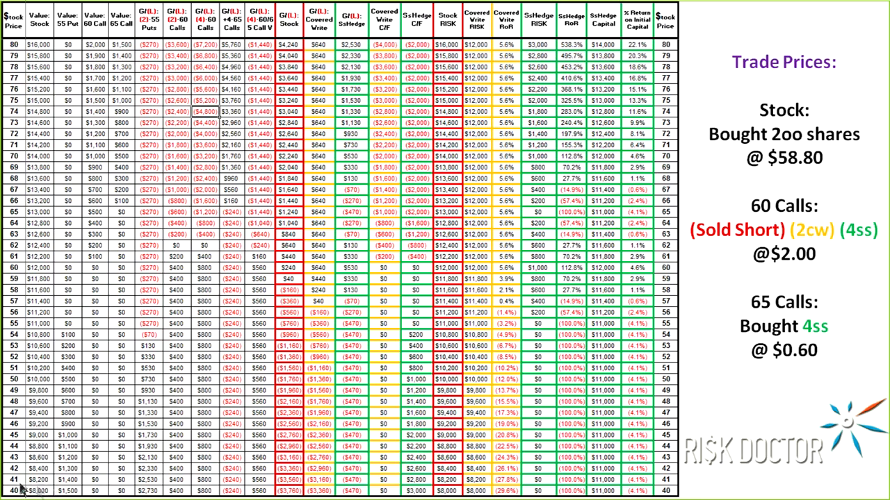
{"action": "mouse_move", "coordinate": [7, 354]}
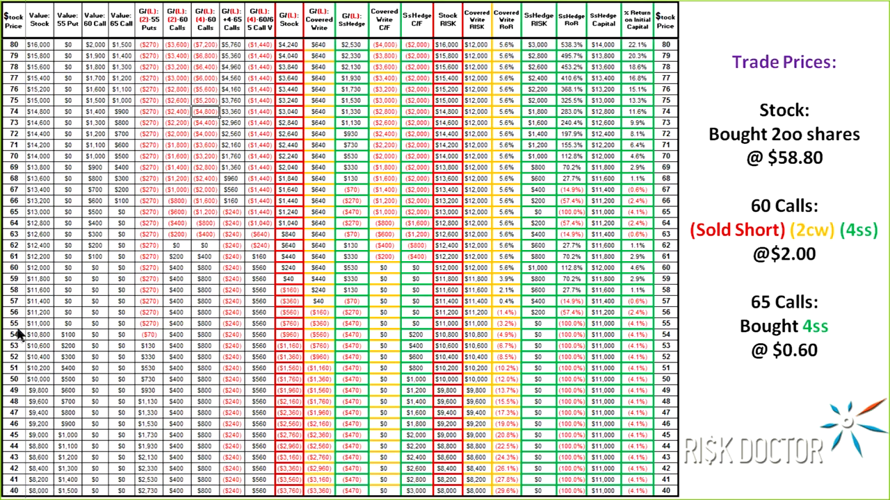
{"action": "mouse_move", "coordinate": [21, 278]}
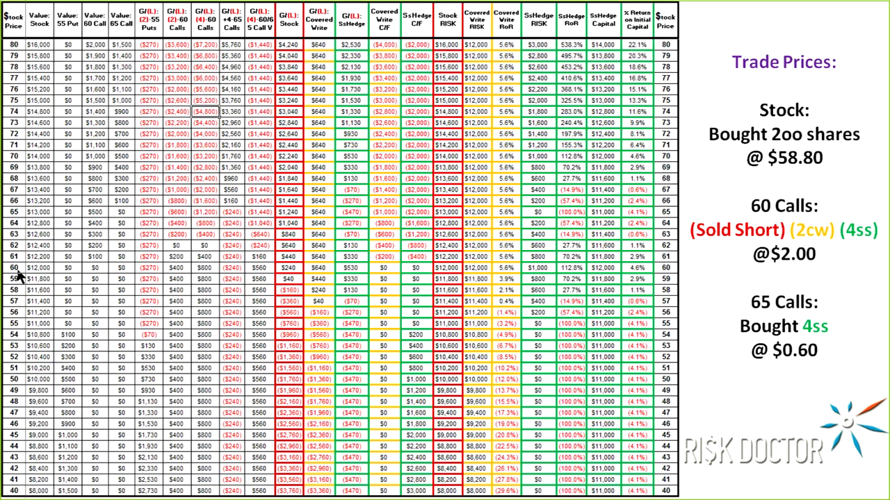
{"action": "mouse_move", "coordinate": [54, 75]}
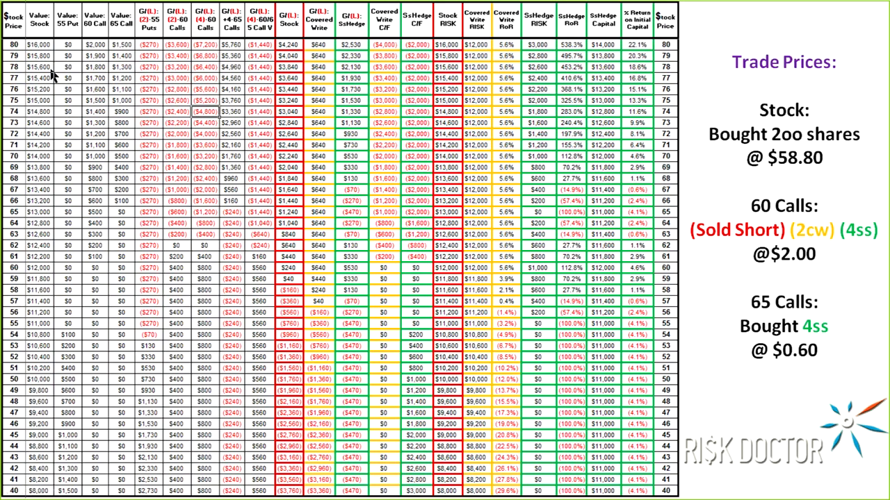
{"action": "mouse_move", "coordinate": [31, 480]}
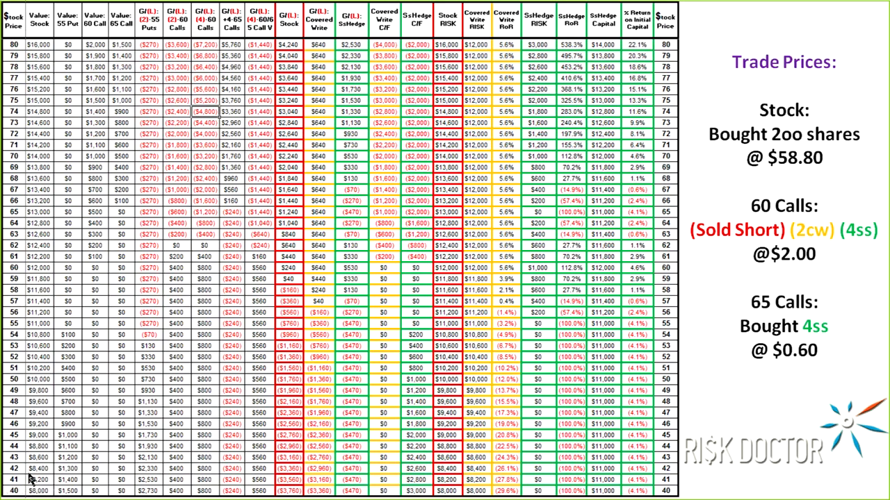
{"action": "mouse_move", "coordinate": [25, 181]}
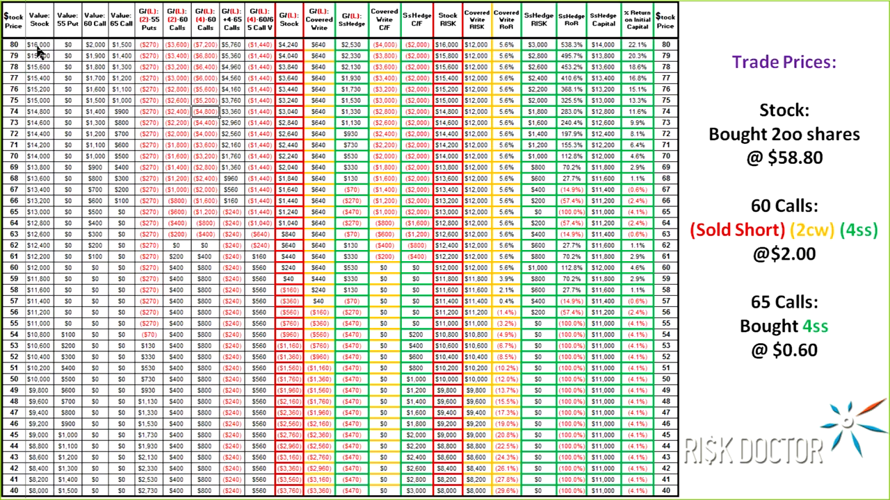
{"action": "mouse_move", "coordinate": [42, 492]}
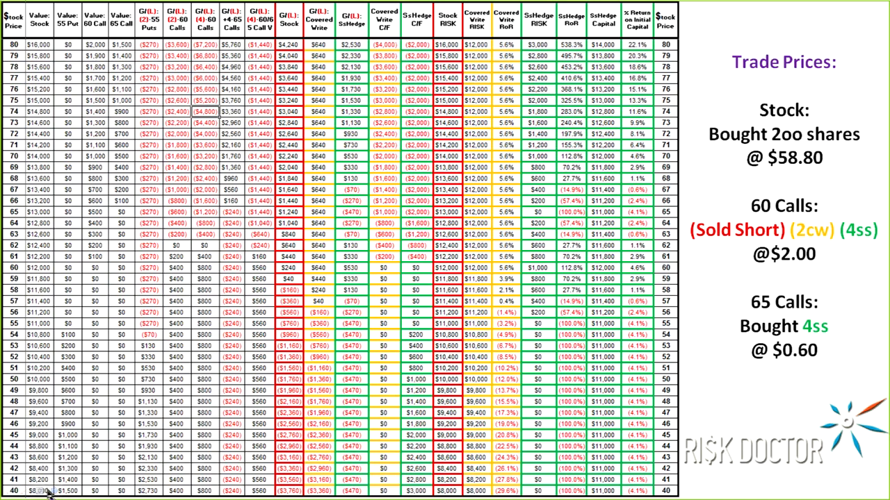
{"action": "mouse_move", "coordinate": [63, 424]}
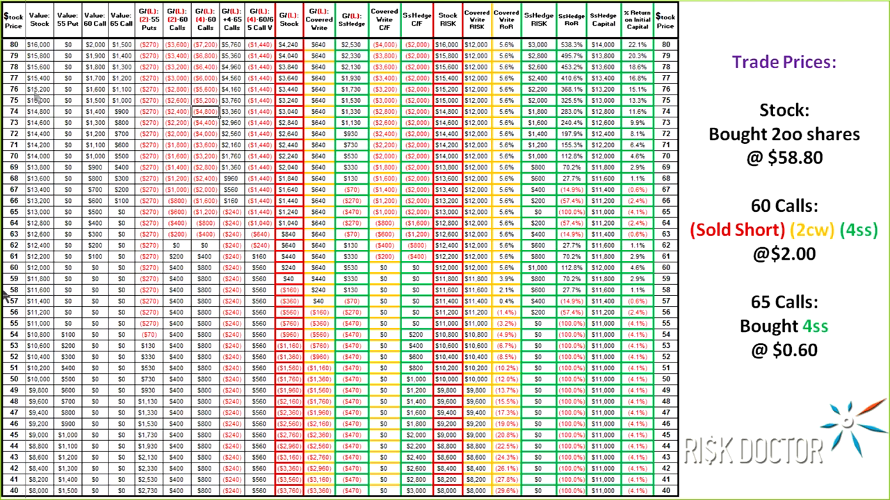
{"action": "mouse_move", "coordinate": [72, 224]}
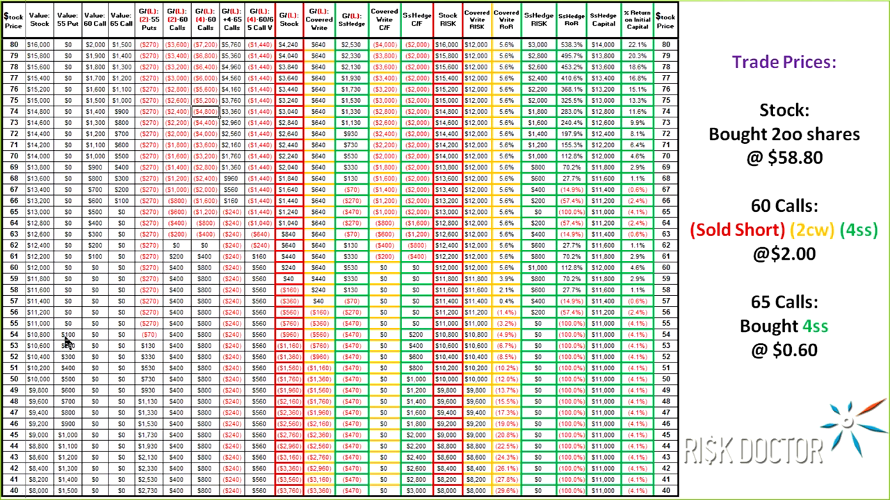
{"action": "mouse_move", "coordinate": [69, 356]}
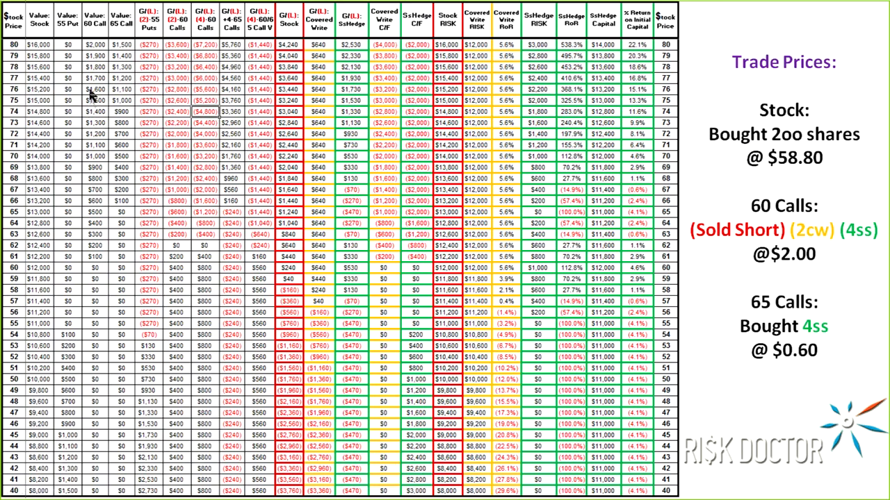
{"action": "mouse_move", "coordinate": [98, 54]}
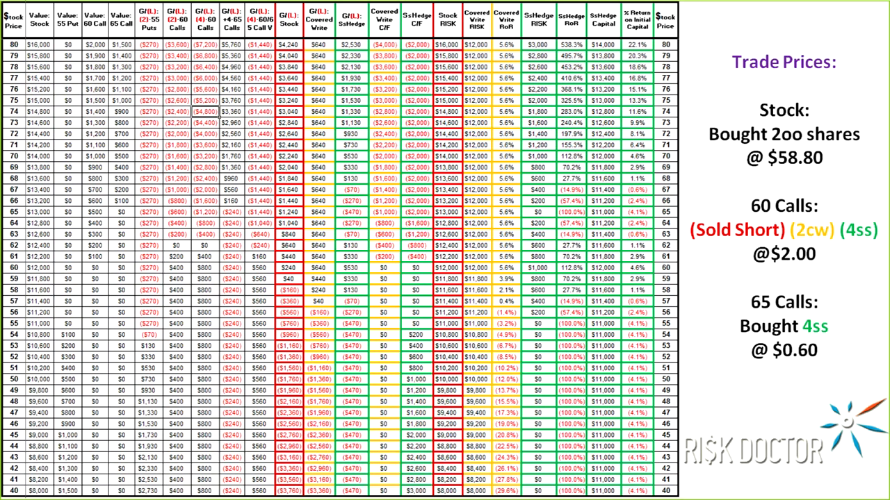
{"action": "mouse_move", "coordinate": [115, 31]}
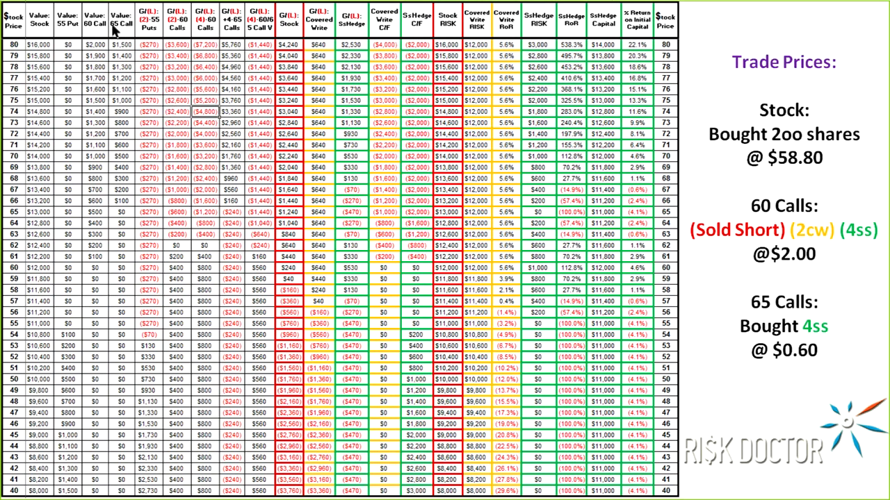
{"action": "mouse_move", "coordinate": [121, 34]}
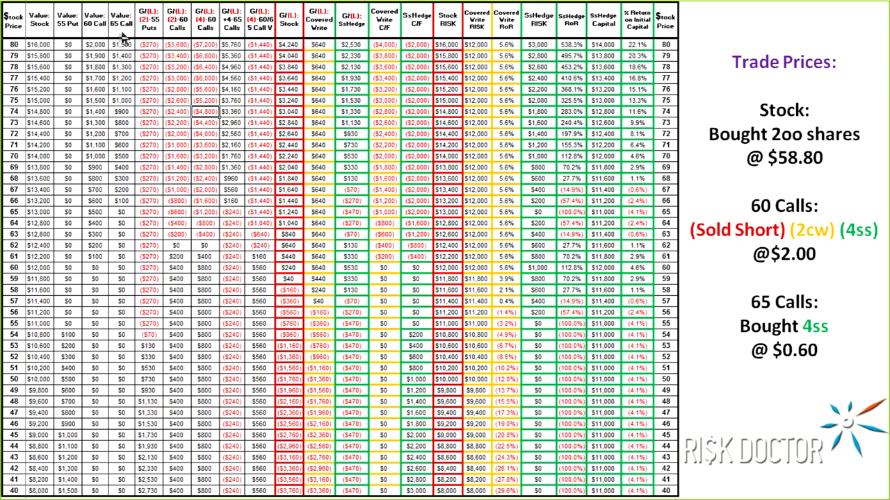
{"action": "mouse_move", "coordinate": [141, 346]}
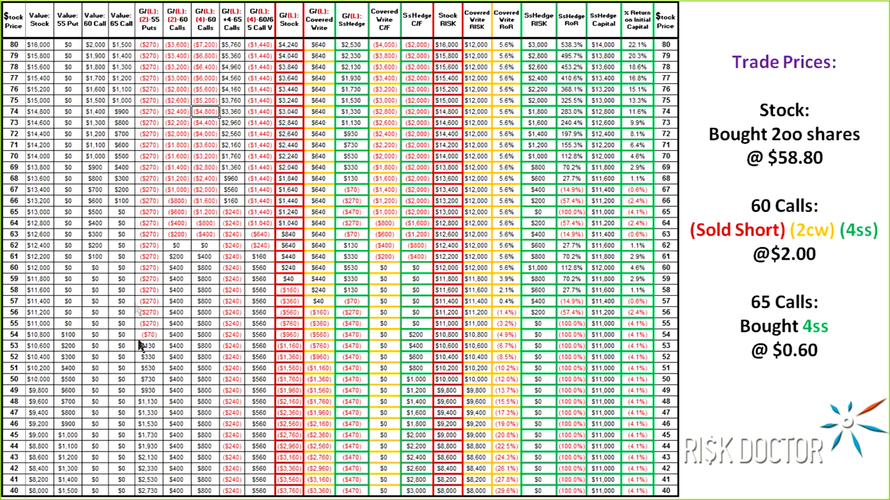
{"action": "mouse_move", "coordinate": [157, 334]}
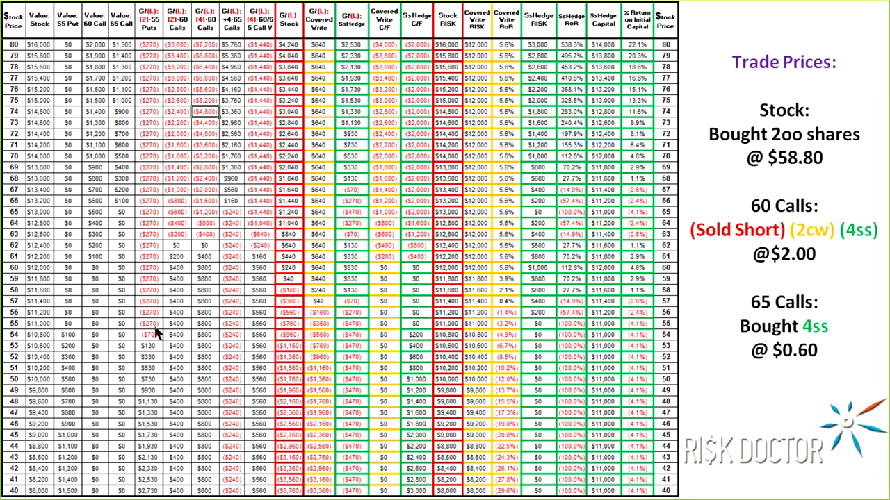
{"action": "mouse_move", "coordinate": [153, 78]}
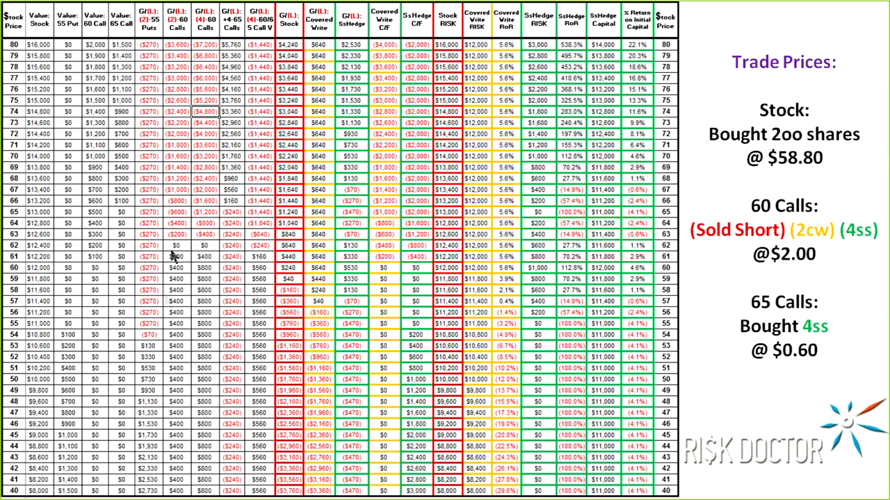
{"action": "mouse_move", "coordinate": [177, 31]}
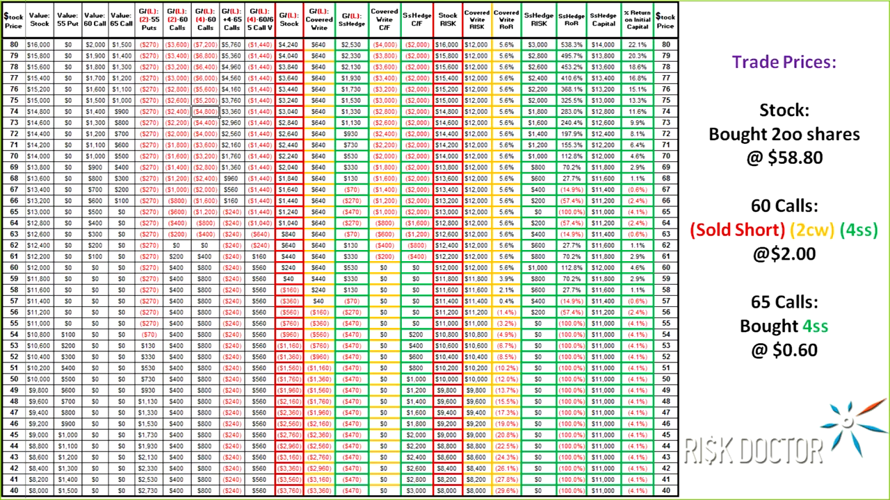
{"action": "mouse_move", "coordinate": [415, 151]}
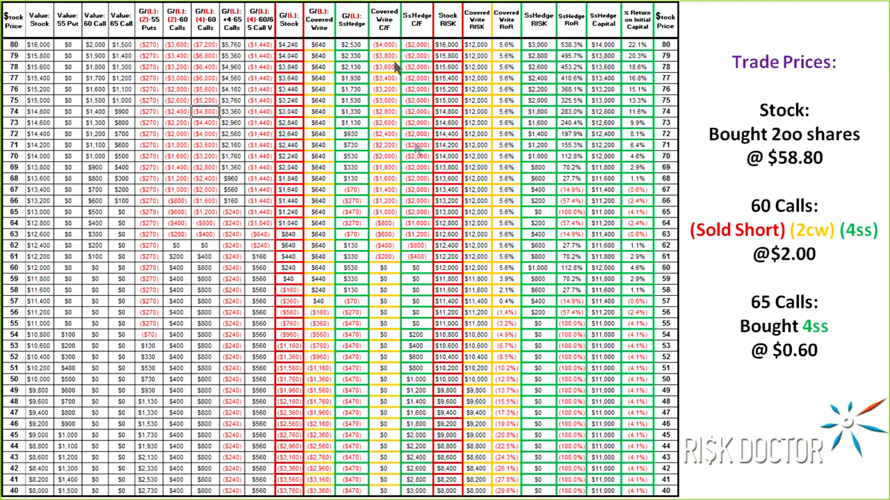
{"action": "mouse_move", "coordinate": [284, 180]}
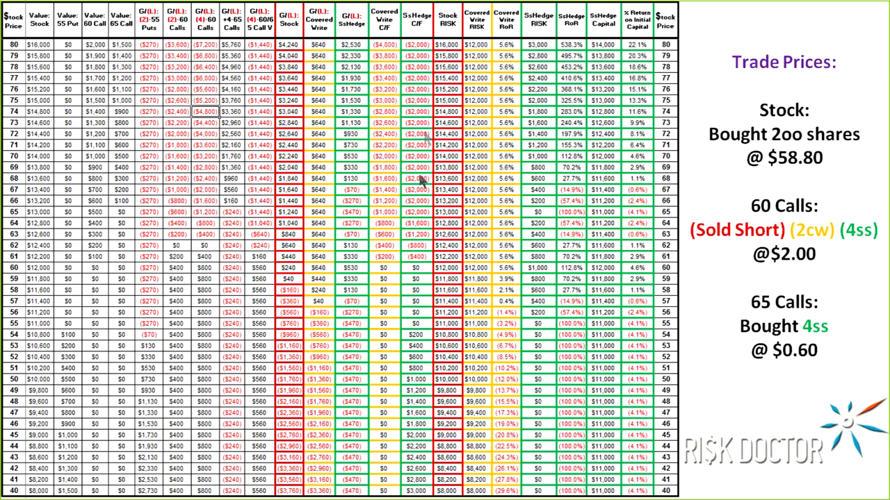
{"action": "mouse_move", "coordinate": [561, 381]}
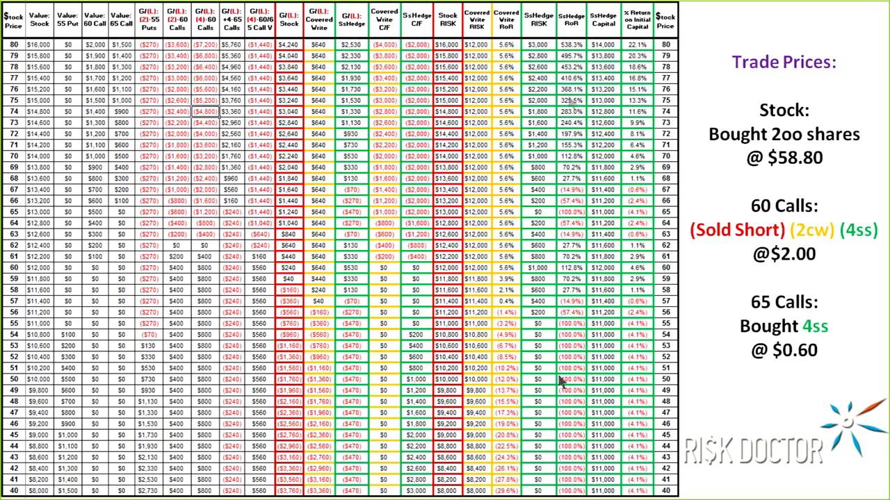
{"action": "mouse_move", "coordinate": [547, 322]}
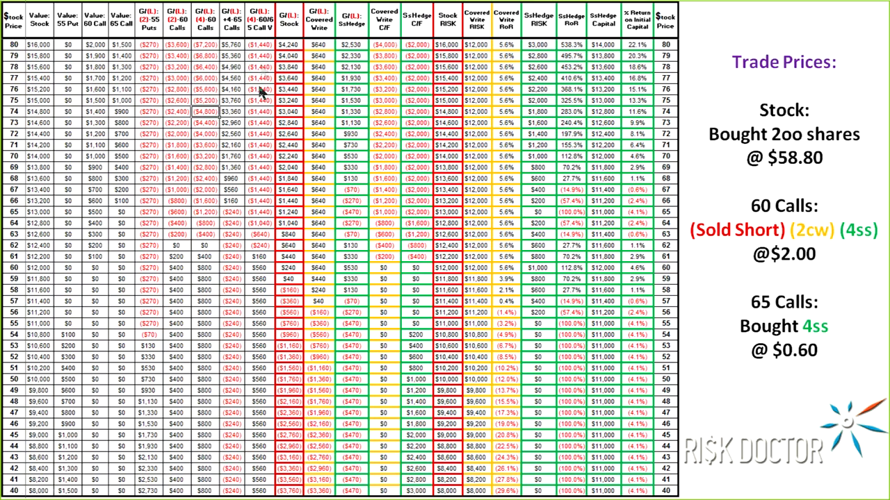
{"action": "mouse_move", "coordinate": [278, 28]}
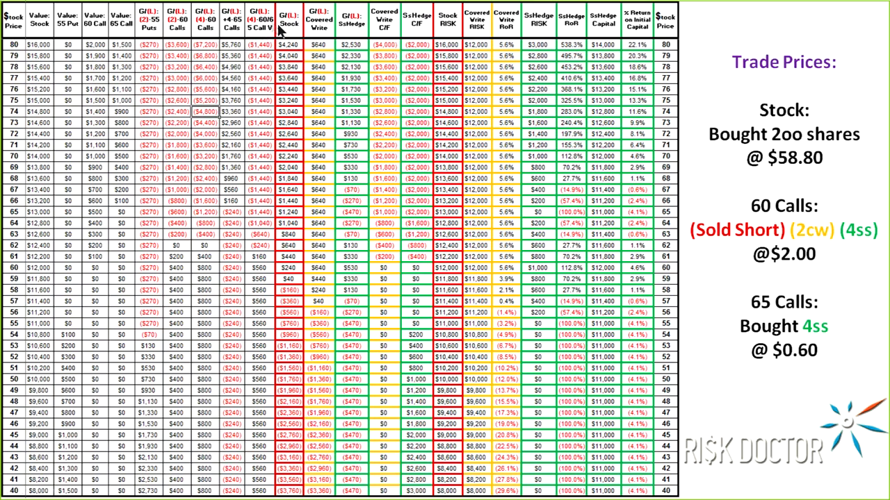
{"action": "mouse_move", "coordinate": [306, 49]}
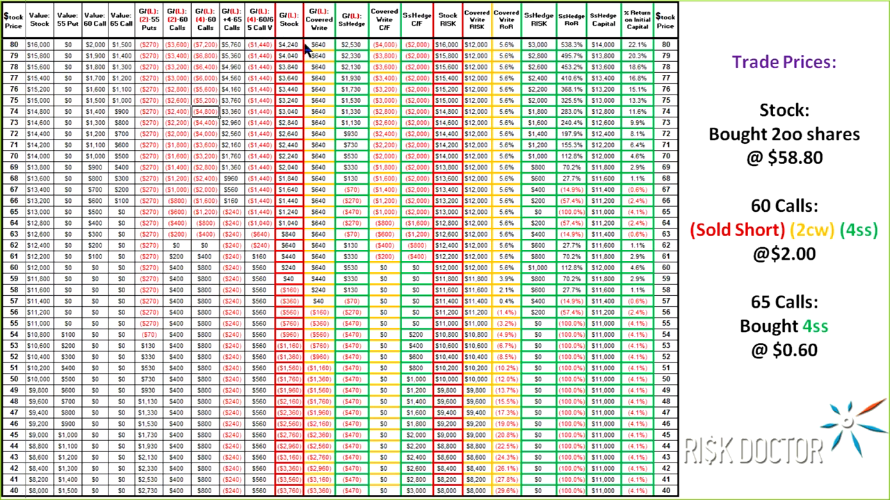
{"action": "mouse_move", "coordinate": [355, 20]}
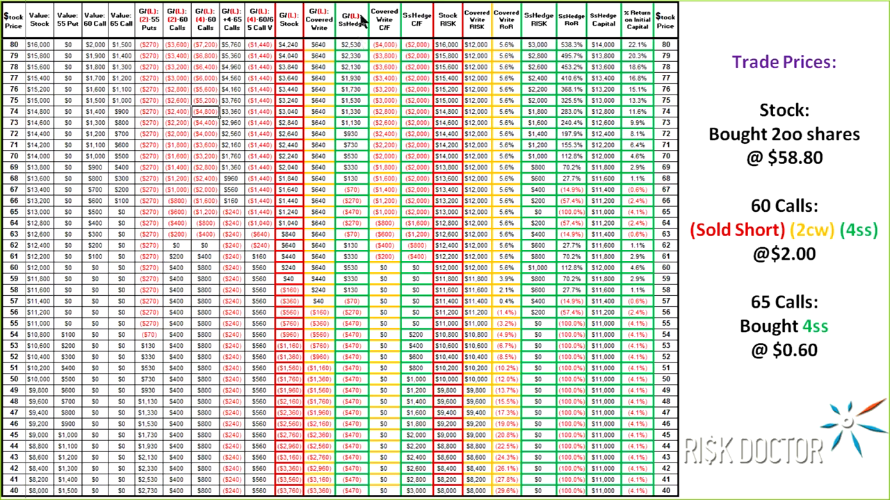
{"action": "mouse_move", "coordinate": [346, 270]}
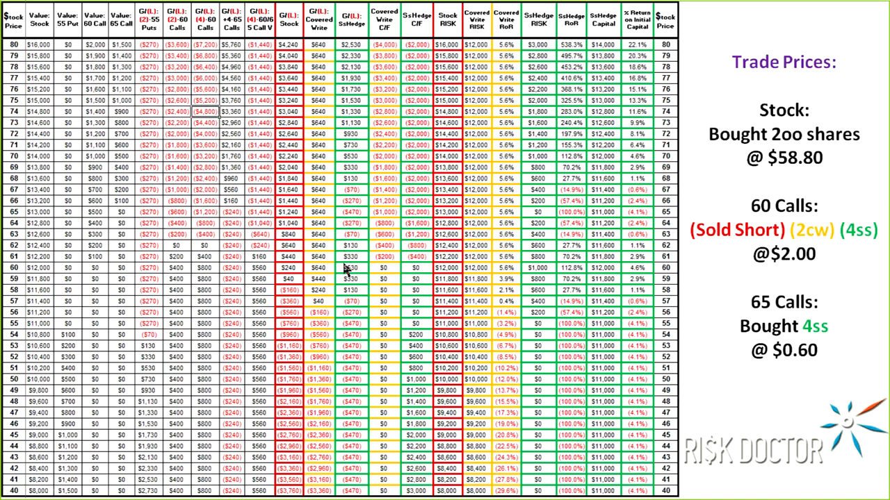
{"action": "mouse_move", "coordinate": [387, 41]}
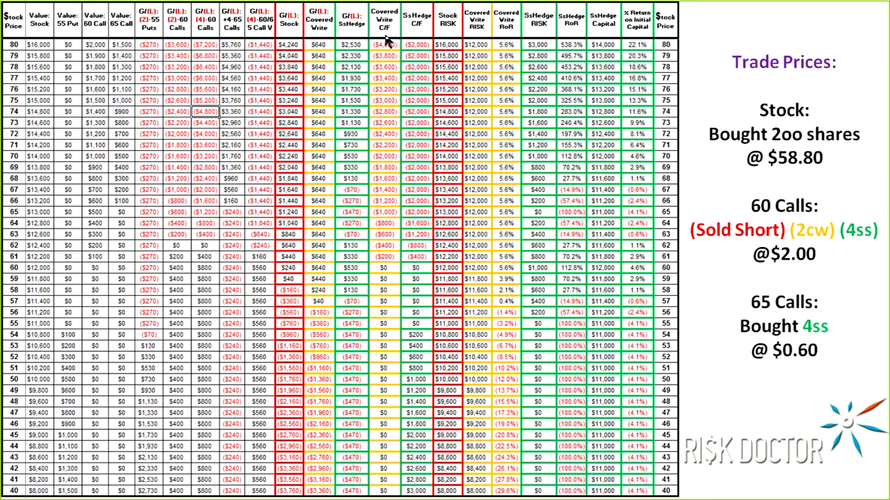
{"action": "mouse_move", "coordinate": [381, 47]}
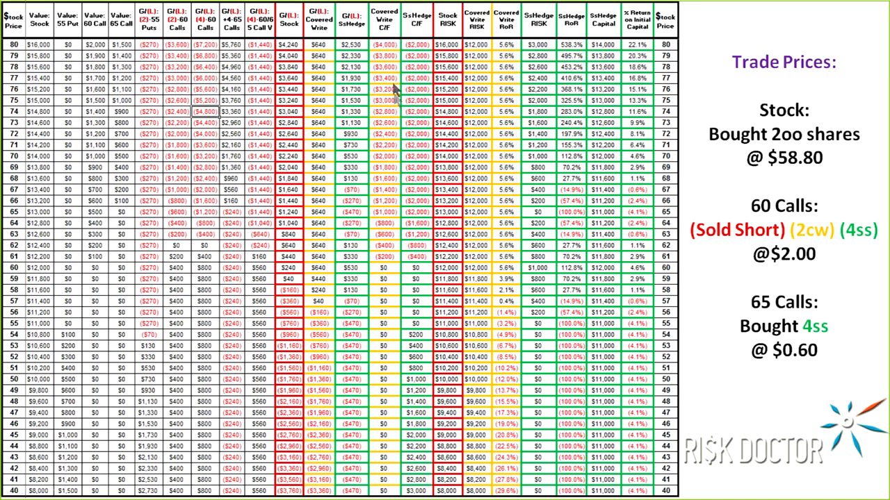
{"action": "mouse_move", "coordinate": [390, 69]}
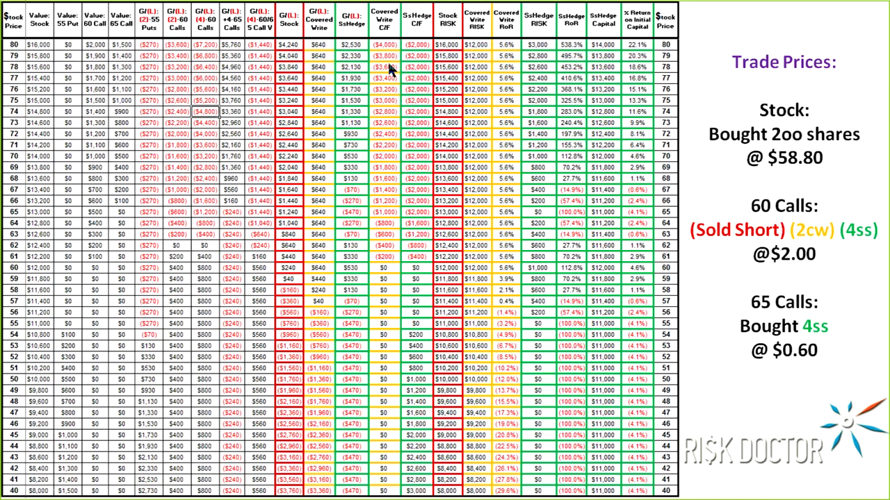
{"action": "mouse_move", "coordinate": [423, 47]}
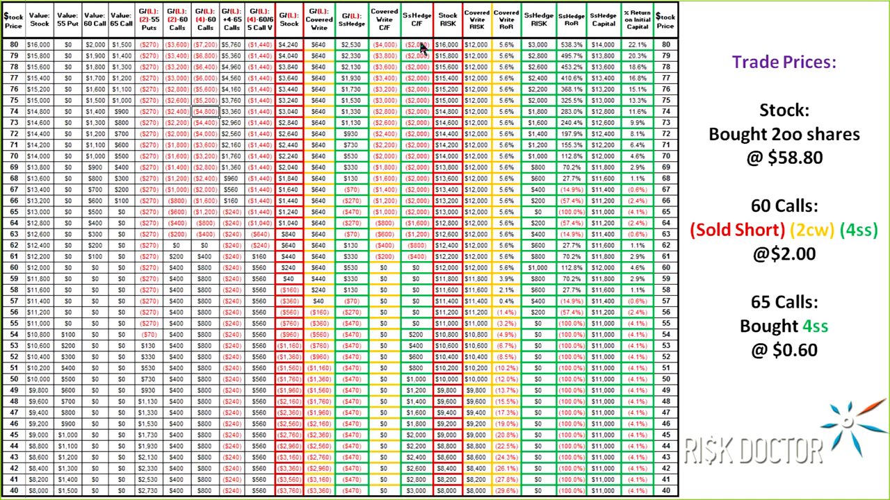
{"action": "mouse_move", "coordinate": [445, 39]}
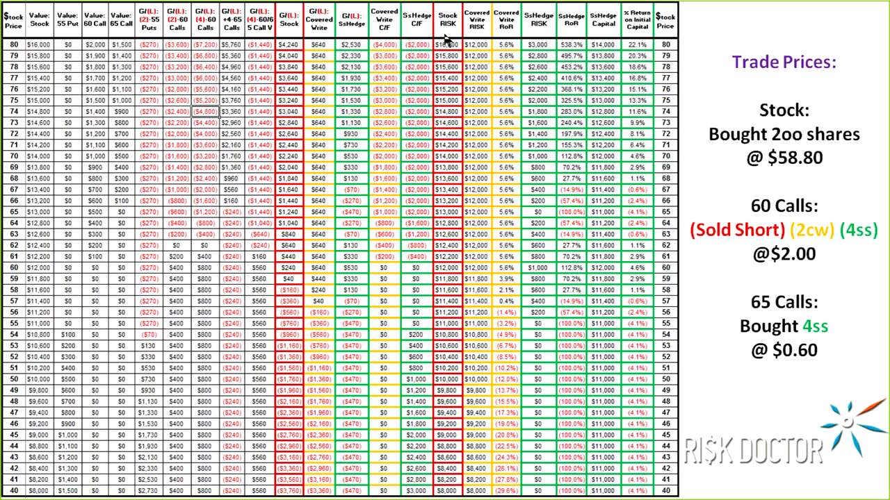
{"action": "mouse_move", "coordinate": [447, 40]}
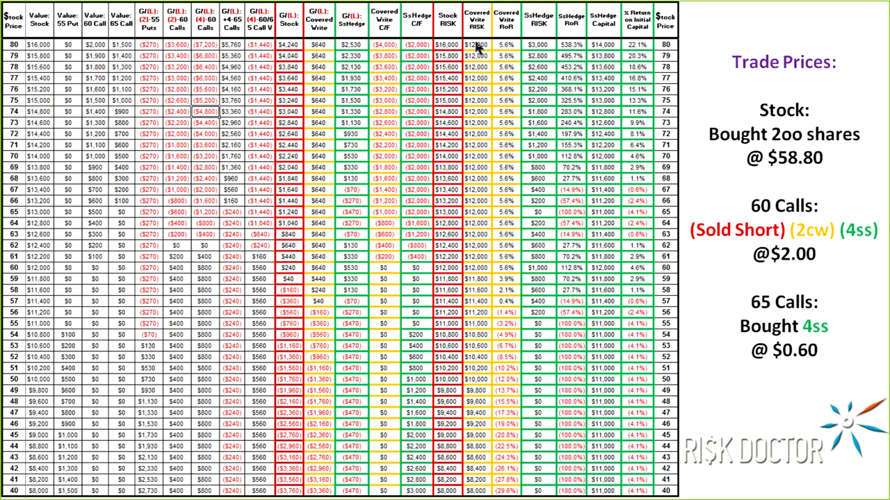
{"action": "mouse_move", "coordinate": [522, 50]}
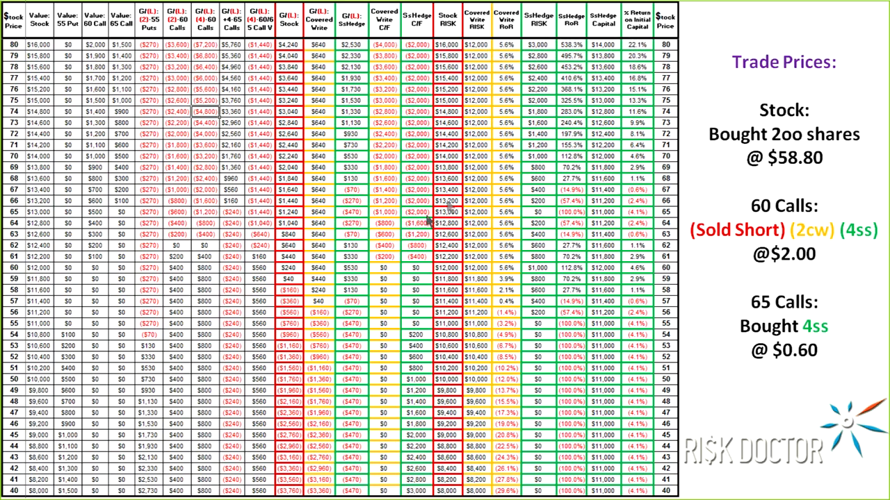
{"action": "mouse_move", "coordinate": [493, 207]}
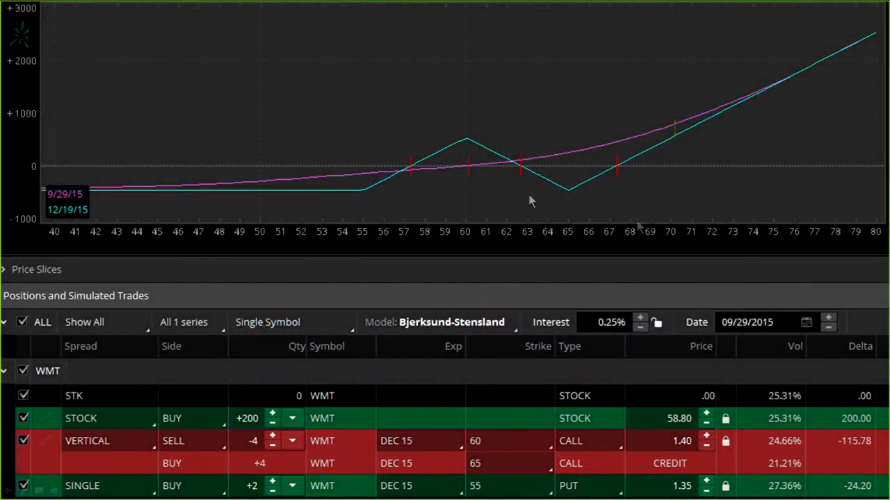
{"action": "mouse_move", "coordinate": [375, 211]}
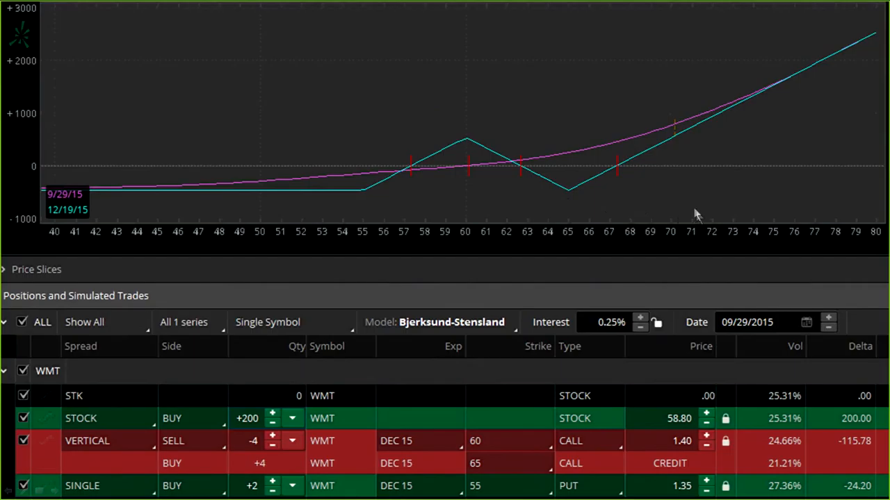
{"action": "mouse_move", "coordinate": [578, 186]}
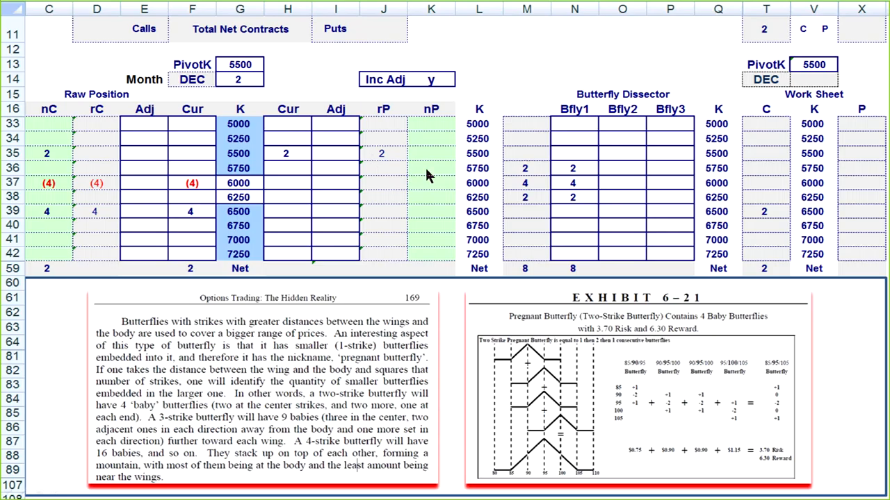
{"action": "mouse_move", "coordinate": [211, 221]}
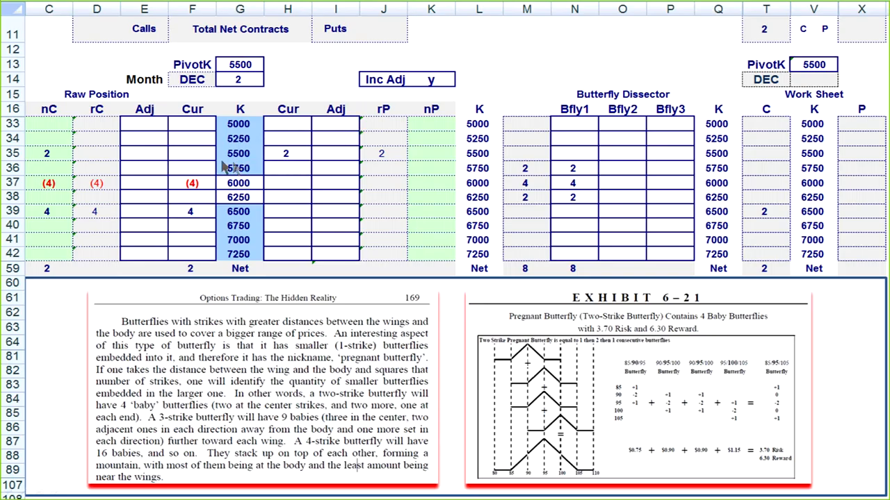
{"action": "mouse_move", "coordinate": [271, 183]}
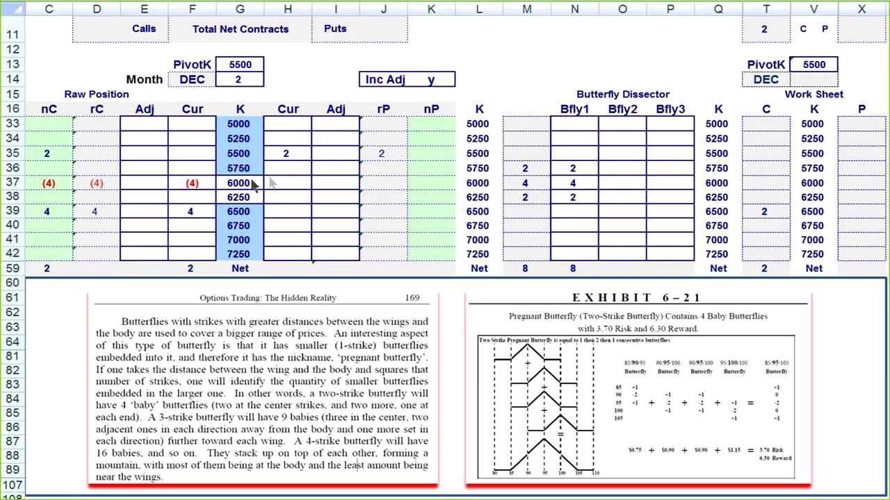
{"action": "mouse_move", "coordinate": [238, 184]}
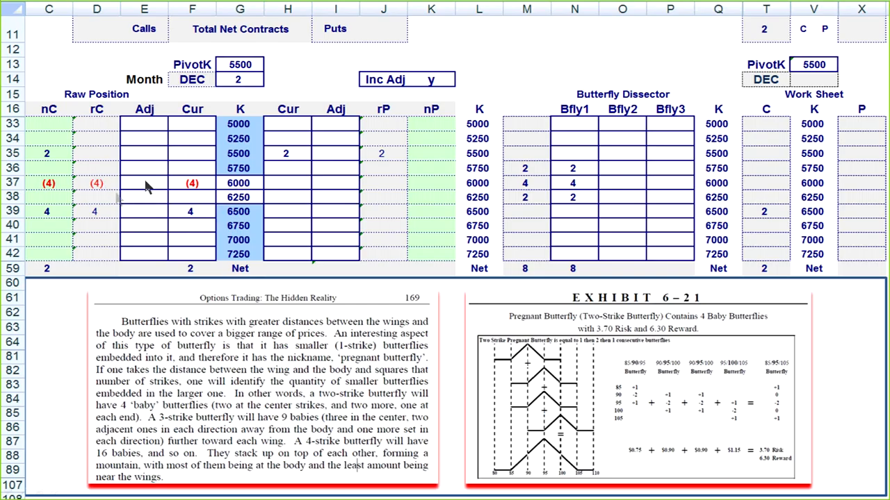
{"action": "mouse_move", "coordinate": [111, 160]}
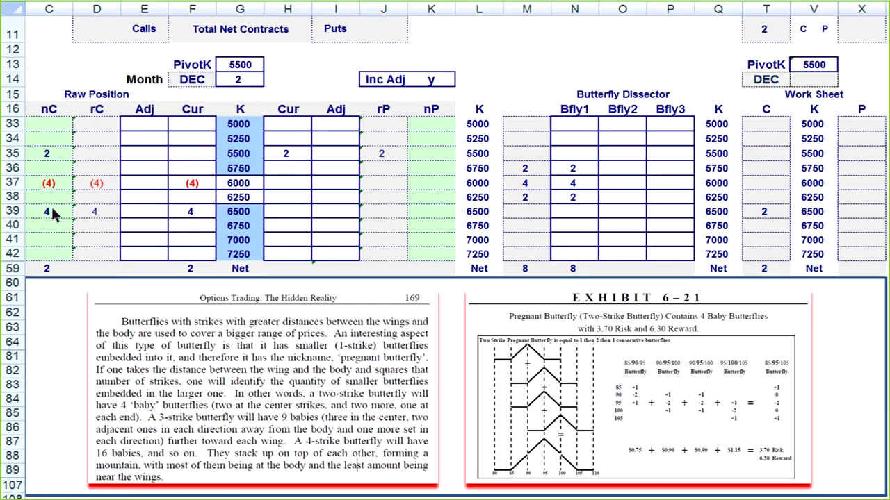
{"action": "mouse_move", "coordinate": [56, 228]}
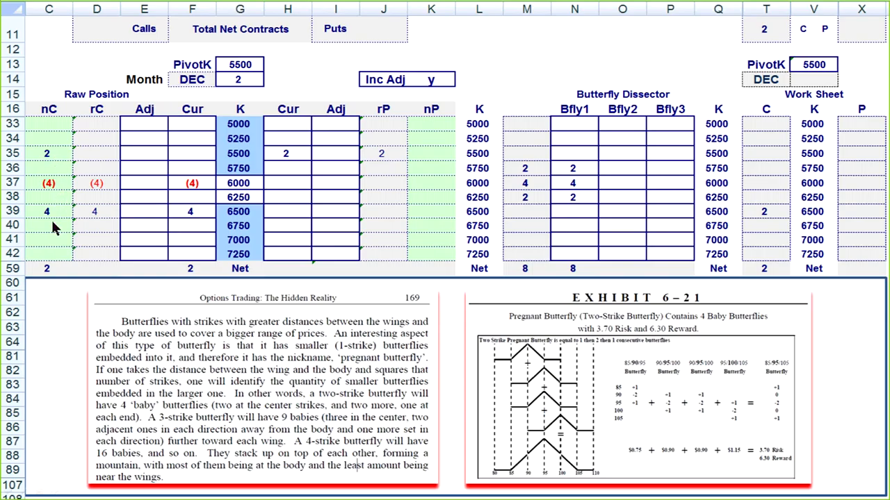
{"action": "mouse_move", "coordinate": [57, 236]}
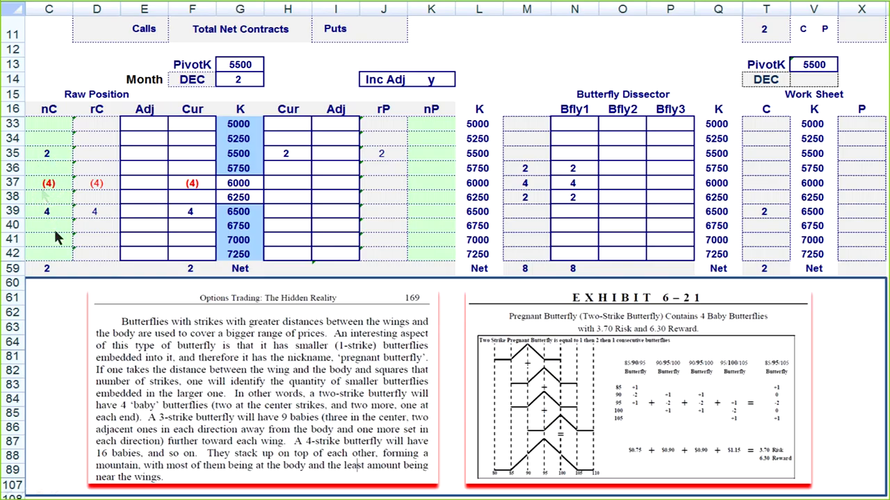
{"action": "mouse_move", "coordinate": [47, 213]}
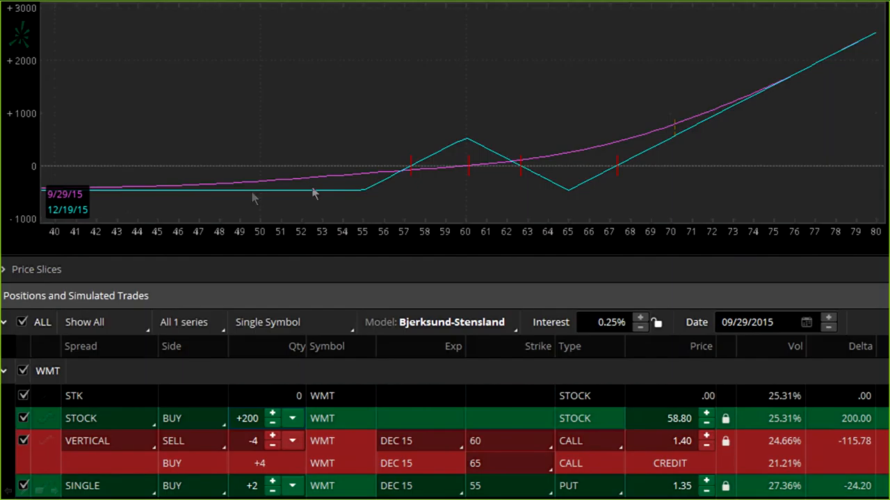
{"action": "mouse_move", "coordinate": [653, 198]}
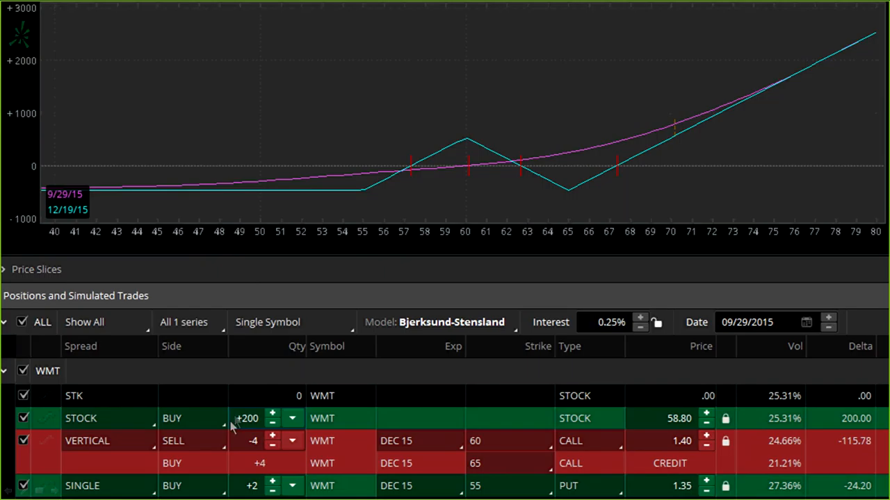
{"action": "mouse_move", "coordinate": [254, 472]}
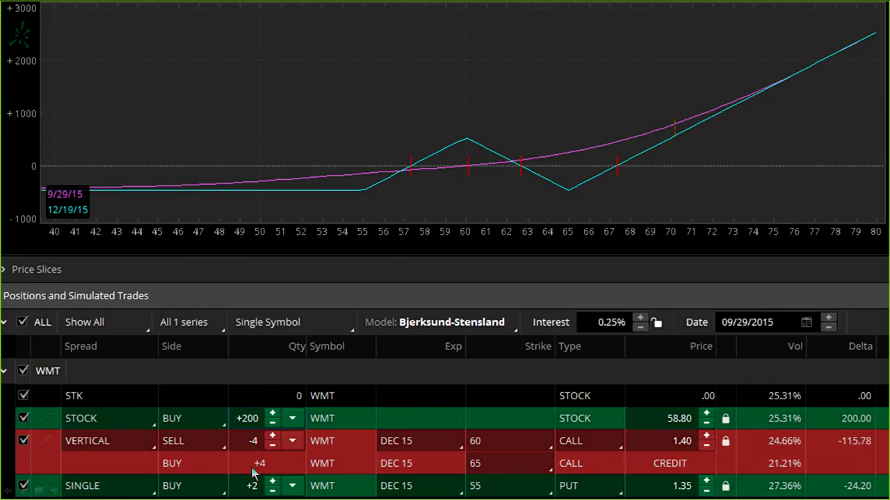
{"action": "mouse_move", "coordinate": [250, 487]}
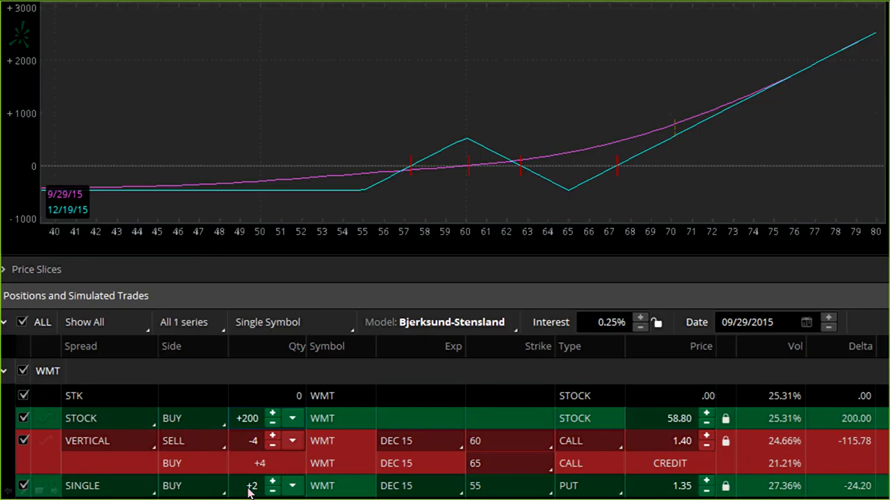
{"action": "mouse_move", "coordinate": [250, 481]}
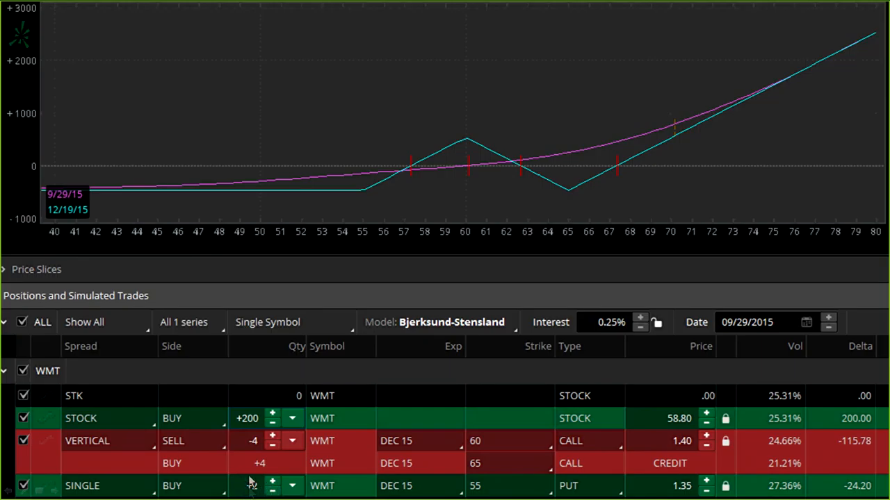
Return to the WMT risk graph with 200 shares, Dec 60/65 call vertical and 55 puts.
{"action": "left_click", "coordinate": [272, 482]}
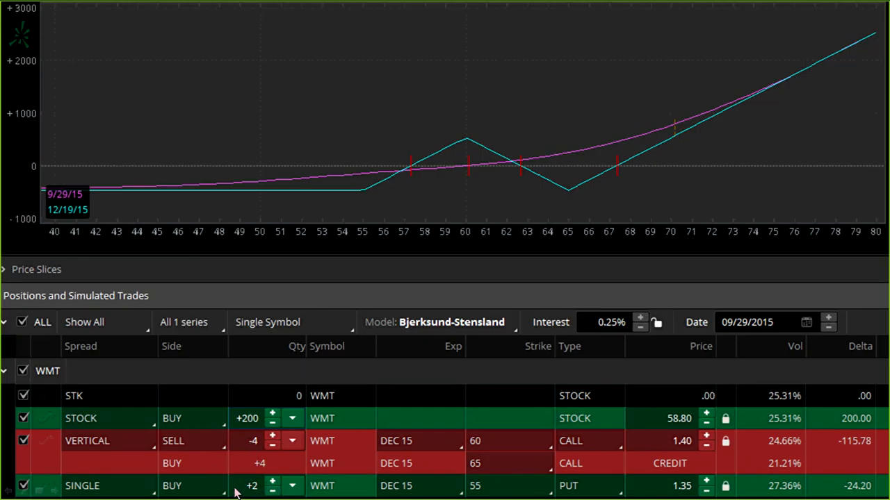
{"action": "mouse_move", "coordinate": [469, 494]}
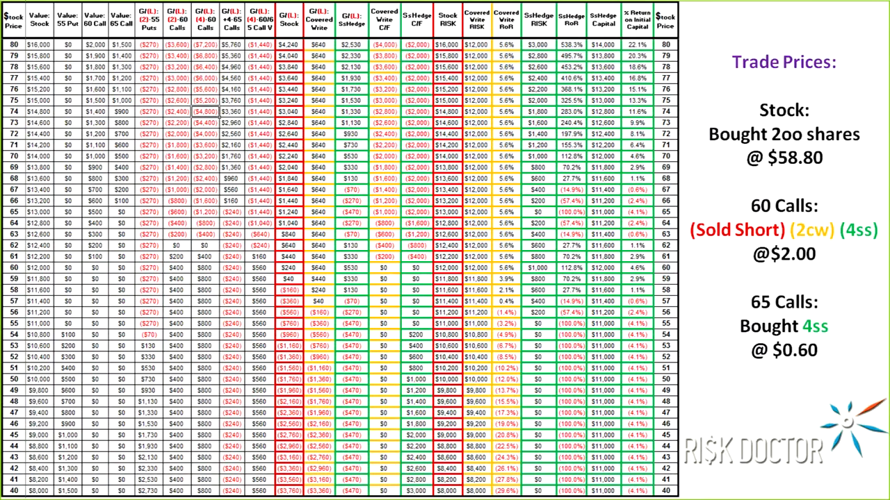
{"action": "mouse_move", "coordinate": [765, 285]}
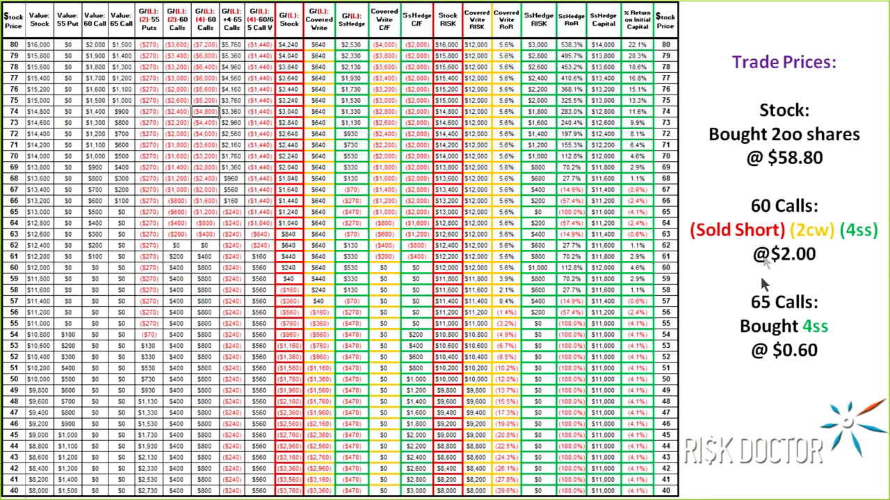
{"action": "mouse_move", "coordinate": [633, 247]}
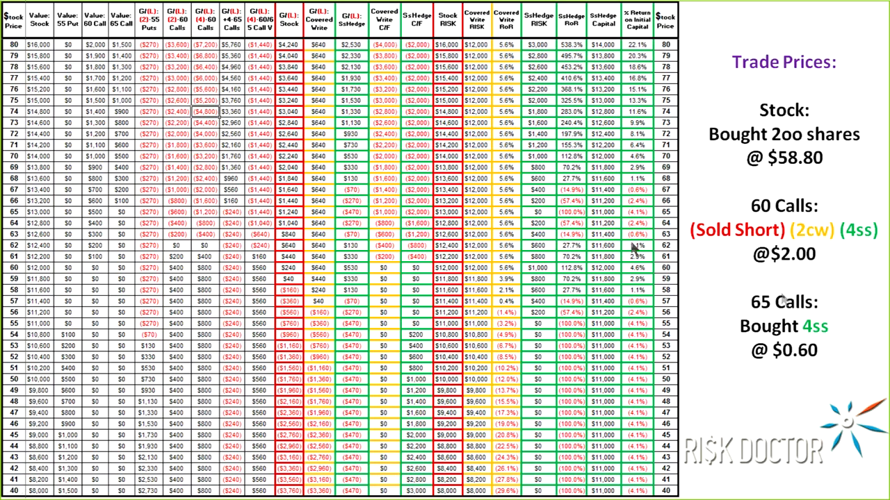
{"action": "mouse_move", "coordinate": [860, 290]}
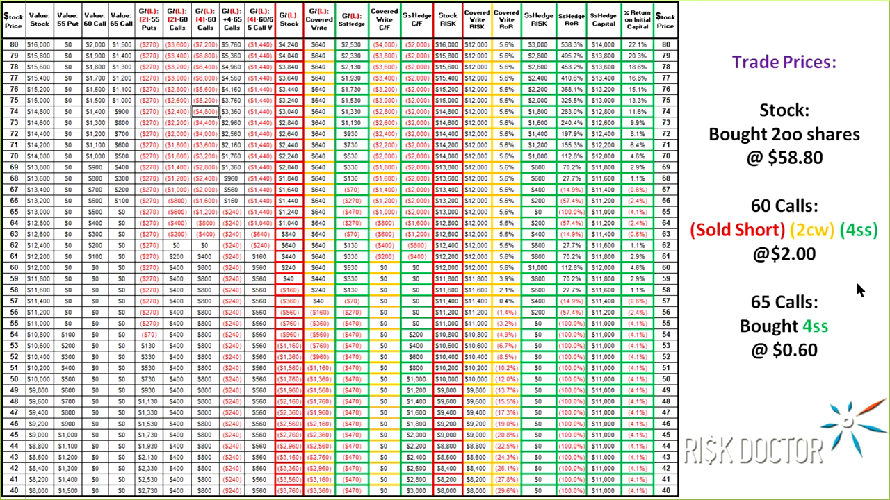
{"action": "mouse_move", "coordinate": [830, 246]}
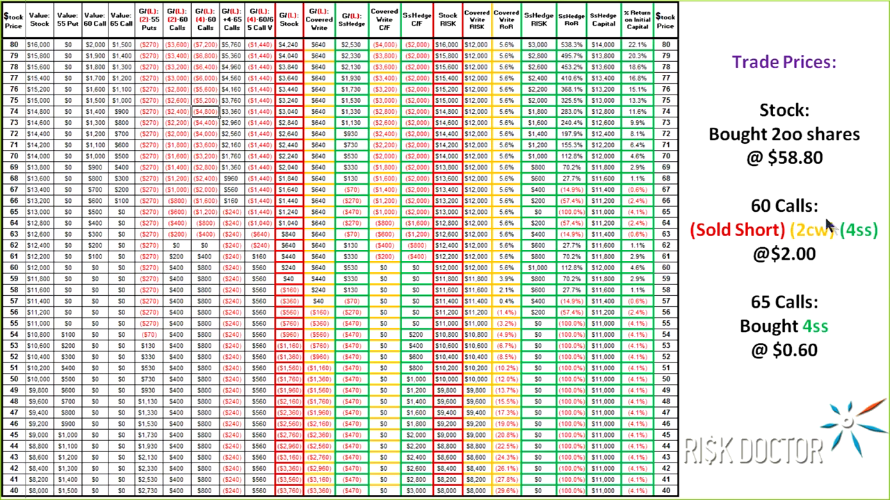
{"action": "mouse_move", "coordinate": [829, 238]}
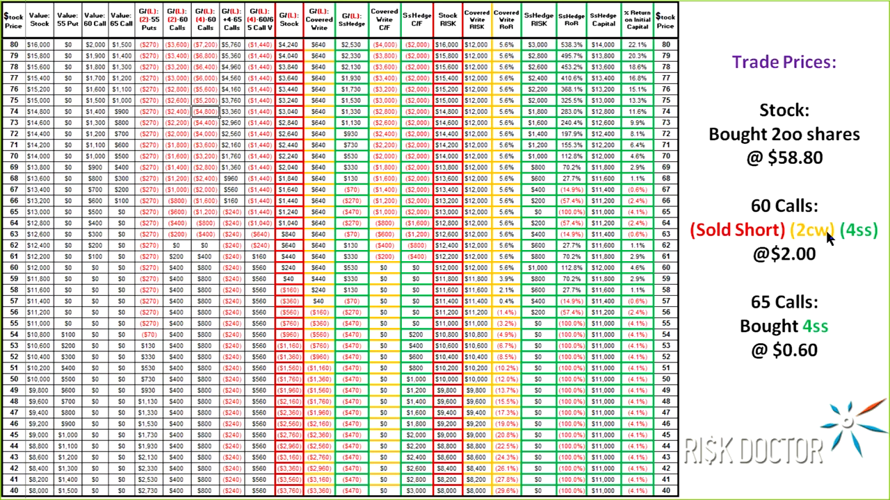
{"action": "mouse_move", "coordinate": [882, 251]}
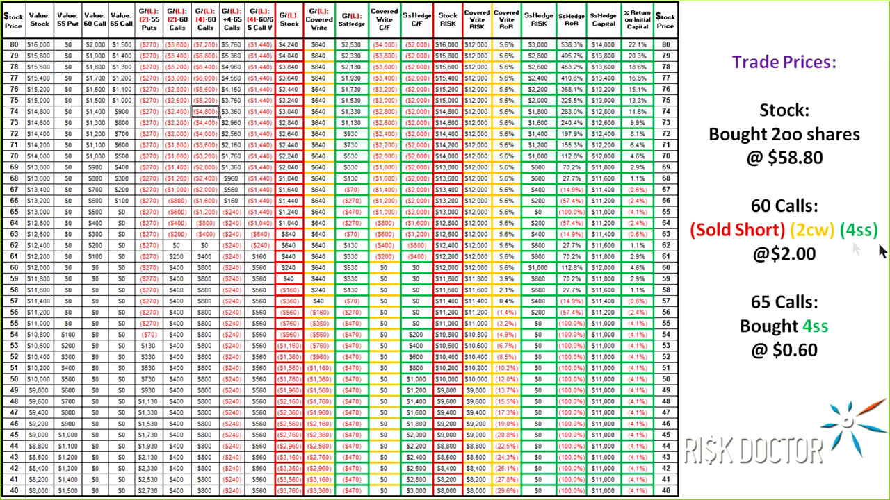
{"action": "mouse_move", "coordinate": [789, 256]}
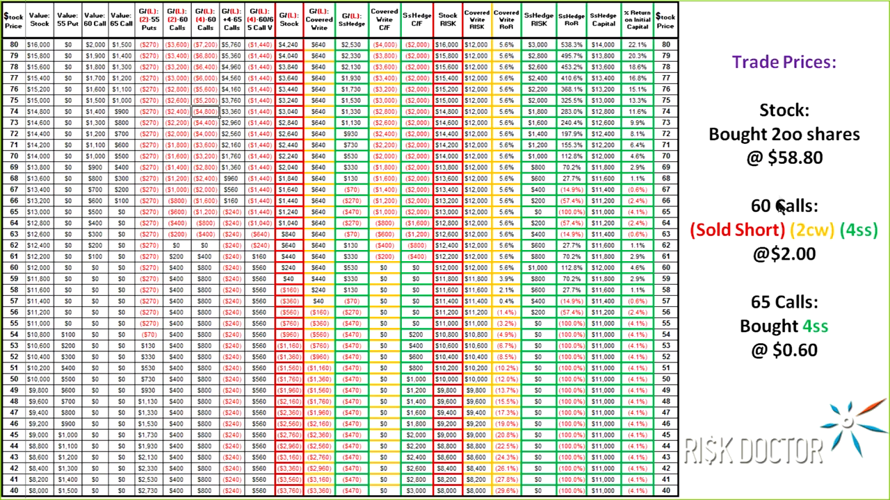
{"action": "mouse_move", "coordinate": [785, 212]}
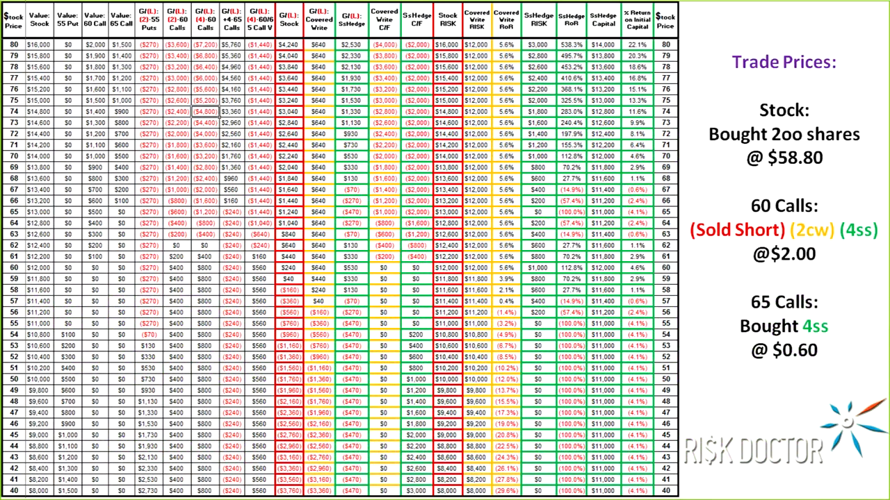
{"action": "mouse_move", "coordinate": [855, 7]}
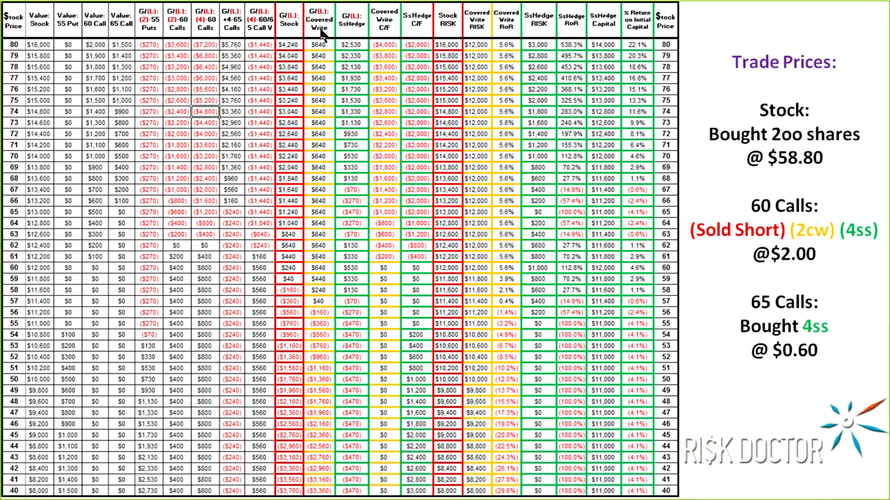
{"action": "mouse_move", "coordinate": [312, 278]}
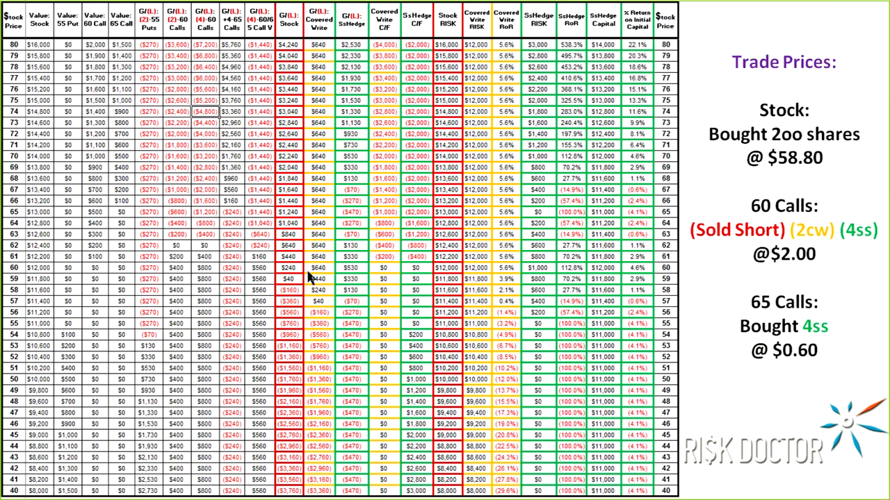
{"action": "mouse_move", "coordinate": [353, 58]}
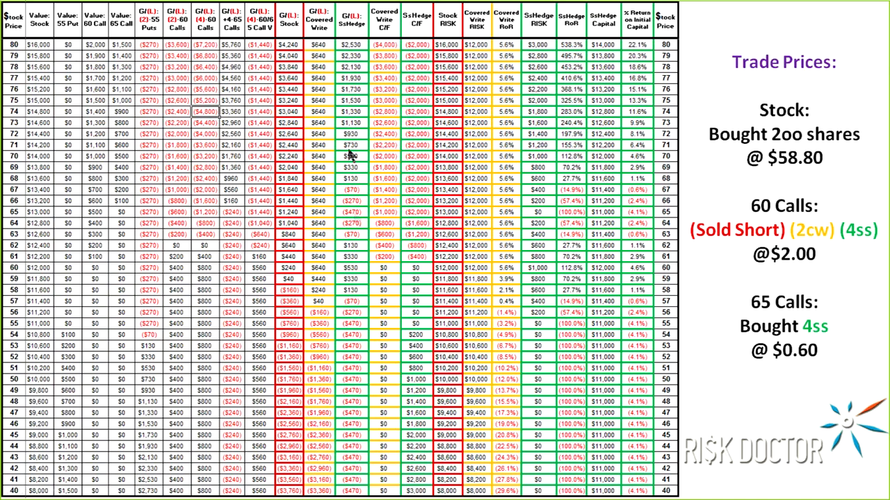
{"action": "mouse_move", "coordinate": [287, 235]}
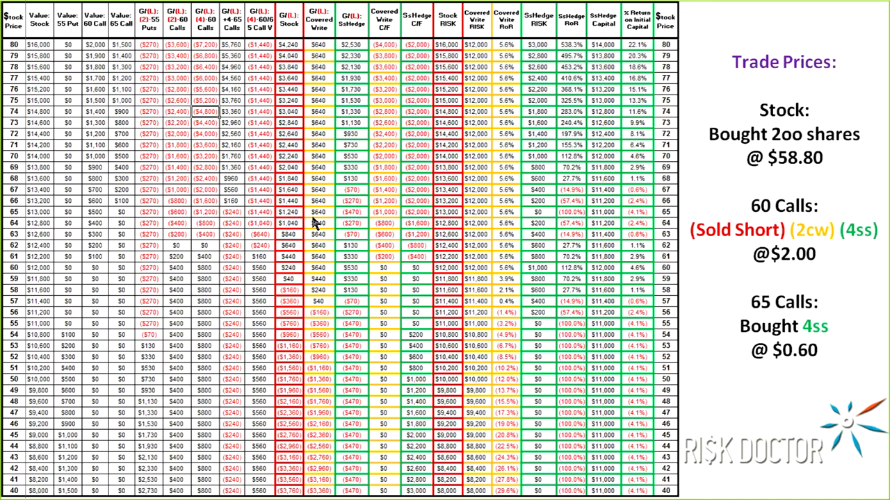
{"action": "mouse_move", "coordinate": [347, 198]}
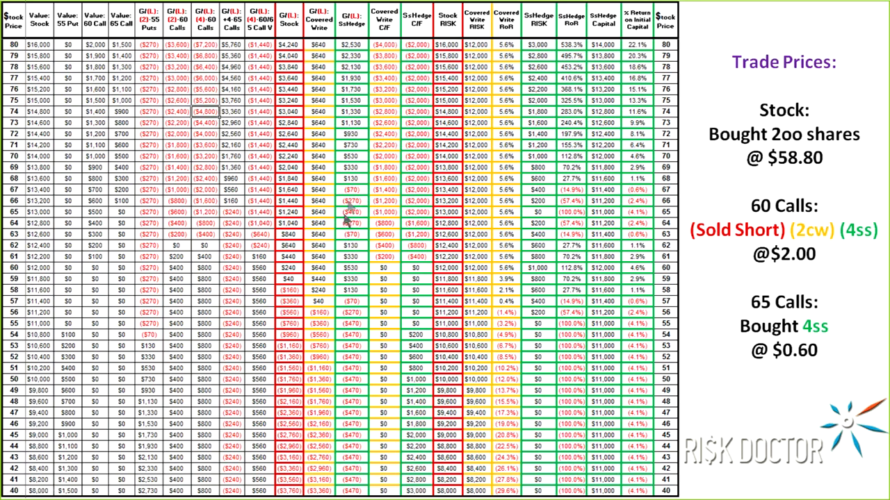
{"action": "mouse_move", "coordinate": [288, 212]}
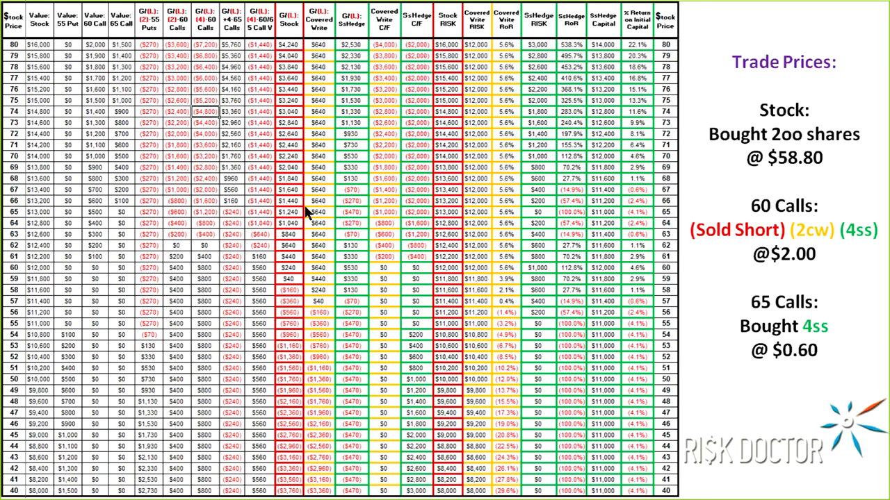
{"action": "mouse_move", "coordinate": [296, 178]}
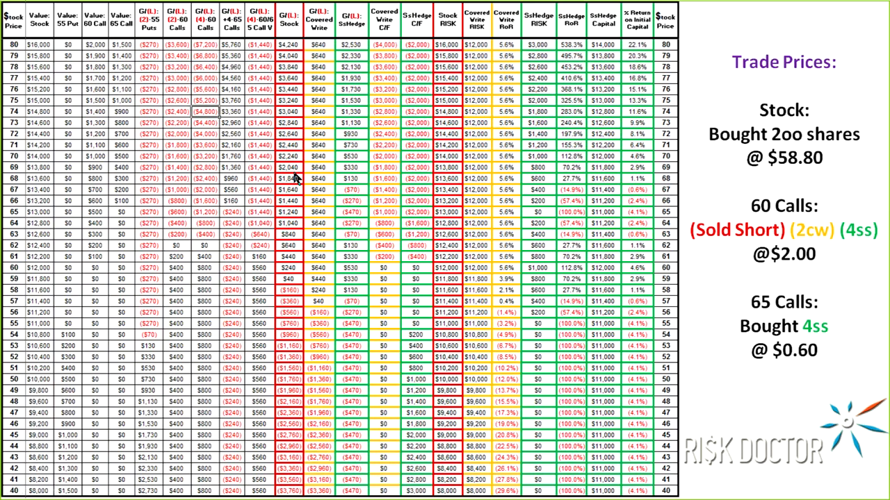
{"action": "mouse_move", "coordinate": [295, 176]}
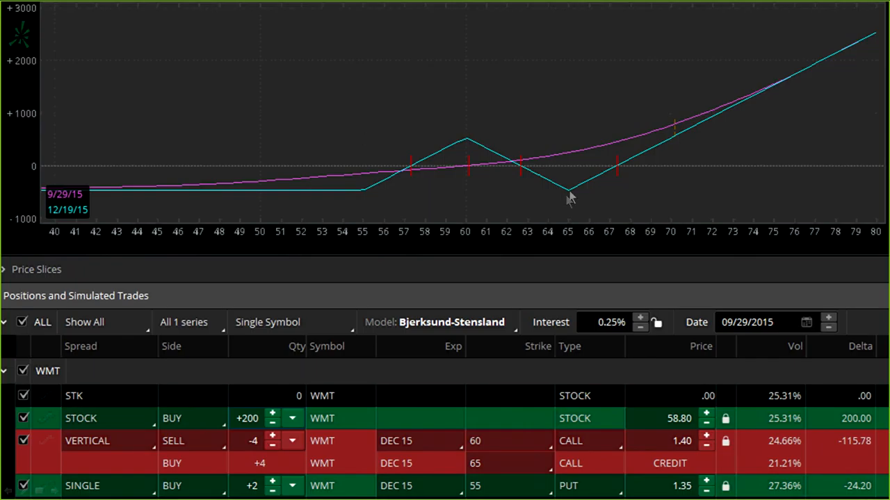
{"action": "mouse_move", "coordinate": [476, 226]}
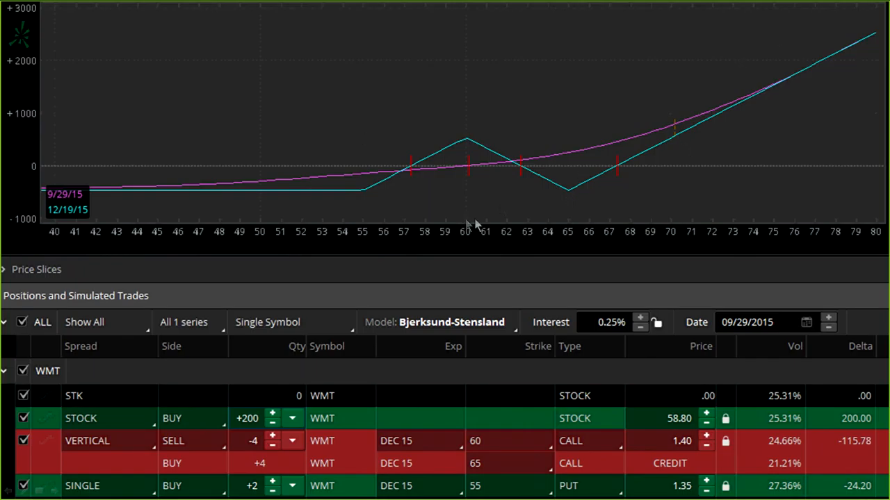
{"action": "mouse_move", "coordinate": [417, 183]}
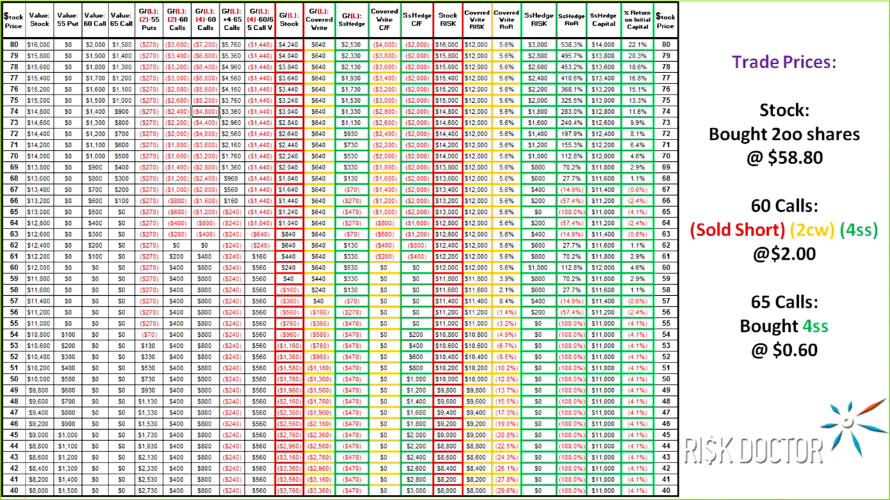
{"action": "mouse_move", "coordinate": [425, 63]}
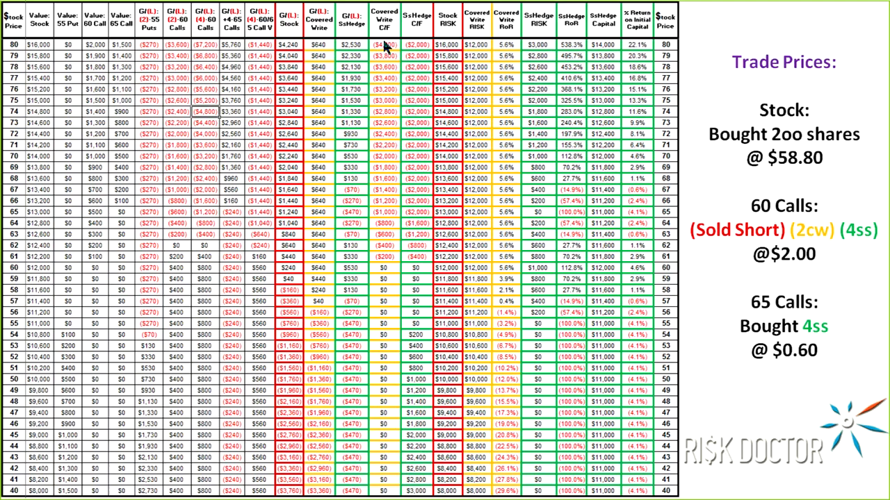
{"action": "mouse_move", "coordinate": [384, 246]}
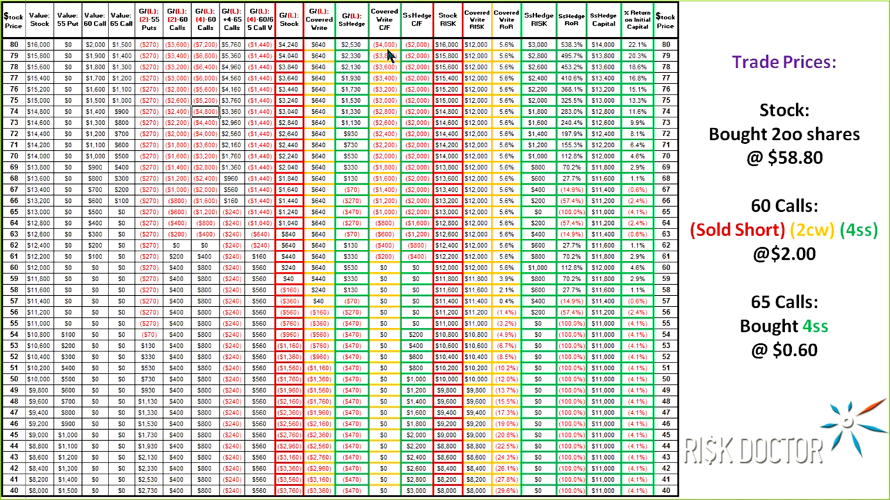
{"action": "mouse_move", "coordinate": [381, 186]}
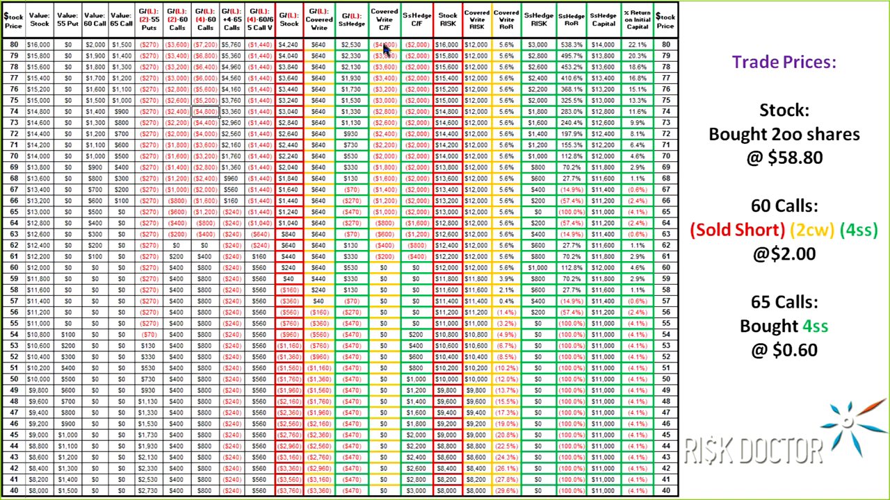
{"action": "mouse_move", "coordinate": [381, 50]}
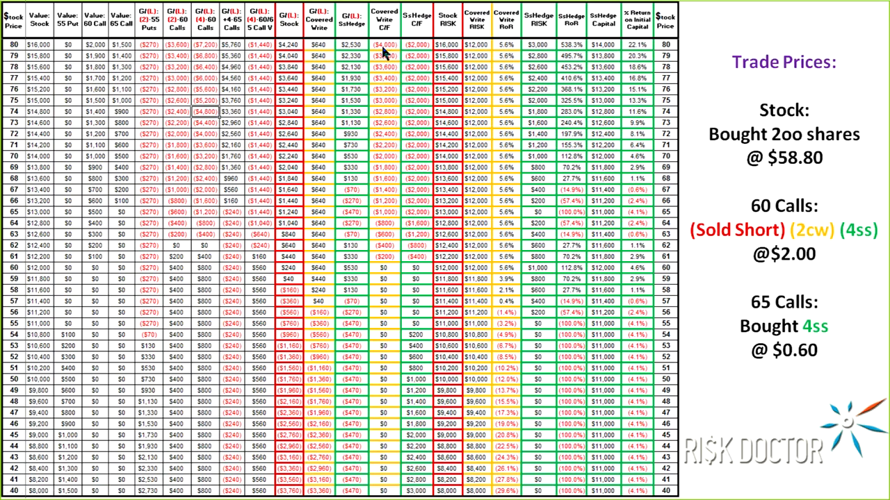
{"action": "mouse_move", "coordinate": [314, 194]}
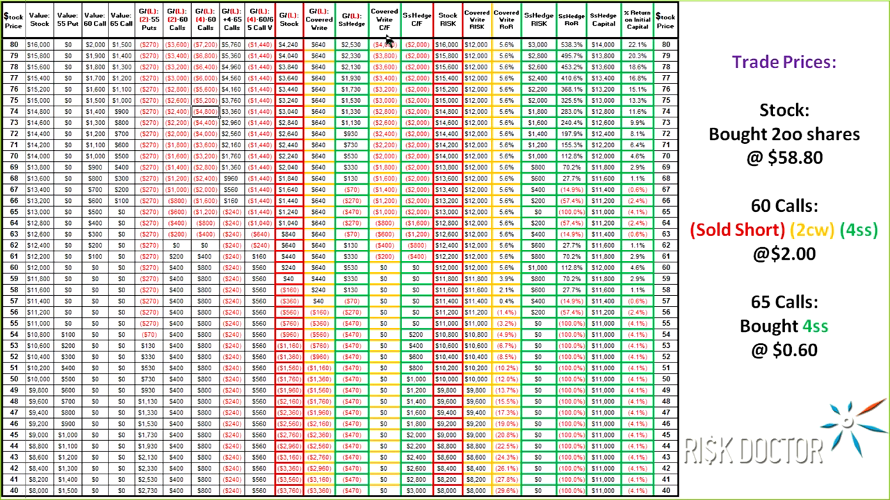
{"action": "mouse_move", "coordinate": [392, 125]}
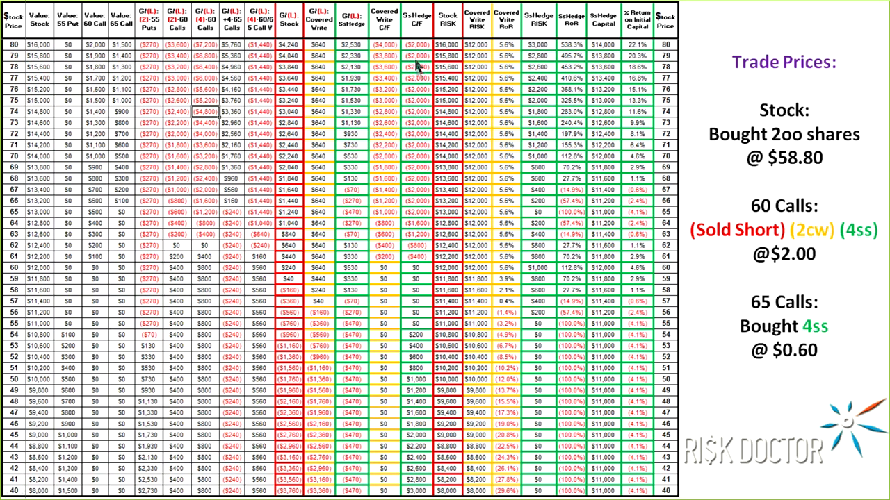
{"action": "mouse_move", "coordinate": [419, 103]}
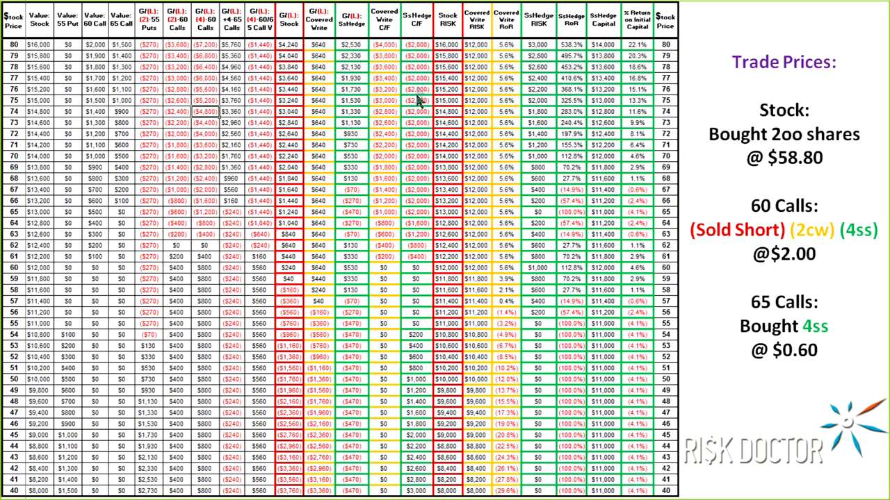
{"action": "mouse_move", "coordinate": [410, 136]}
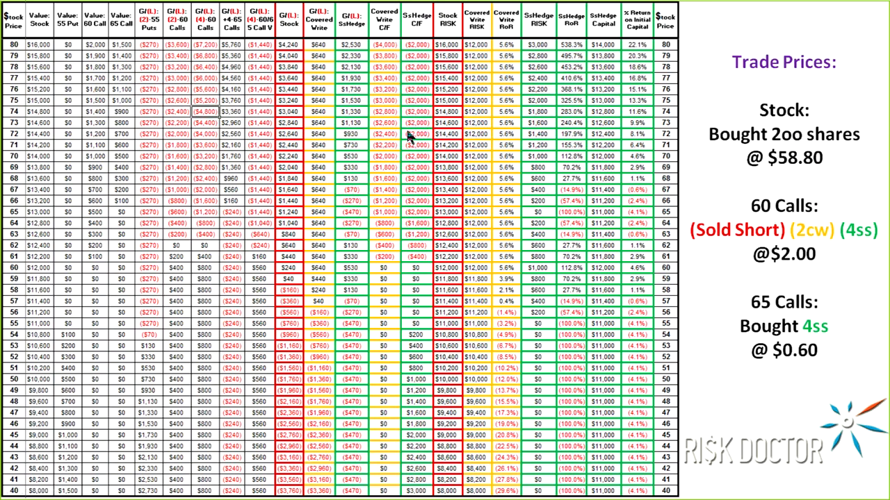
{"action": "mouse_move", "coordinate": [410, 136]}
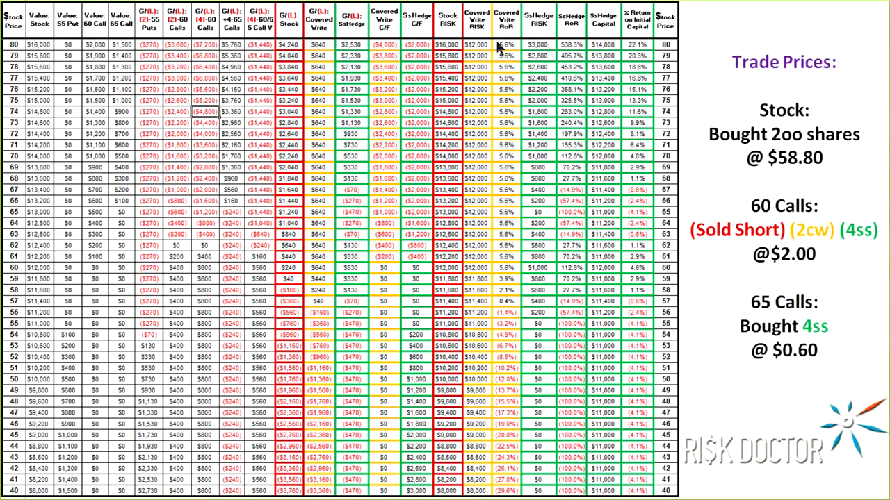
{"action": "mouse_move", "coordinate": [582, 49]}
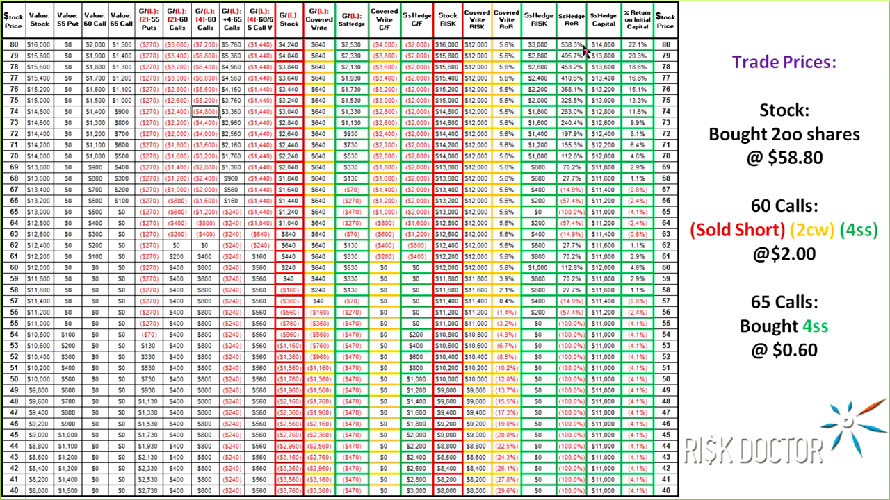
{"action": "mouse_move", "coordinate": [586, 52]}
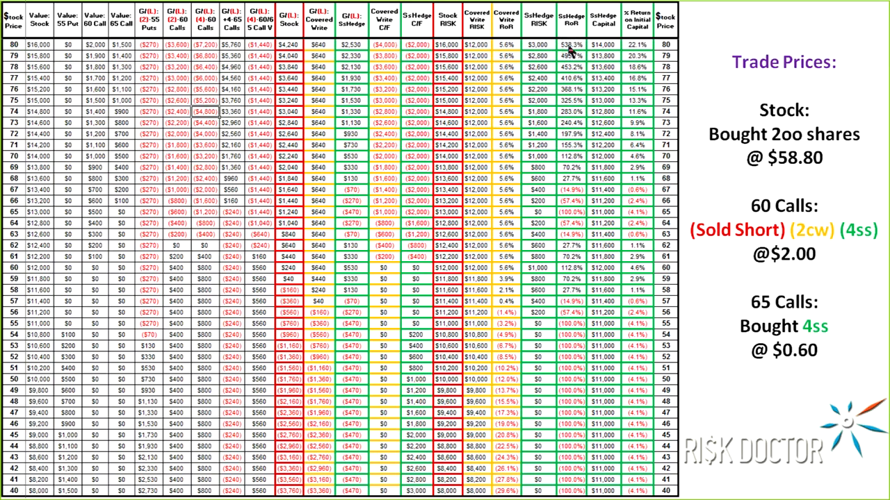
{"action": "mouse_move", "coordinate": [579, 54]}
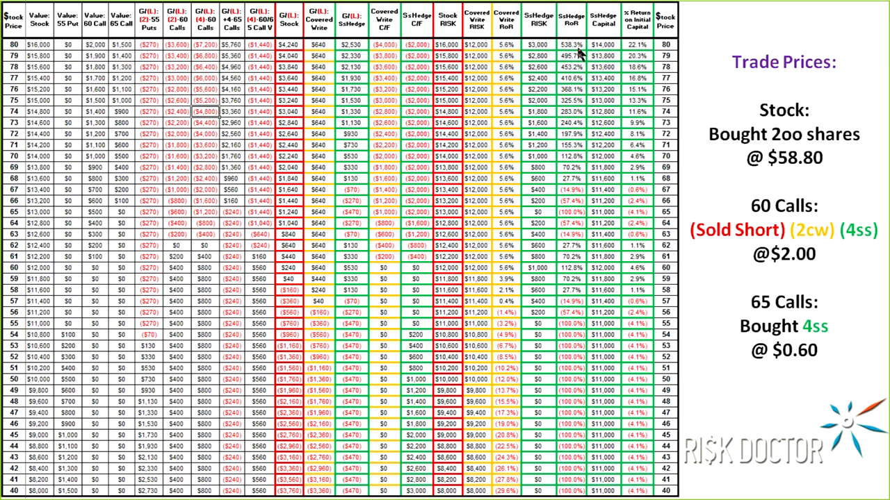
{"action": "mouse_move", "coordinate": [614, 54]}
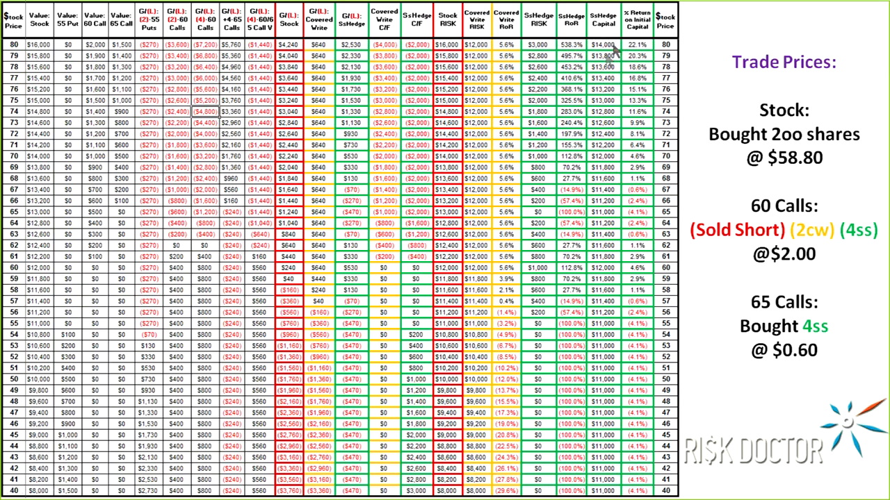
{"action": "mouse_move", "coordinate": [608, 59]}
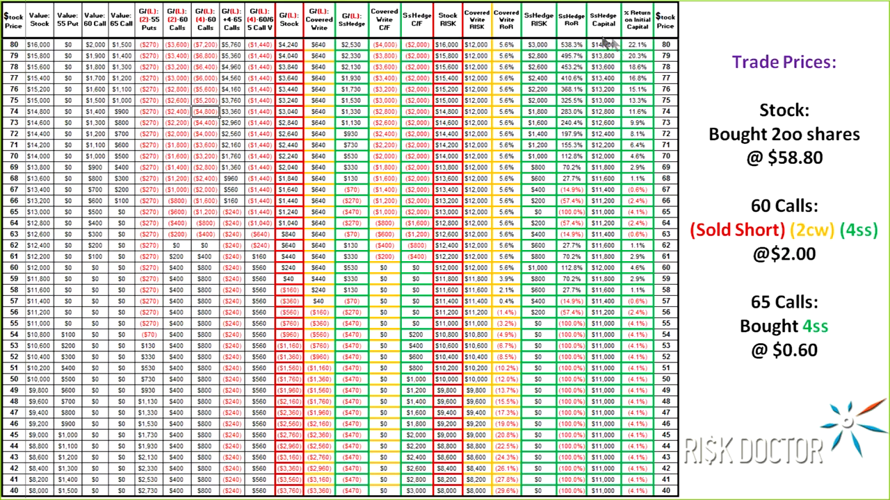
{"action": "mouse_move", "coordinate": [622, 45]}
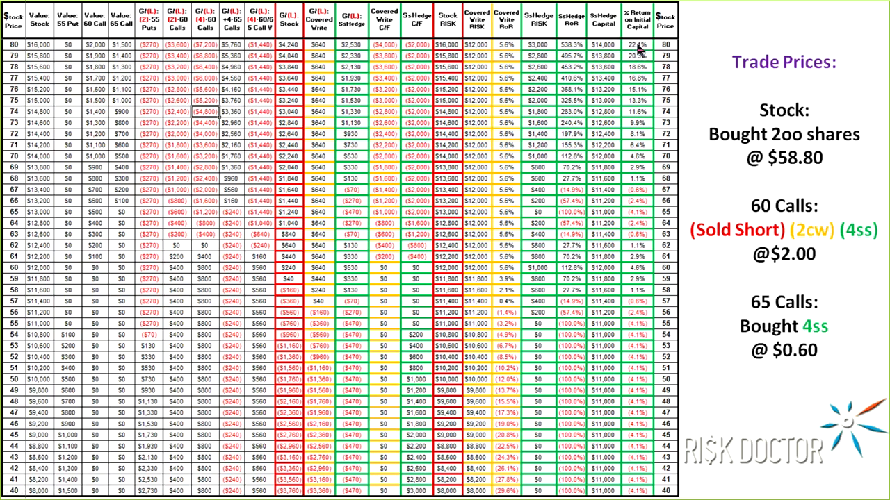
{"action": "mouse_move", "coordinate": [638, 51]}
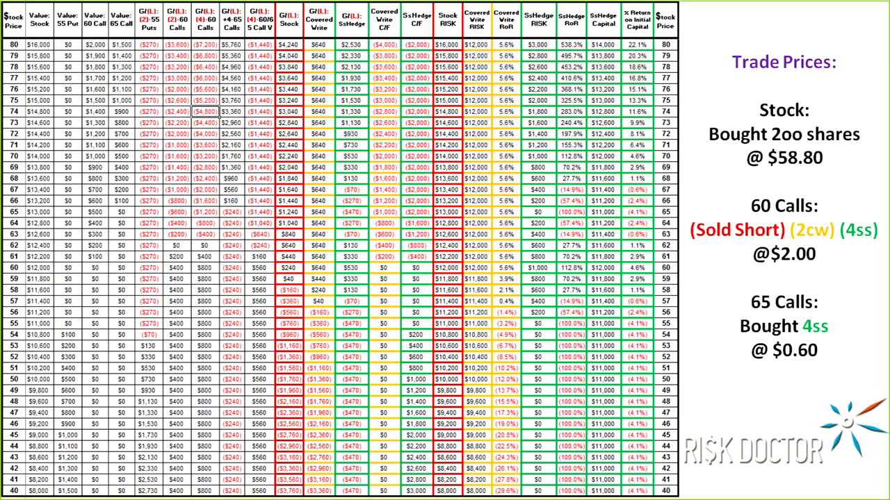
{"action": "mouse_move", "coordinate": [28, 267]}
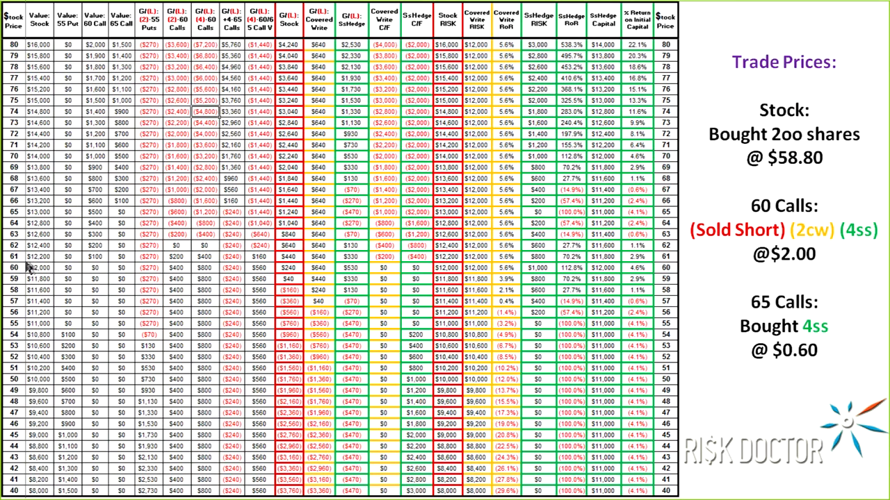
{"action": "mouse_move", "coordinate": [643, 42]}
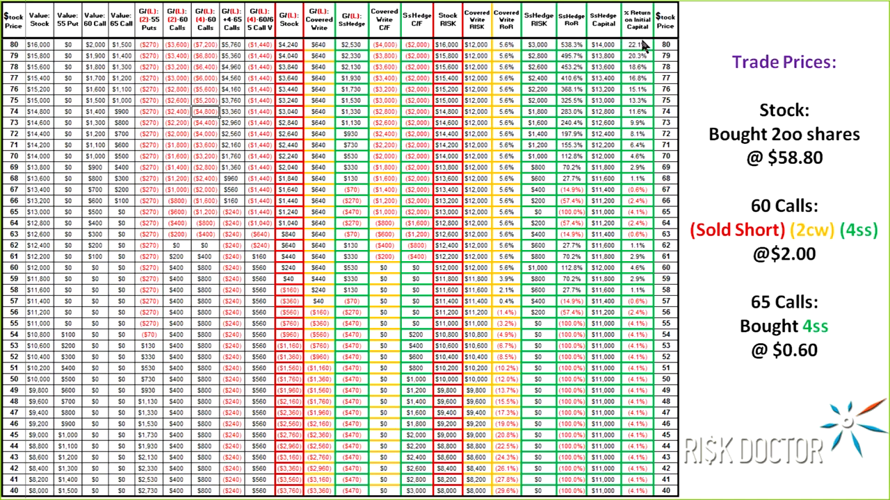
{"action": "mouse_move", "coordinate": [642, 54]}
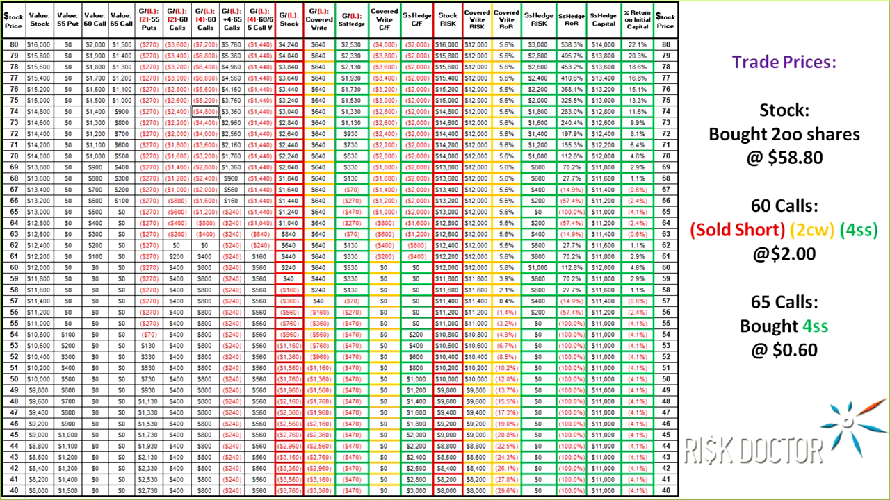
{"action": "mouse_move", "coordinate": [307, 418]}
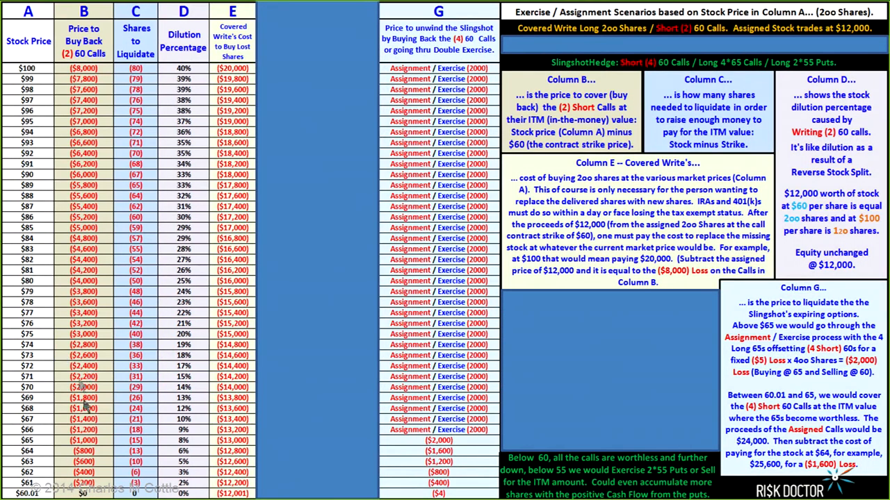
{"action": "mouse_move", "coordinate": [18, 483]}
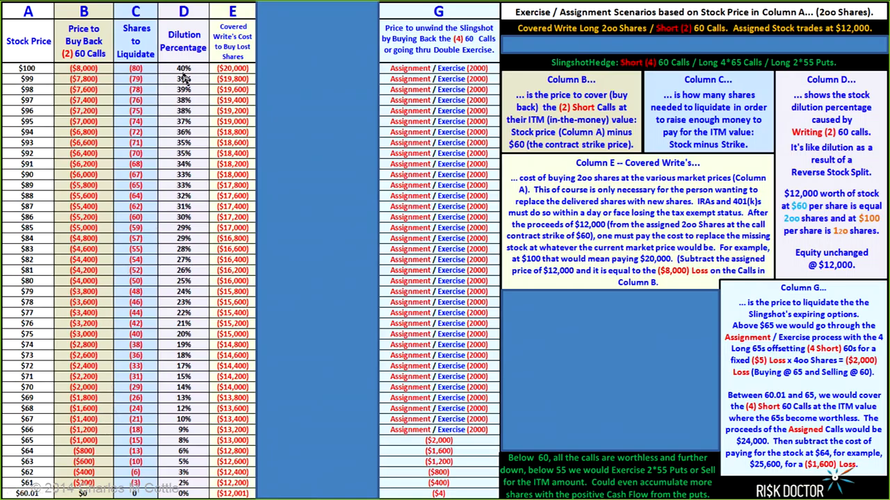
{"action": "mouse_move", "coordinate": [120, 56]}
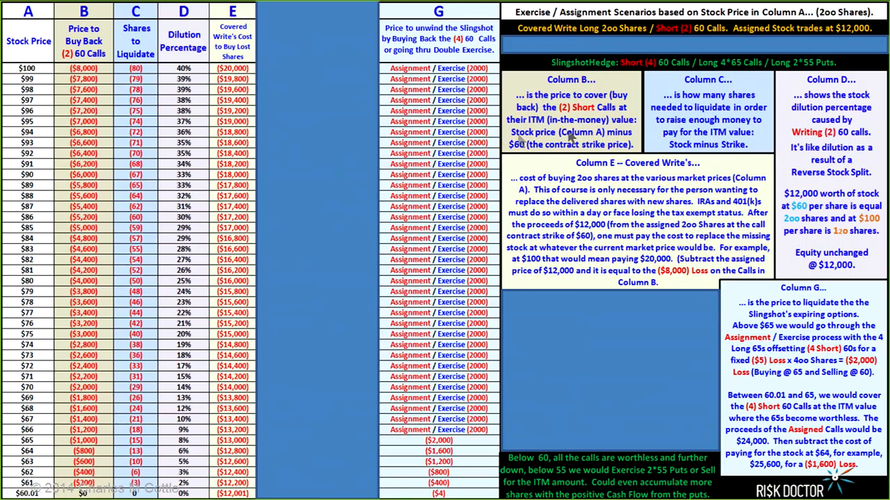
{"action": "mouse_move", "coordinate": [598, 111]}
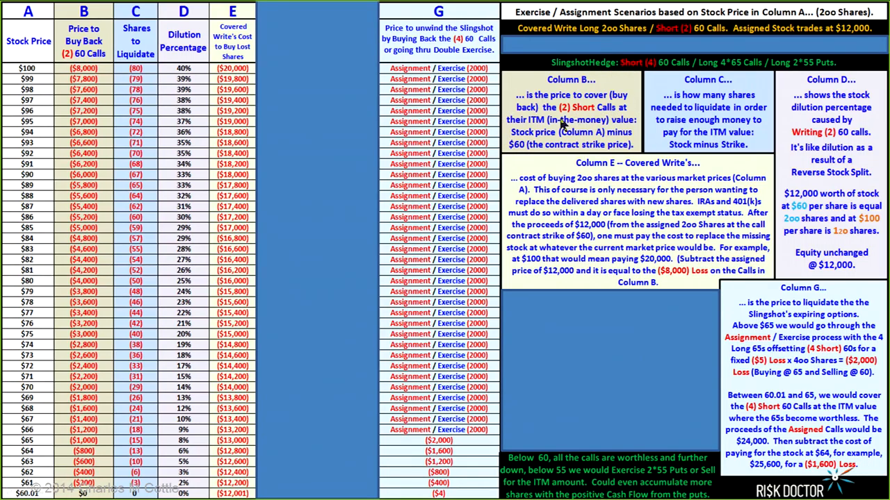
{"action": "mouse_move", "coordinate": [563, 125]}
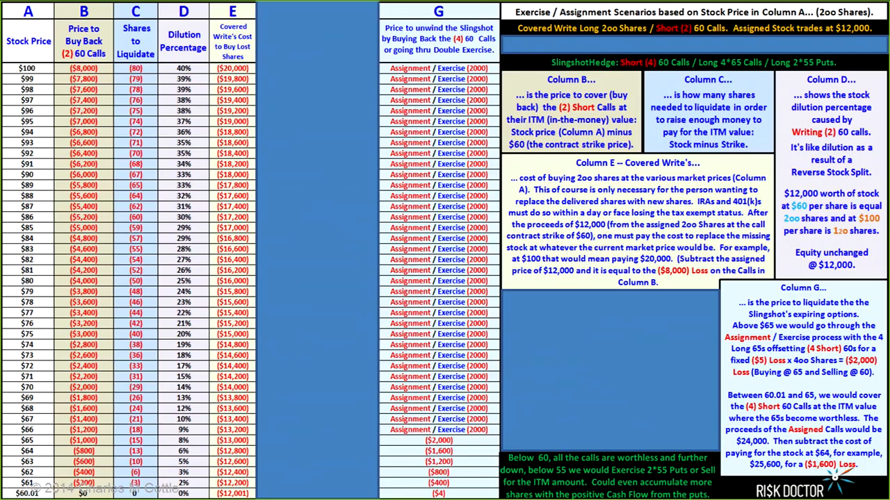
{"action": "mouse_move", "coordinate": [535, 161]}
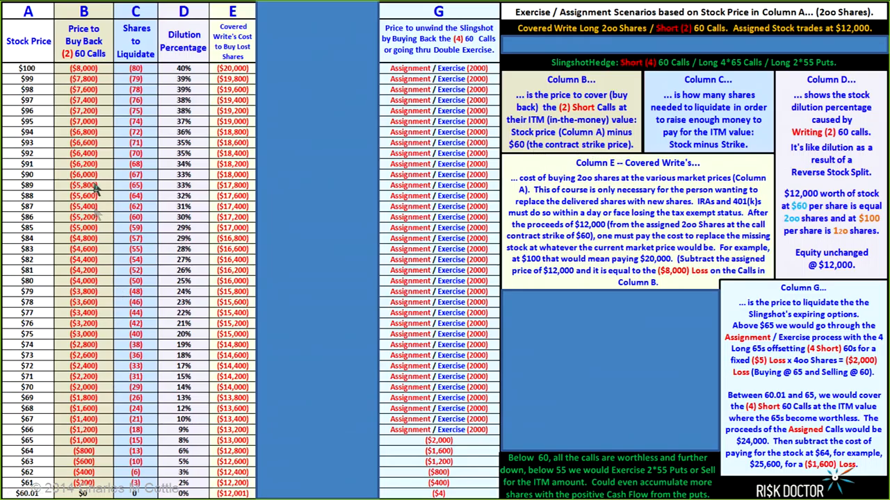
{"action": "mouse_move", "coordinate": [76, 73]}
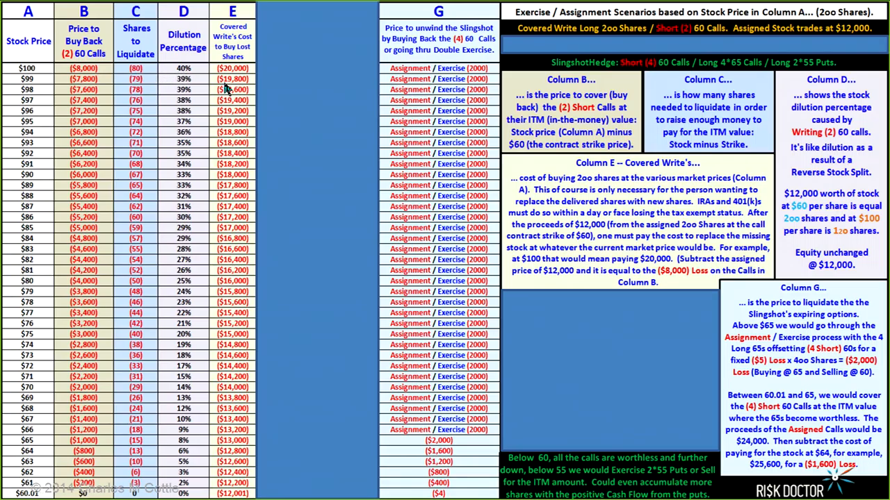
{"action": "mouse_move", "coordinate": [242, 44]}
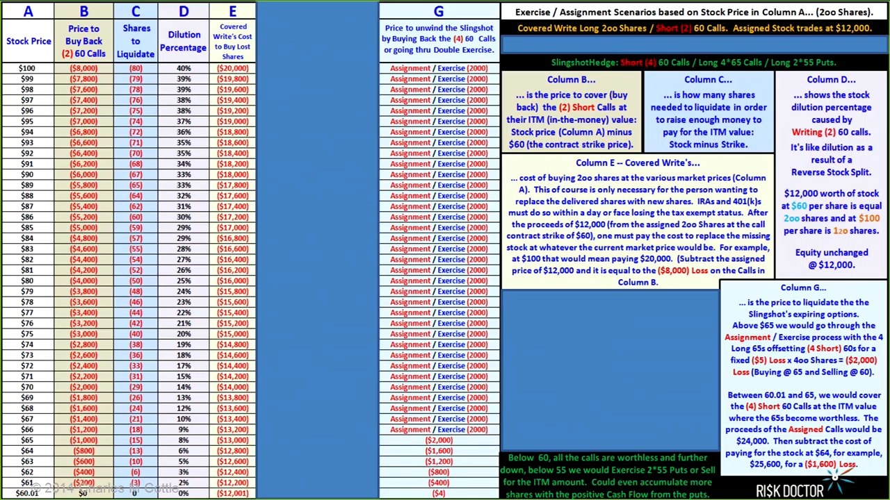
{"action": "mouse_move", "coordinate": [462, 76]}
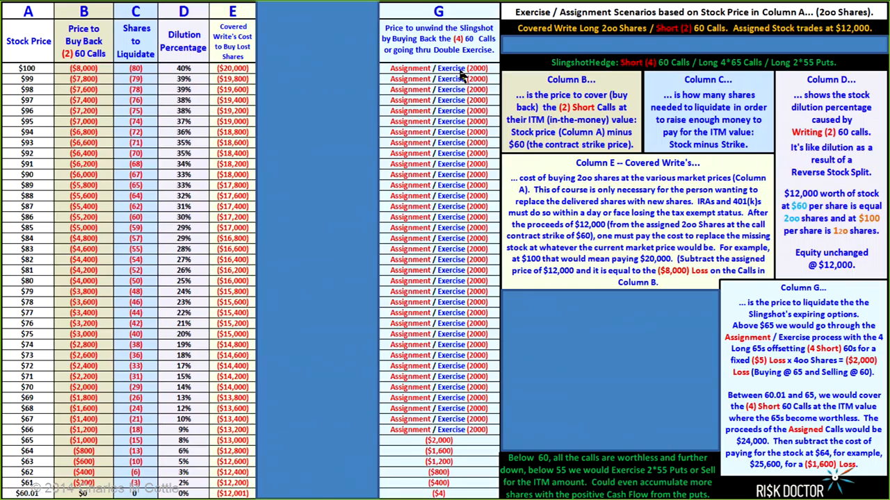
{"action": "mouse_move", "coordinate": [478, 77]}
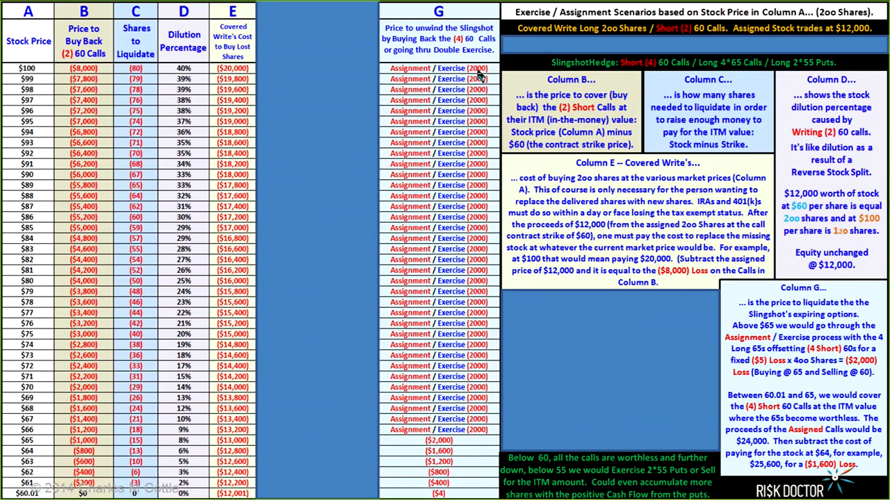
{"action": "mouse_move", "coordinate": [164, 93]}
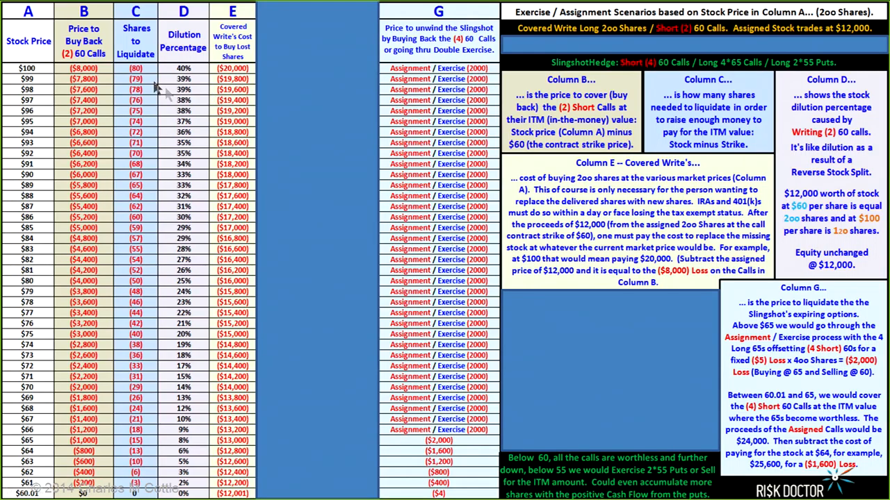
{"action": "mouse_move", "coordinate": [149, 73]}
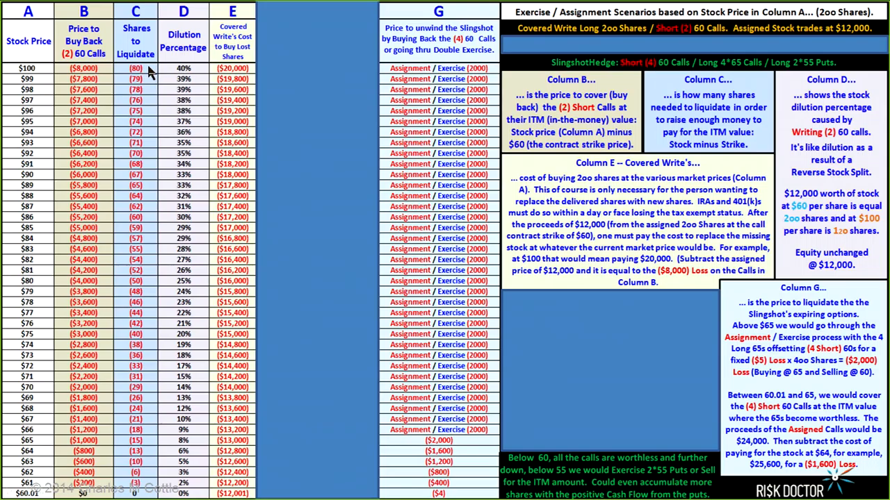
{"action": "mouse_move", "coordinate": [434, 439]}
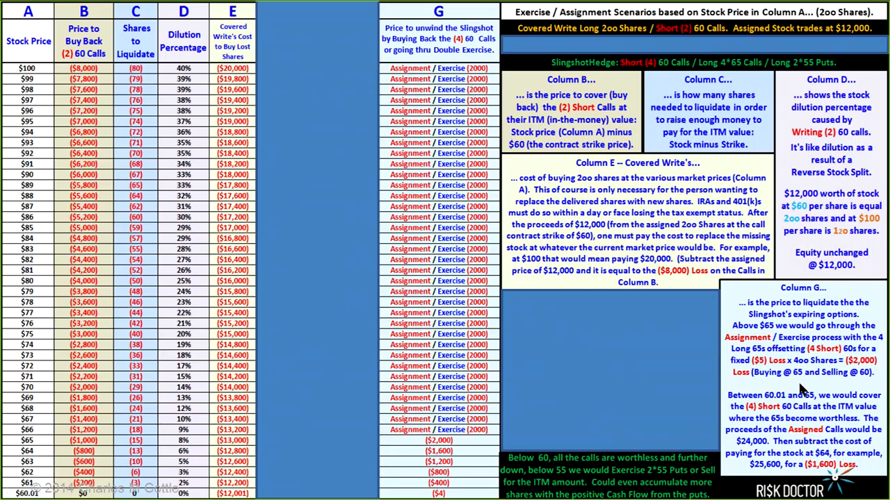
{"action": "mouse_move", "coordinate": [789, 445]}
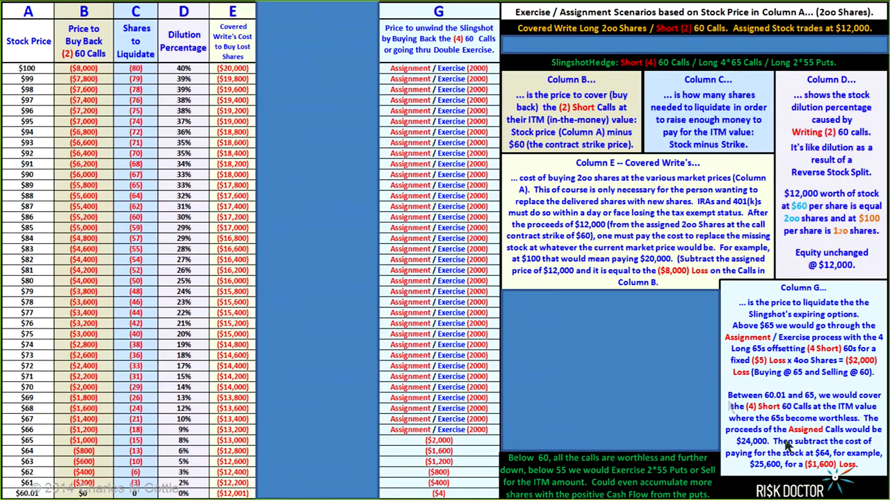
{"action": "mouse_move", "coordinate": [633, 400]}
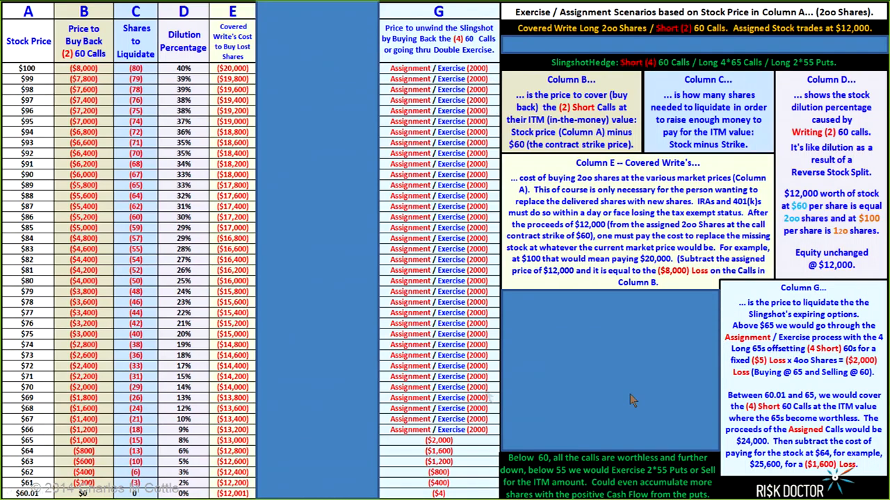
{"action": "mouse_move", "coordinate": [529, 233]}
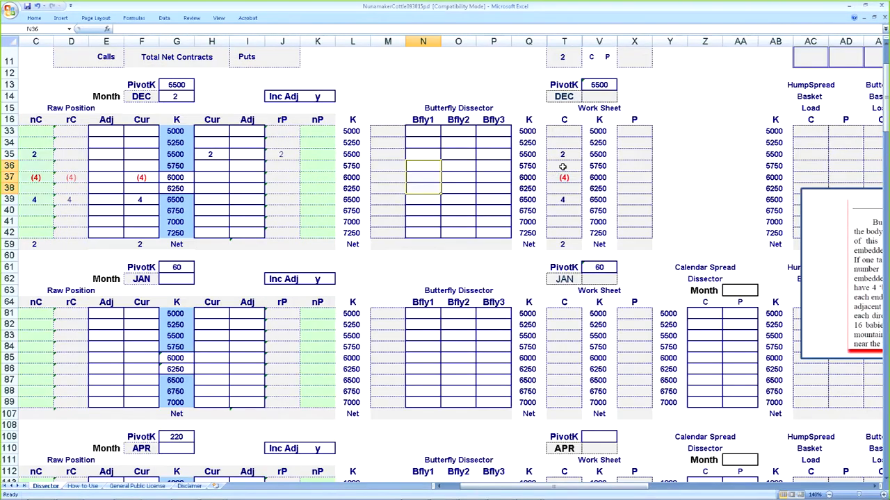
{"action": "left_click", "coordinate": [564, 165]}
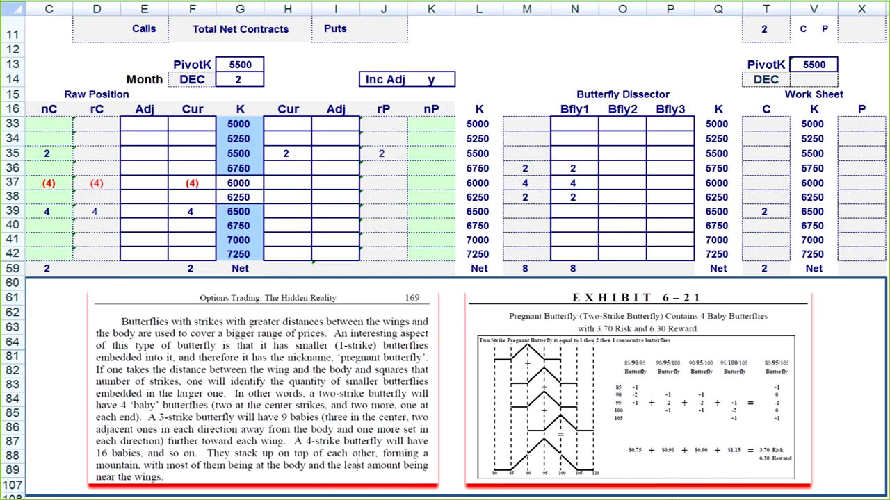
{"action": "mouse_move", "coordinate": [598, 389]}
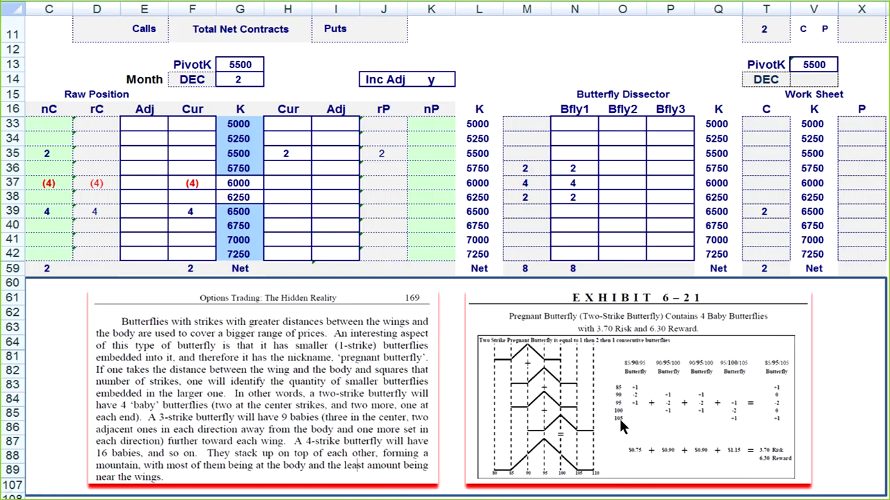
{"action": "mouse_move", "coordinate": [386, 494]}
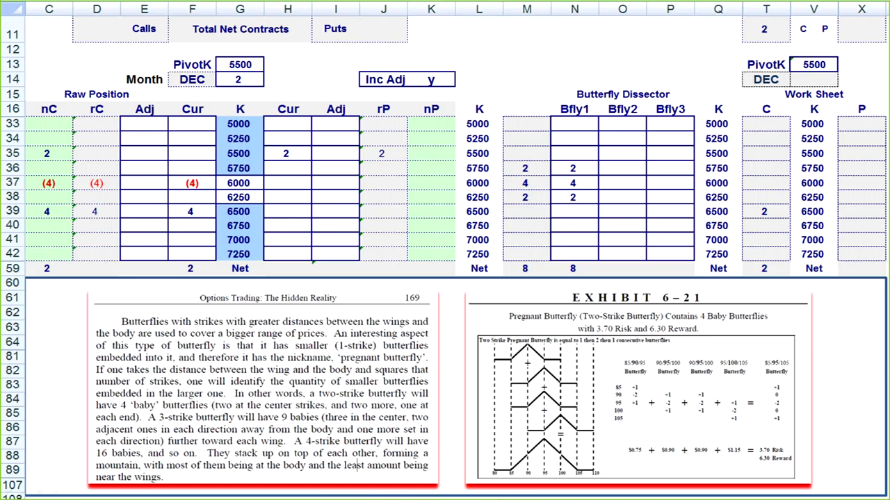
{"action": "mouse_move", "coordinate": [611, 397]}
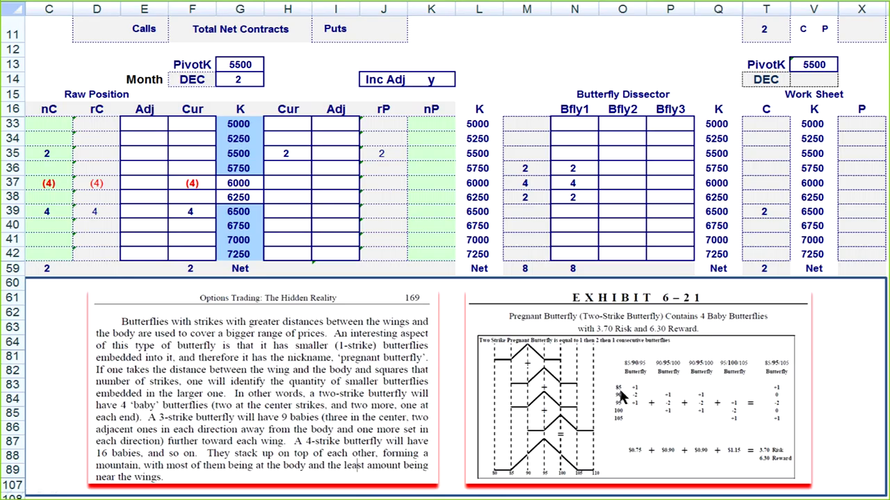
{"action": "mouse_move", "coordinate": [620, 428]}
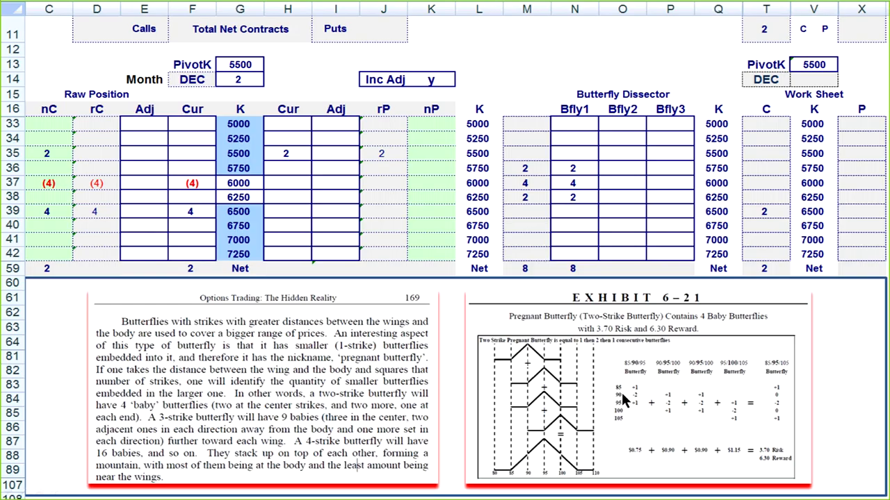
{"action": "mouse_move", "coordinate": [621, 407]}
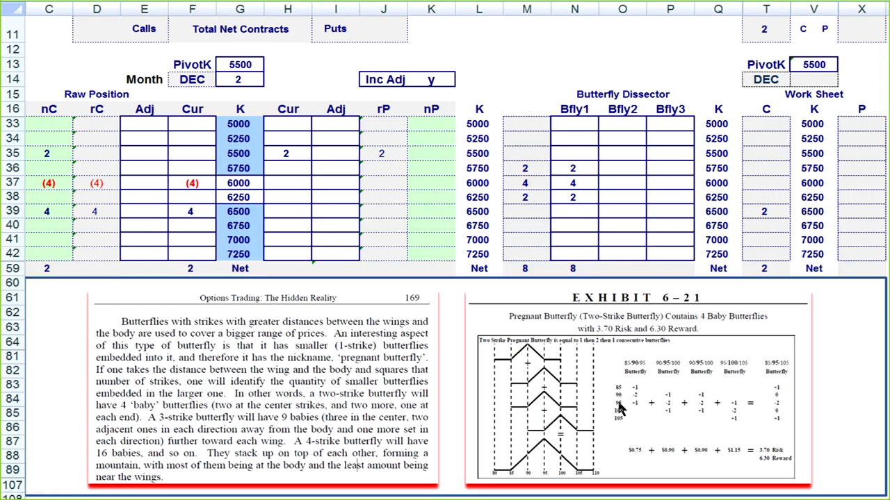
{"action": "mouse_move", "coordinate": [778, 428]}
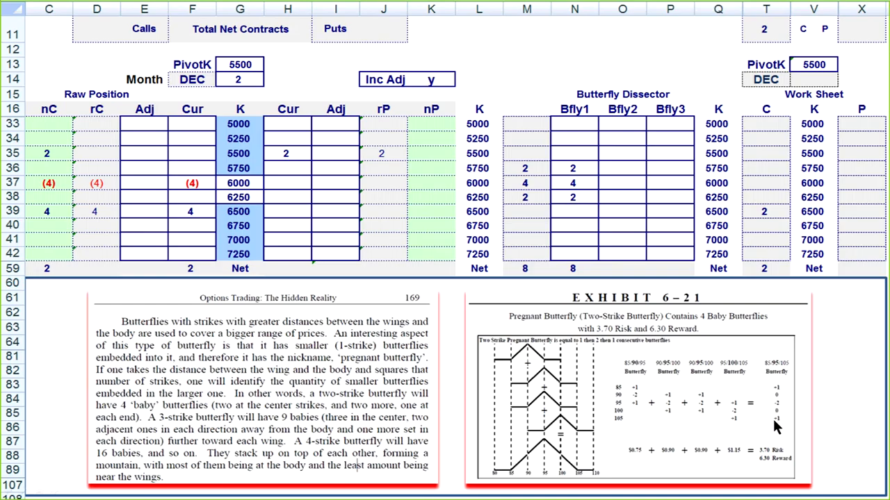
{"action": "mouse_move", "coordinate": [775, 433]}
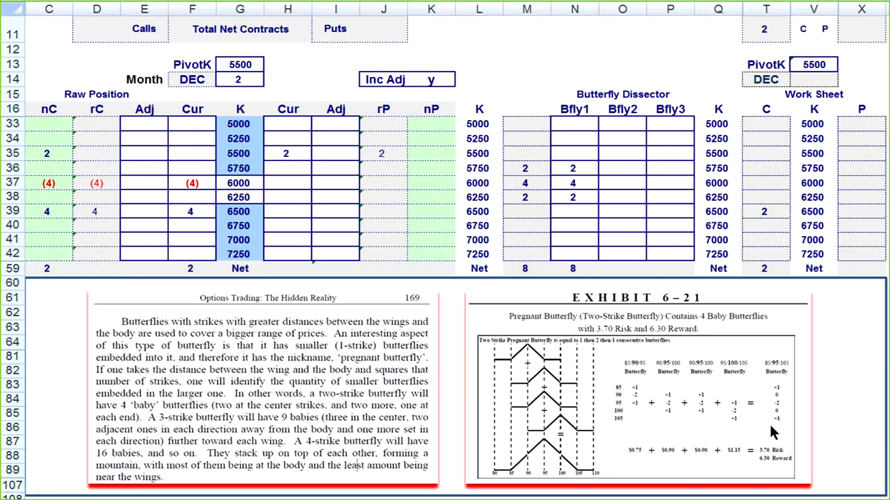
{"action": "mouse_move", "coordinate": [638, 390]}
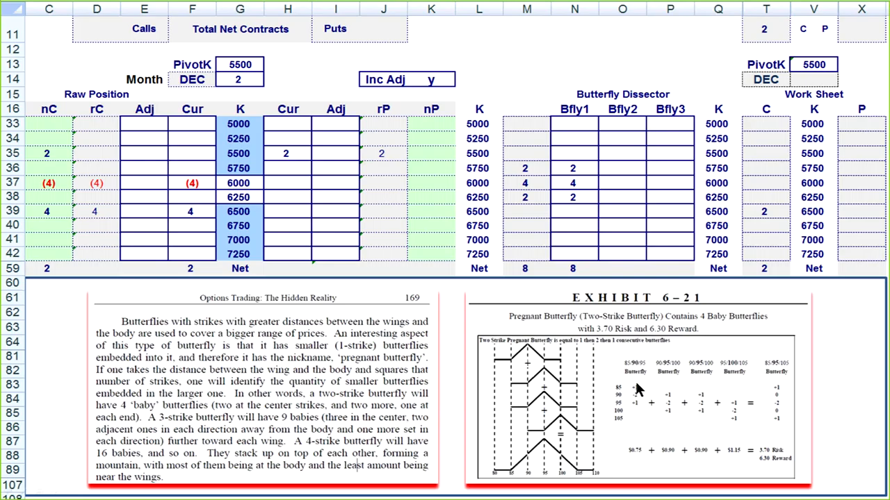
{"action": "mouse_move", "coordinate": [778, 405]}
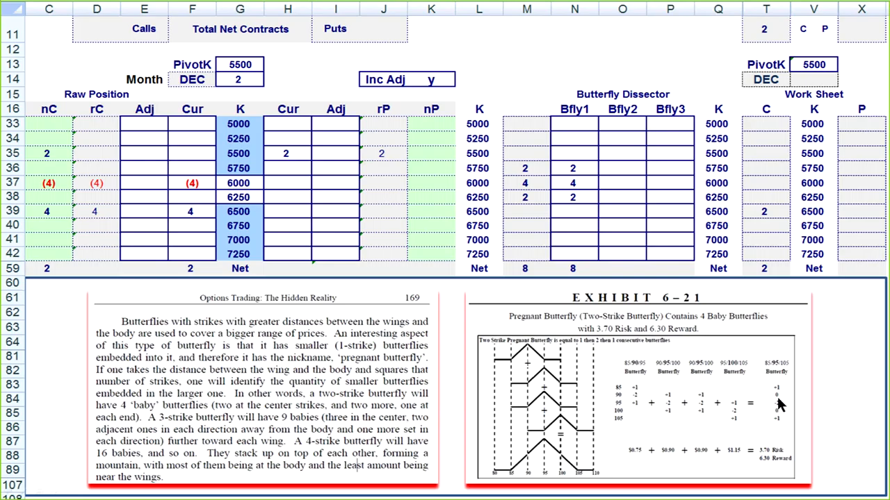
{"action": "mouse_move", "coordinate": [775, 410]}
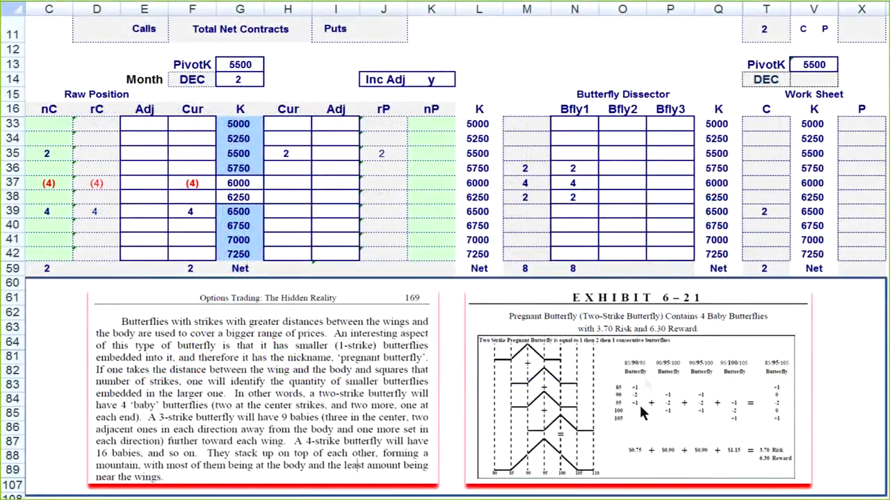
{"action": "mouse_move", "coordinate": [638, 399]}
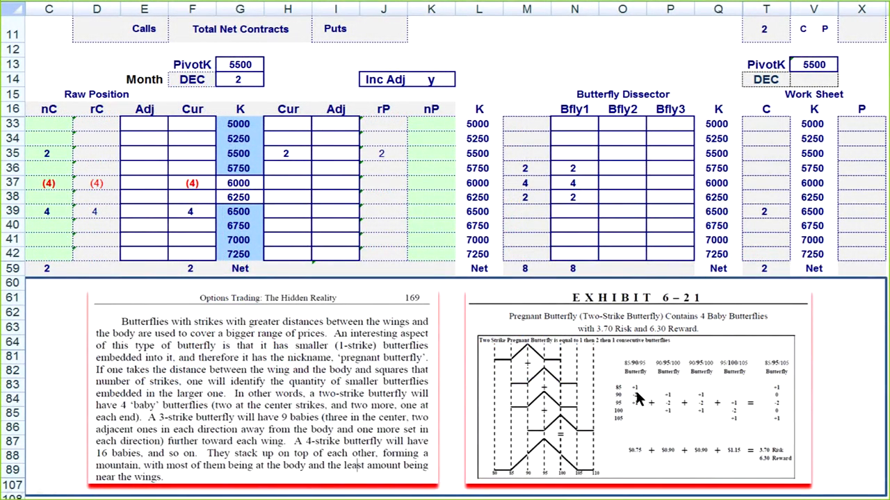
{"action": "mouse_move", "coordinate": [632, 409]}
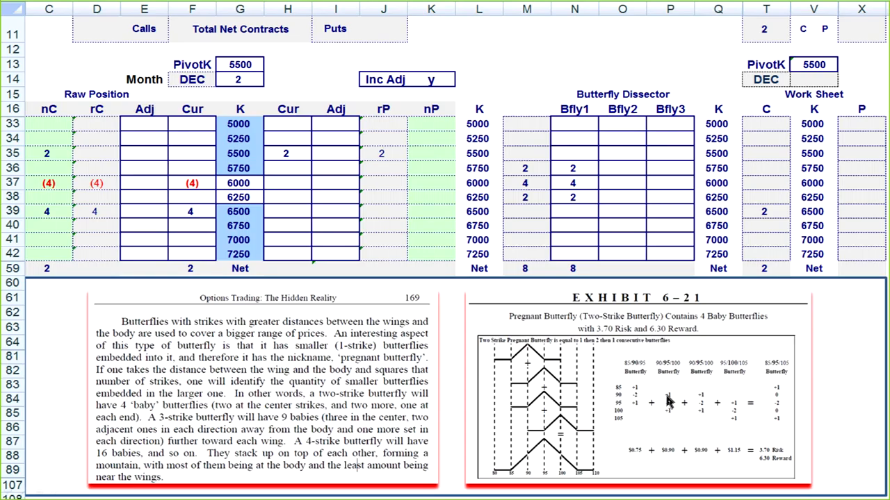
{"action": "mouse_move", "coordinate": [669, 401]}
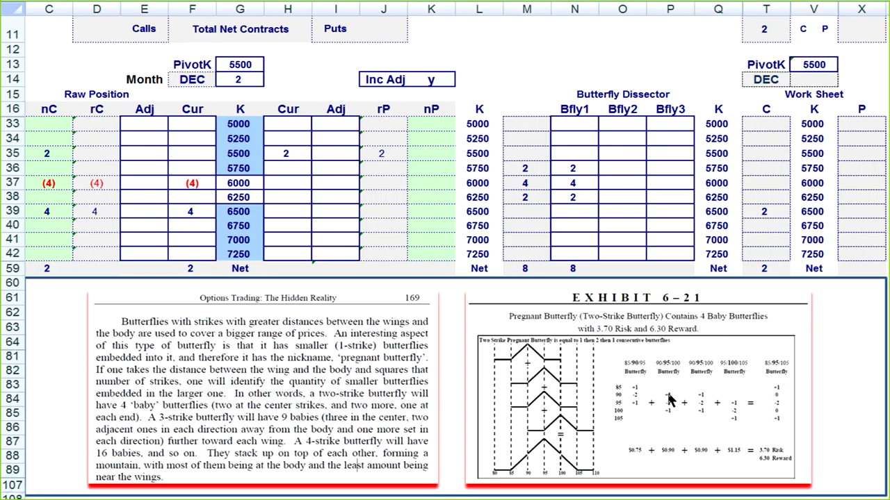
{"action": "mouse_move", "coordinate": [669, 418]}
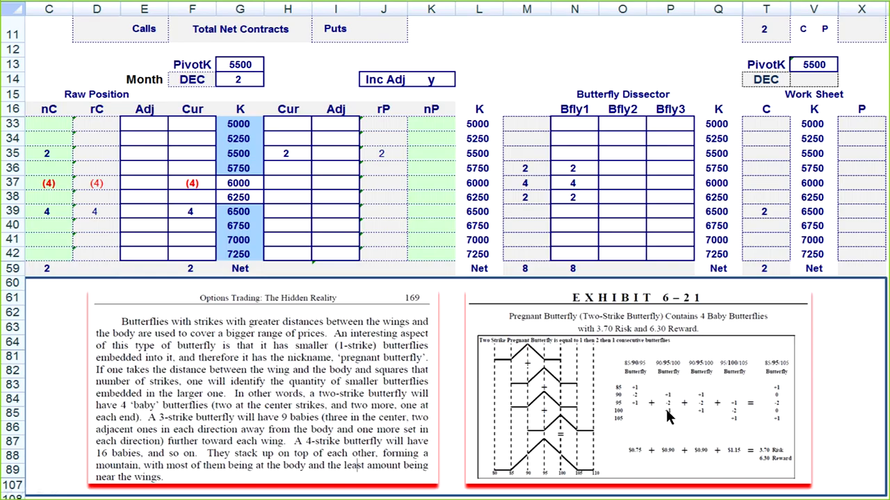
{"action": "mouse_move", "coordinate": [744, 428]}
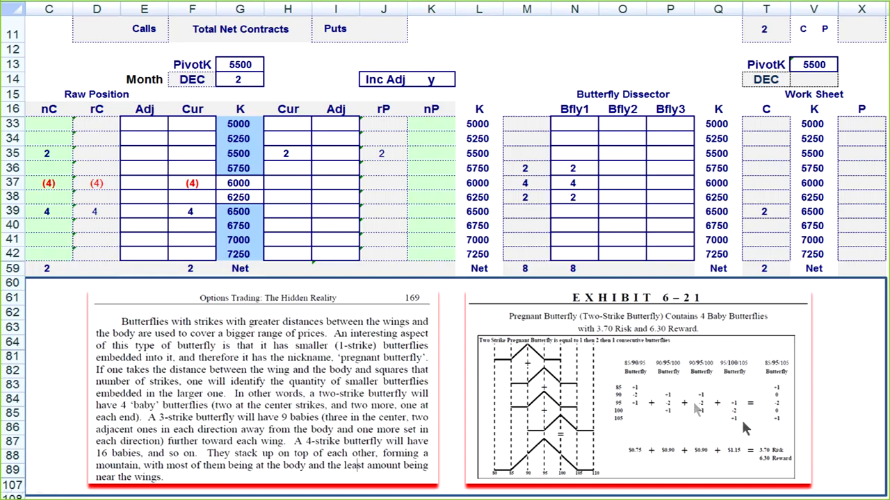
{"action": "mouse_move", "coordinate": [626, 414]}
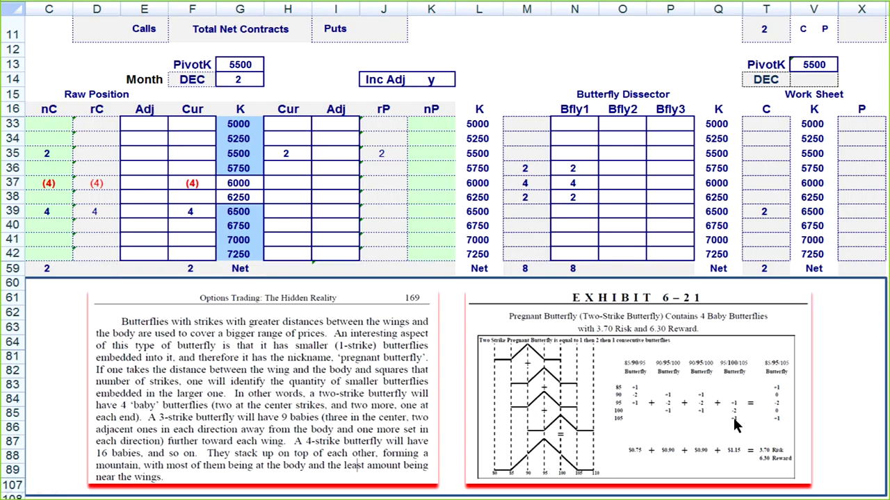
{"action": "mouse_move", "coordinate": [629, 397]}
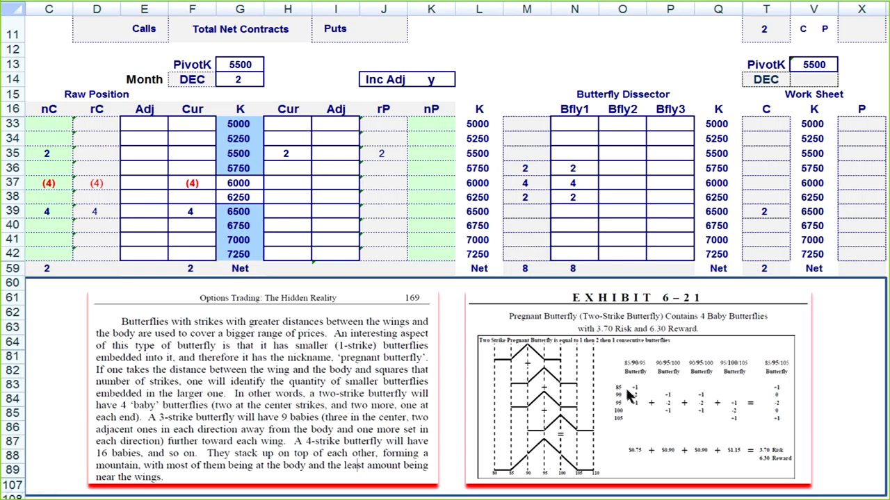
{"action": "mouse_move", "coordinate": [776, 398]}
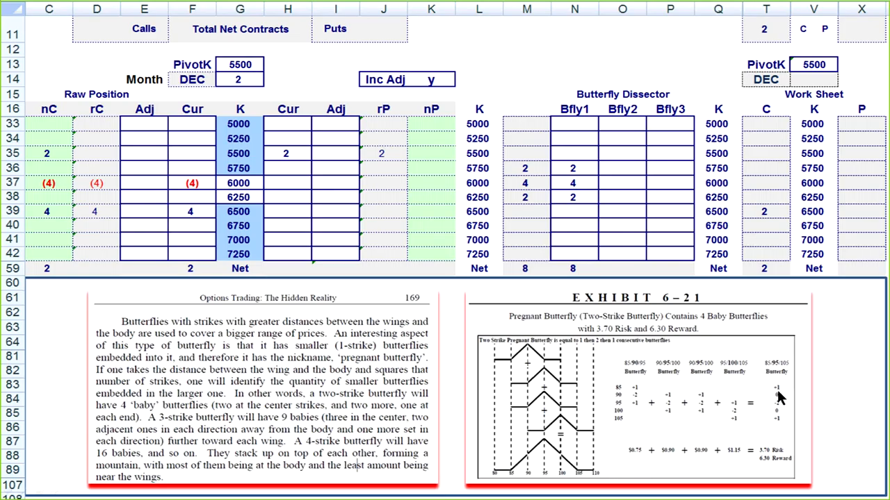
{"action": "mouse_move", "coordinate": [638, 405]}
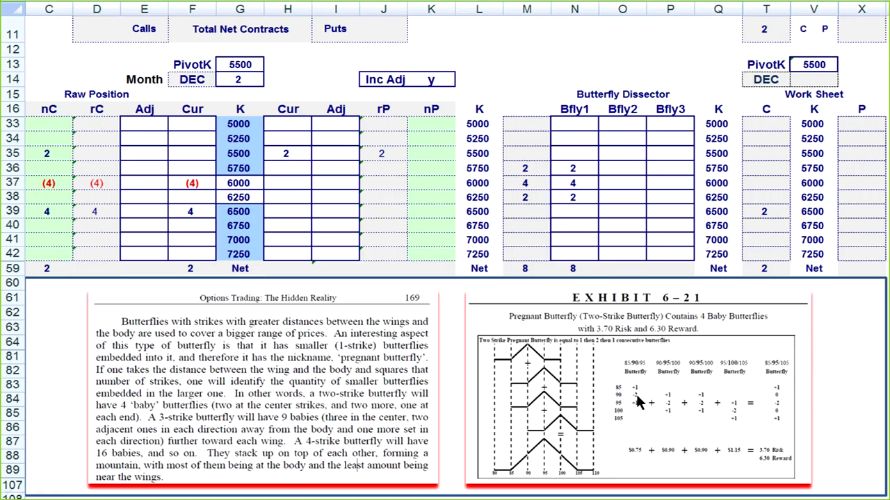
{"action": "mouse_move", "coordinate": [680, 403]}
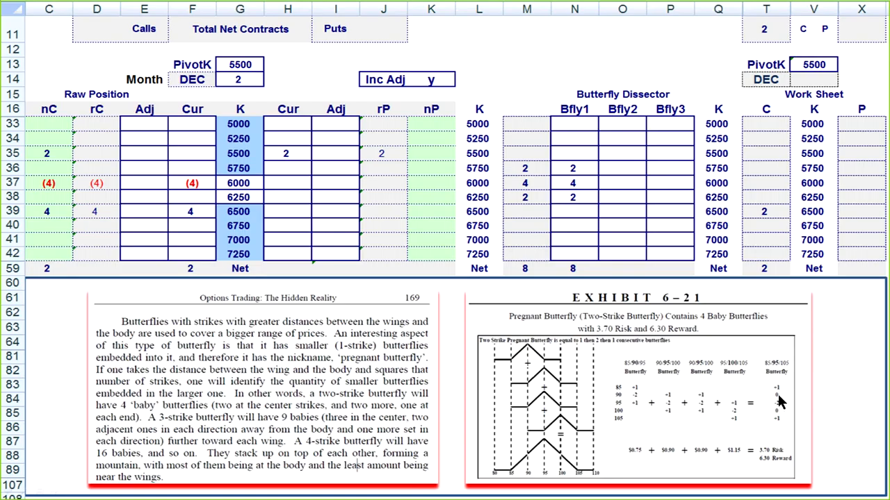
{"action": "mouse_move", "coordinate": [782, 433]}
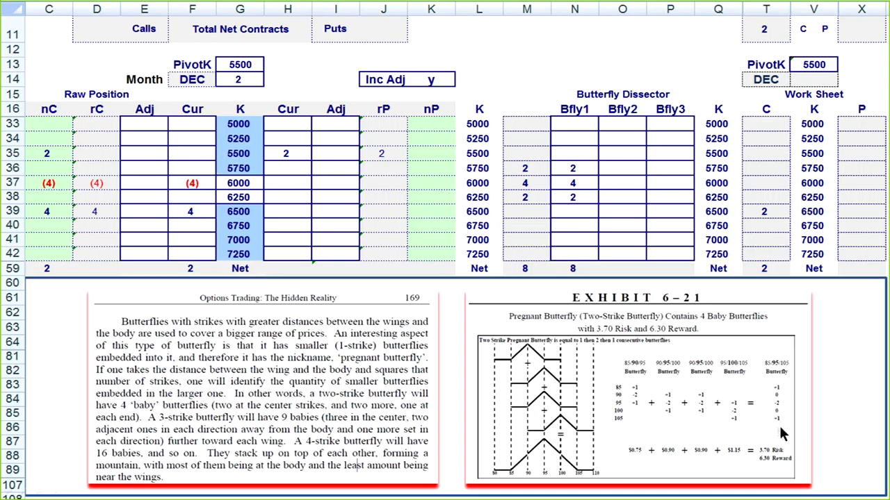
{"action": "mouse_move", "coordinate": [744, 413]}
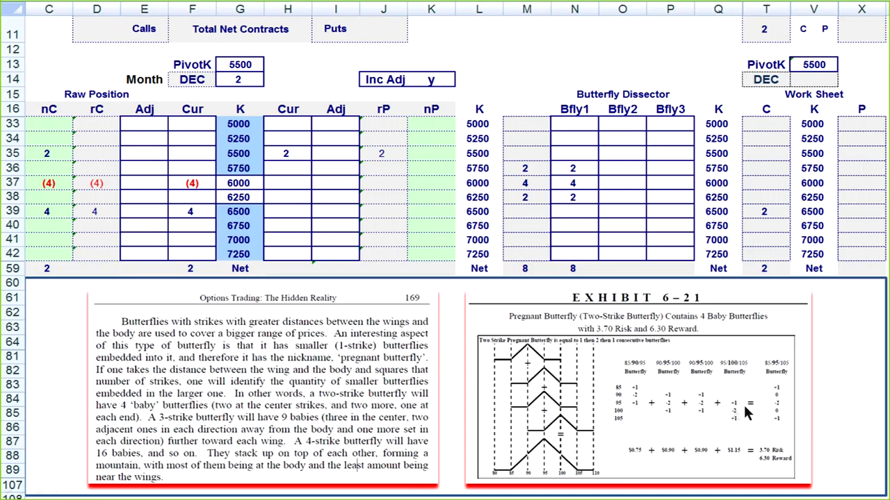
{"action": "mouse_move", "coordinate": [779, 410]}
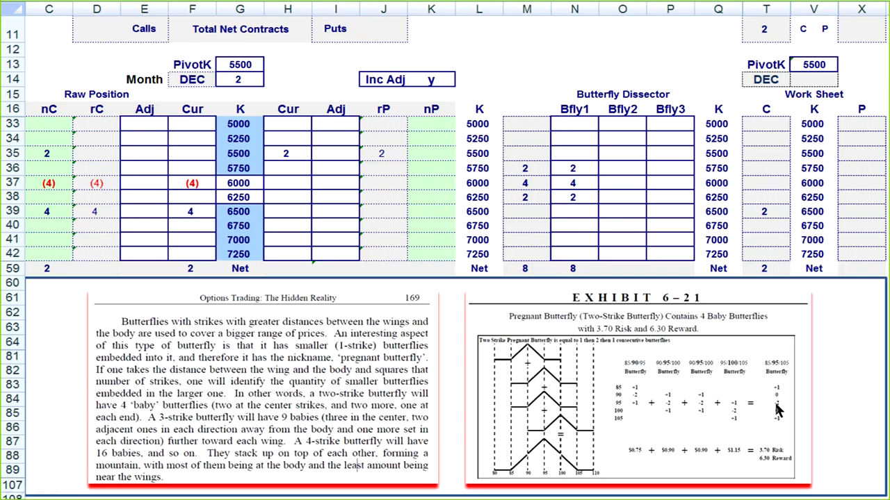
{"action": "mouse_move", "coordinate": [661, 413]}
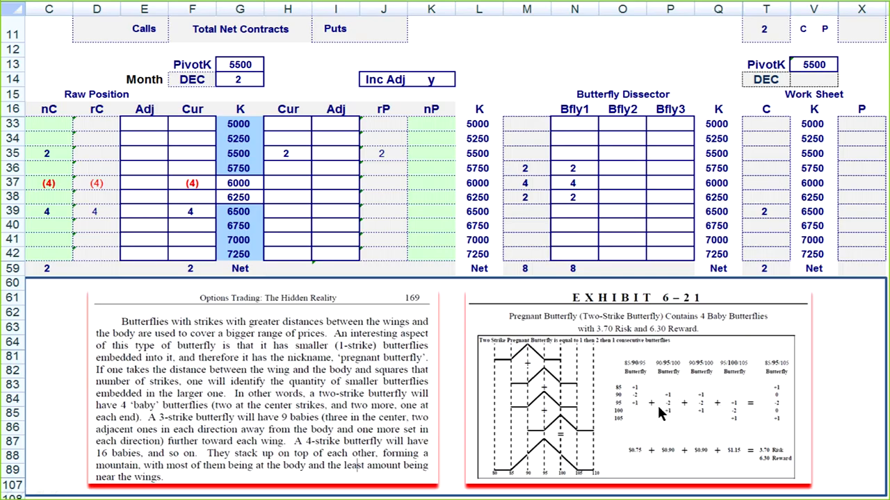
{"action": "mouse_move", "coordinate": [730, 412]}
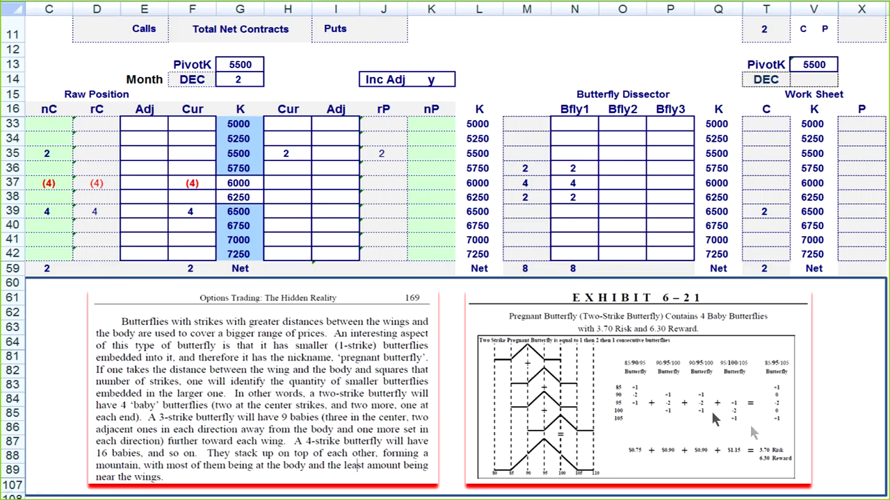
{"action": "mouse_move", "coordinate": [780, 386]}
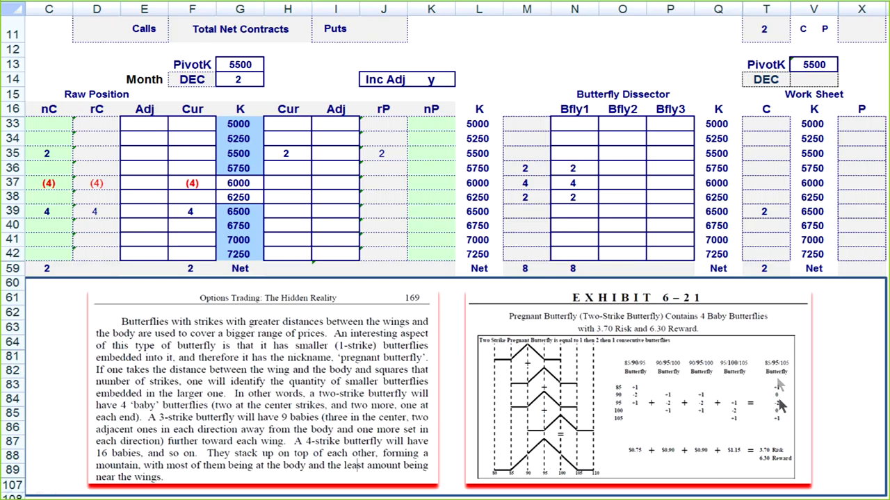
{"action": "mouse_move", "coordinate": [770, 403]}
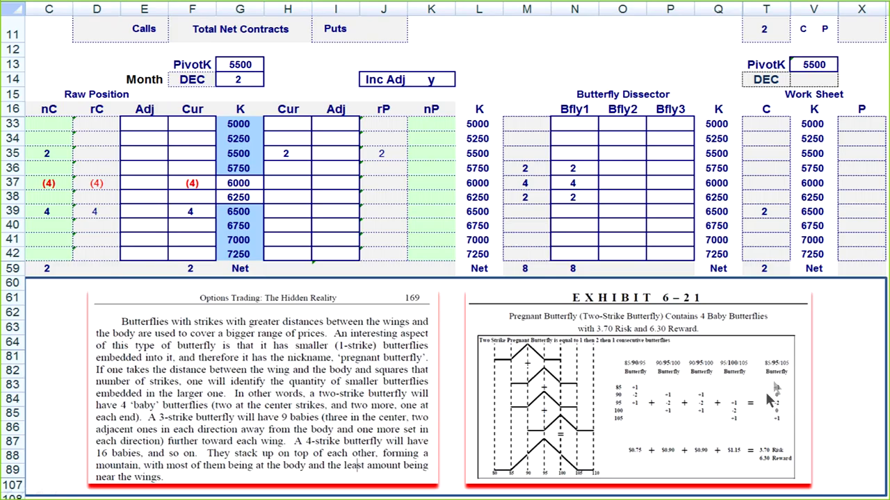
{"action": "mouse_move", "coordinate": [727, 416]}
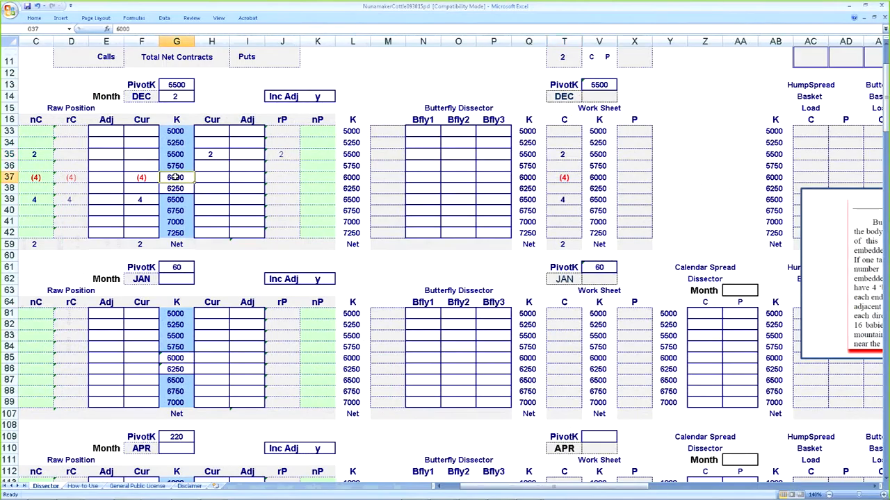
{"action": "mouse_move", "coordinate": [458, 178]}
{"action": "type", "text": "75"}
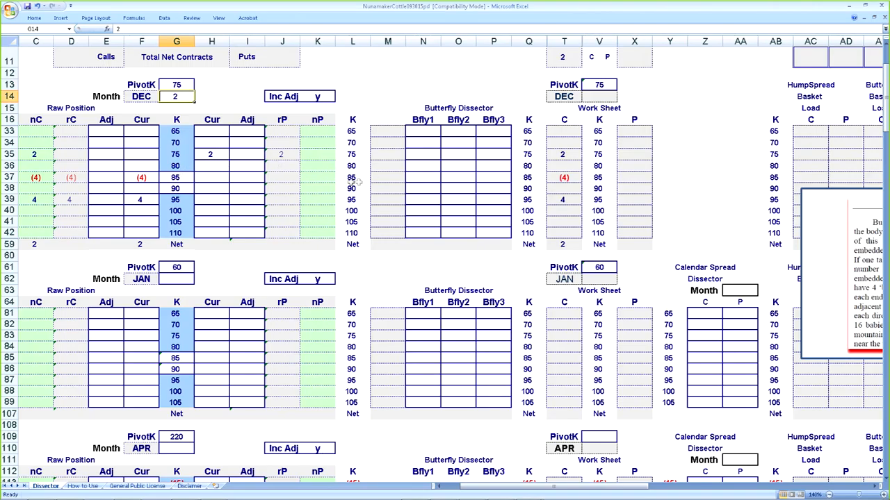
Fill Bfly1 with 2, 4, 2 at strikes 80/85/90, checking work sheet and basket values.
{"action": "left_click", "coordinate": [423, 167]}
{"action": "type", "text": "2"}
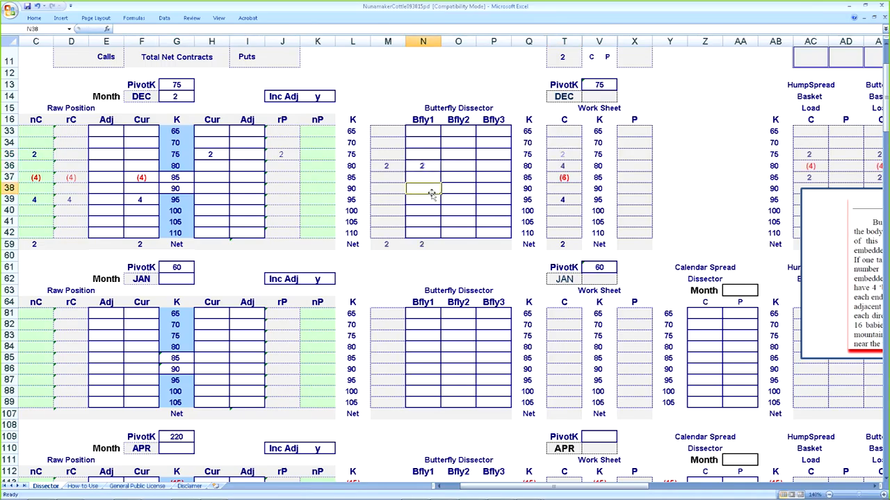
{"action": "left_click", "coordinate": [422, 165]}
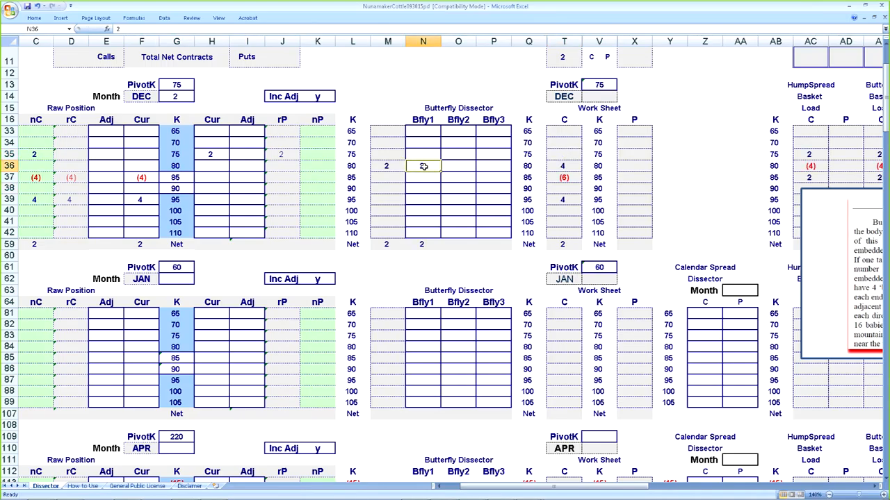
{"action": "mouse_move", "coordinate": [423, 165]}
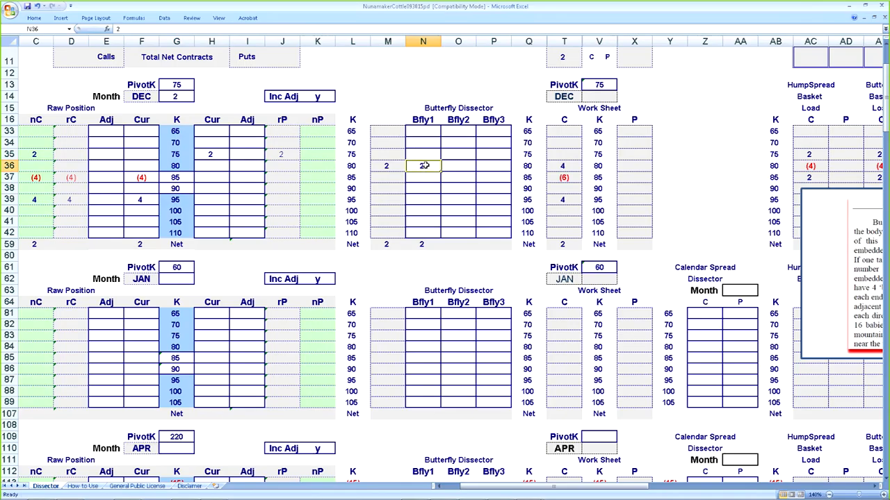
{"action": "left_click", "coordinate": [421, 166]}
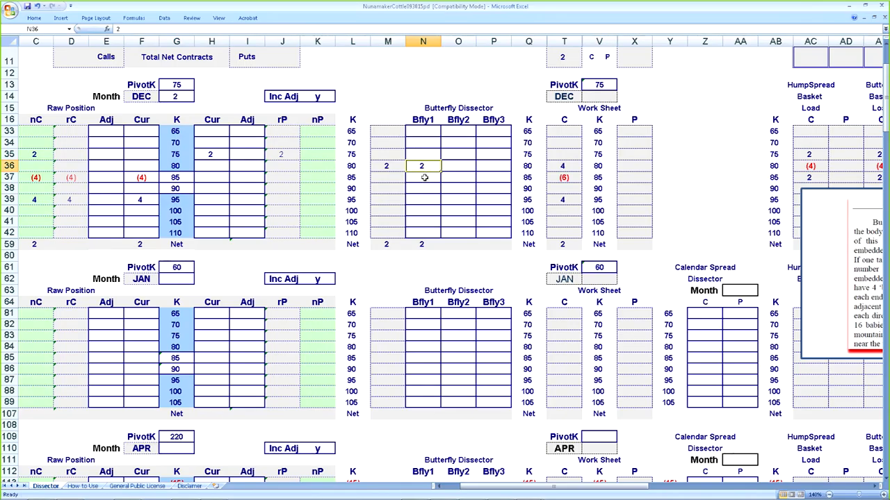
{"action": "mouse_move", "coordinate": [572, 154]}
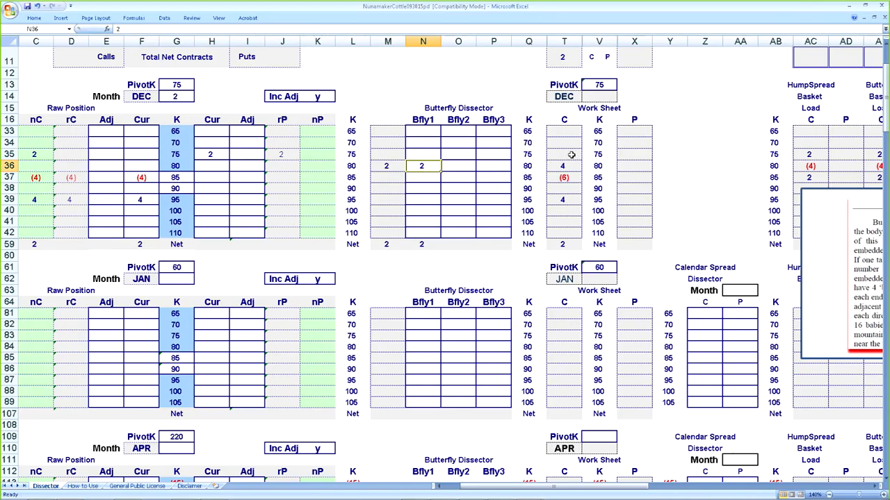
{"action": "left_click", "coordinate": [564, 166]}
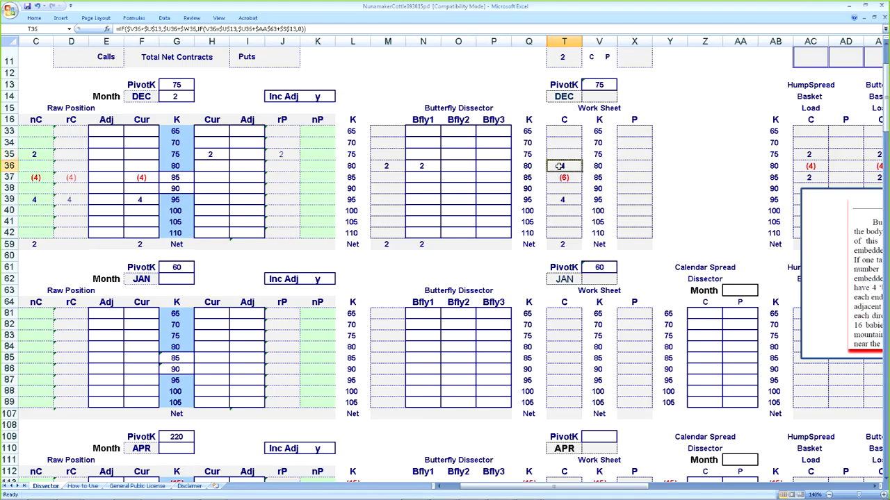
{"action": "left_click", "coordinate": [564, 178]}
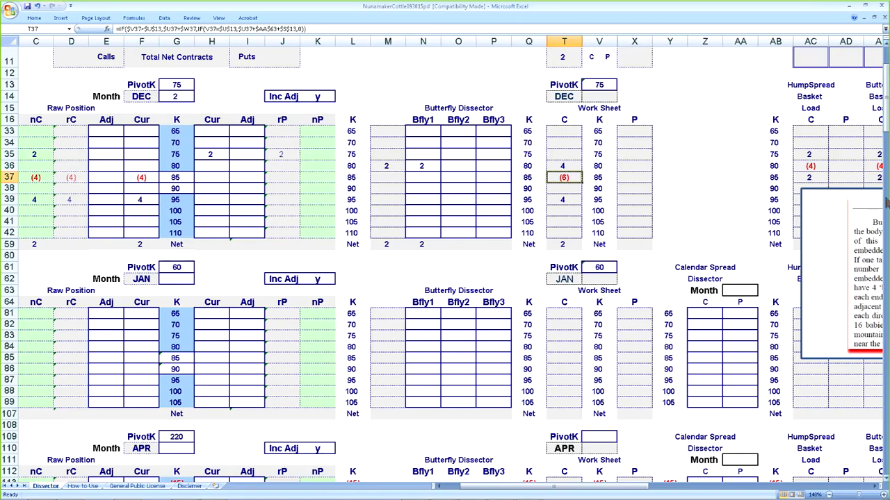
{"action": "left_click", "coordinate": [810, 154]}
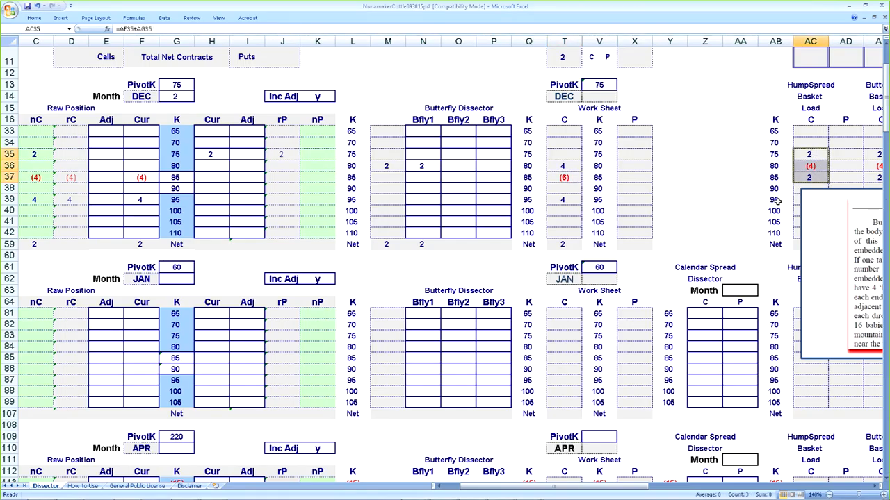
{"action": "mouse_move", "coordinate": [511, 195]}
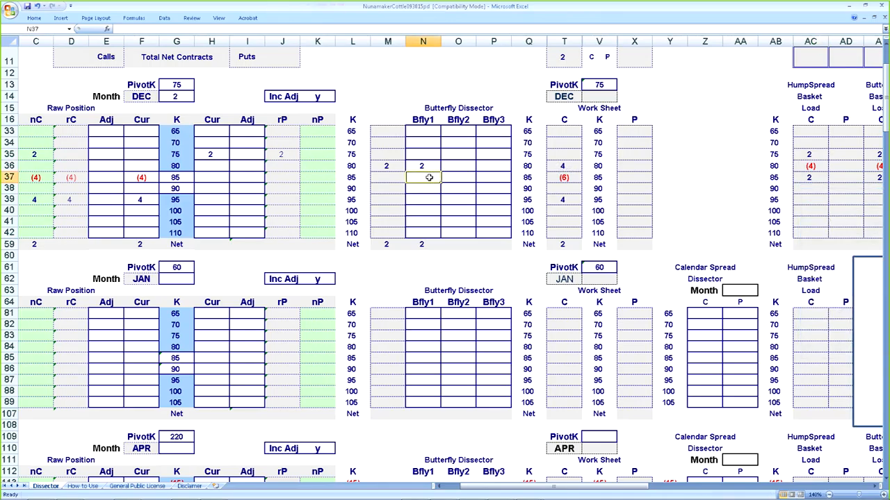
{"action": "left_click", "coordinate": [422, 188]}
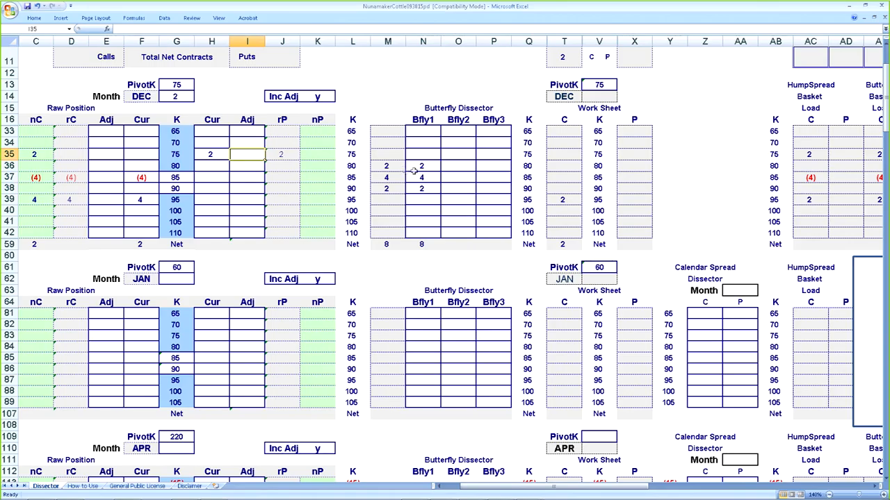
{"action": "left_click", "coordinate": [423, 165]}
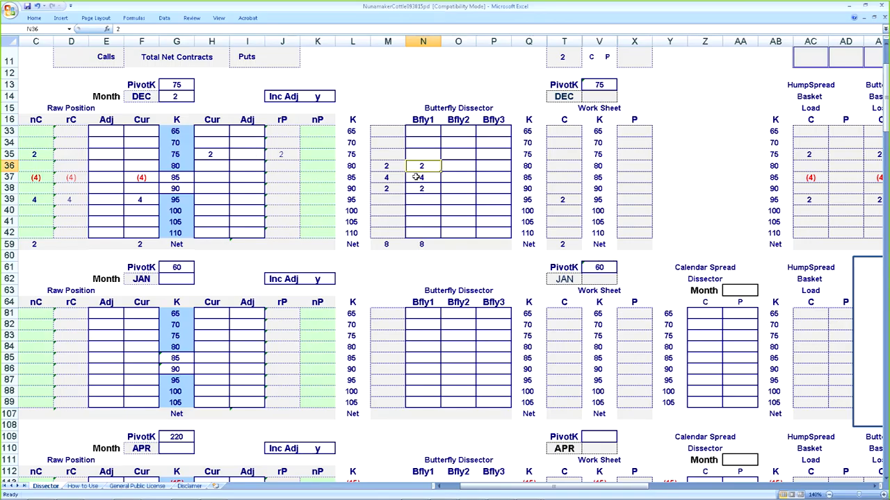
Enter put and call adjustments of (1), 2, (1) at strikes 75, 80 and 85.
{"action": "left_click", "coordinate": [422, 177]}
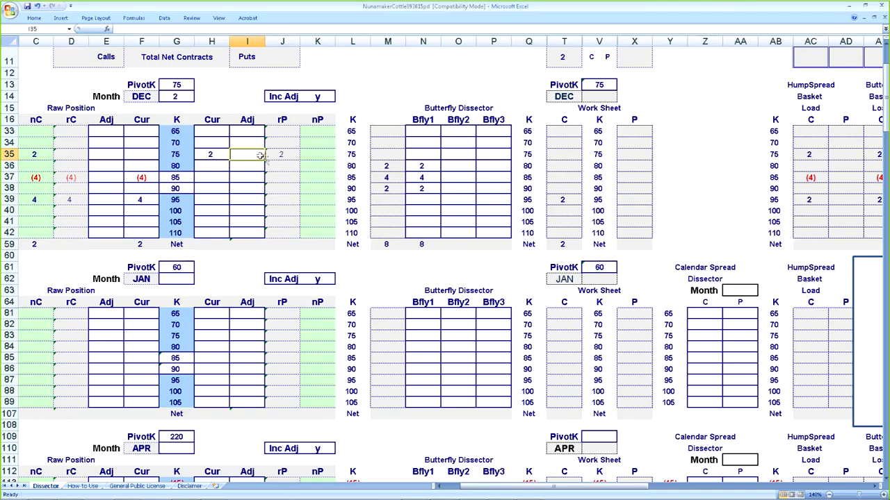
{"action": "mouse_move", "coordinate": [260, 158]}
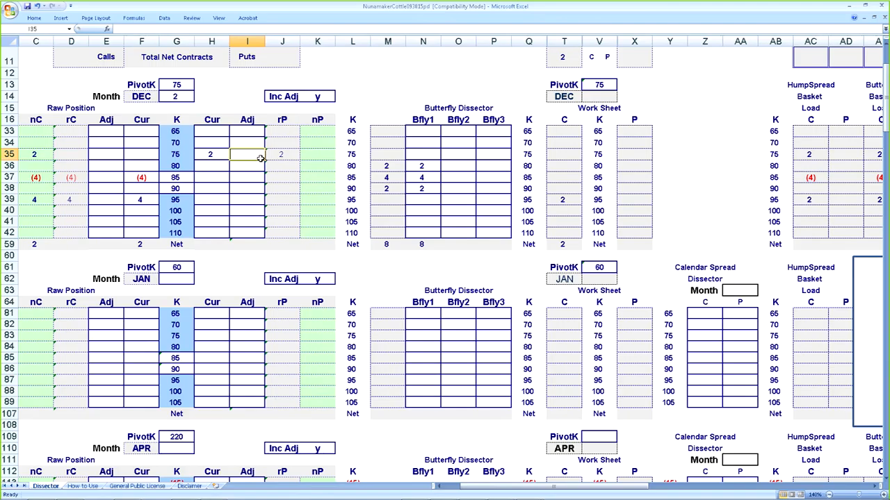
{"action": "type", "text": "(1)"}
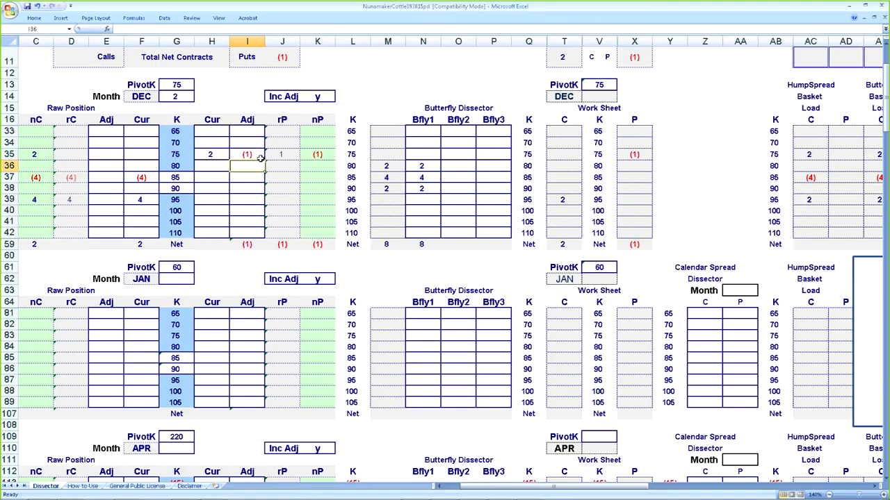
{"action": "type", "text": "2"}
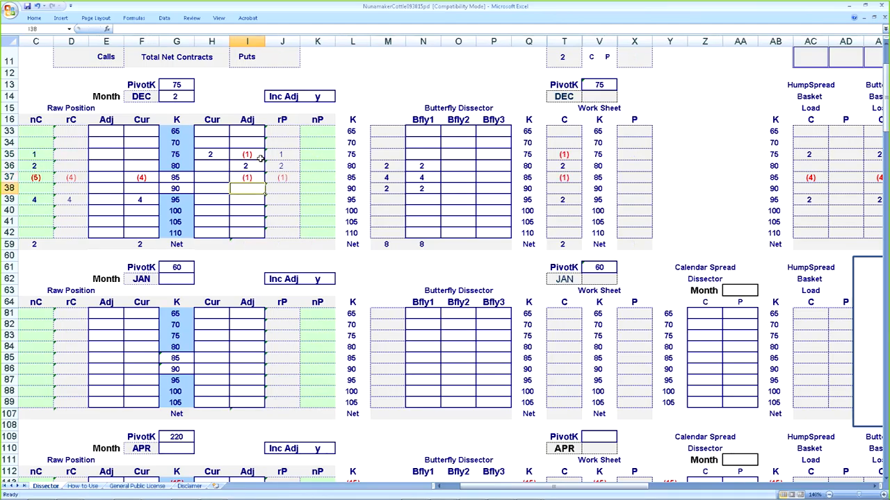
{"action": "mouse_move", "coordinate": [574, 172]}
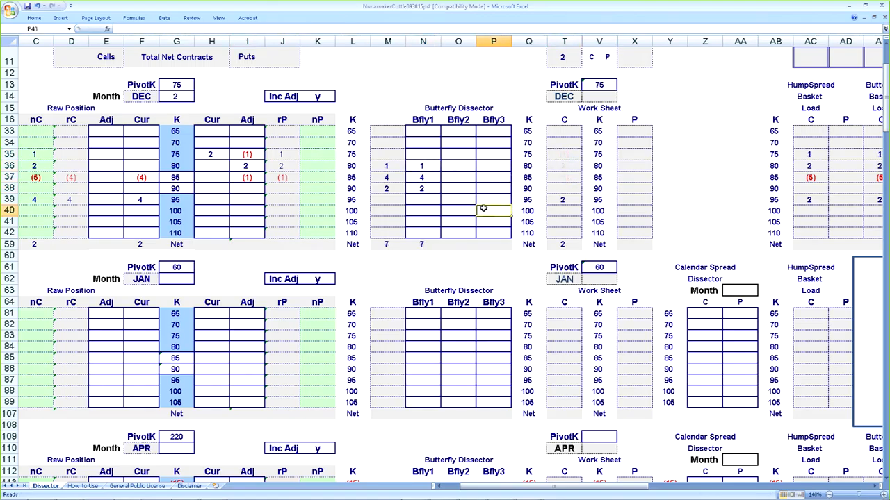
{"action": "left_click", "coordinate": [669, 200]}
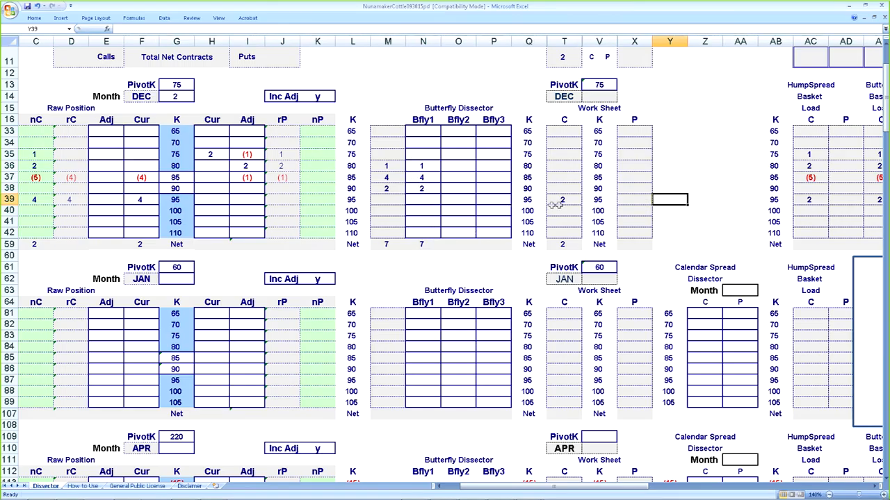
{"action": "left_click", "coordinate": [563, 200]}
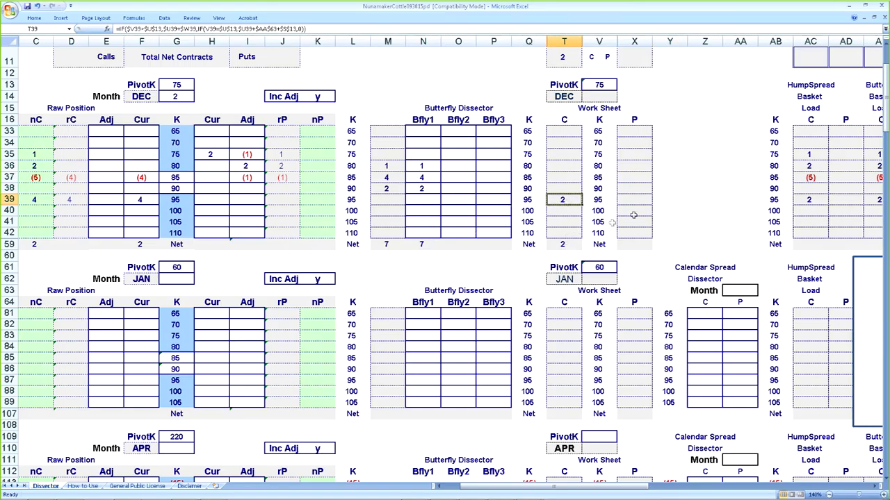
{"action": "mouse_move", "coordinate": [327, 218]}
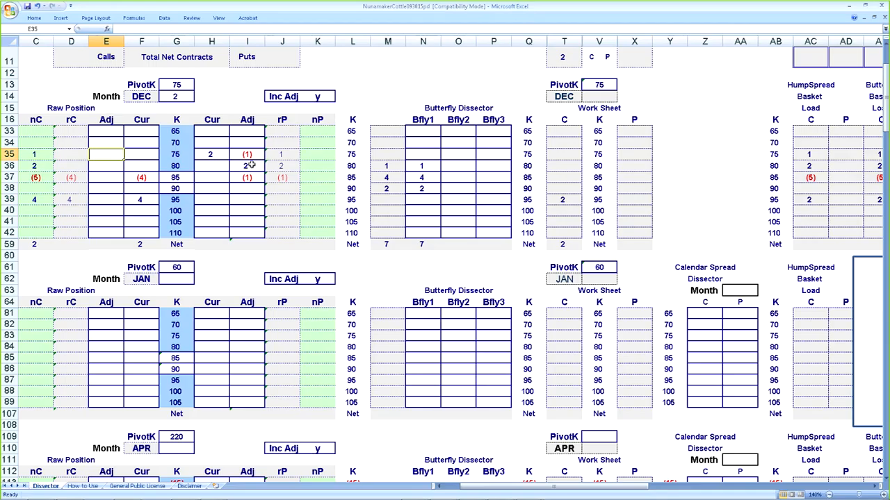
{"action": "mouse_move", "coordinate": [253, 162]}
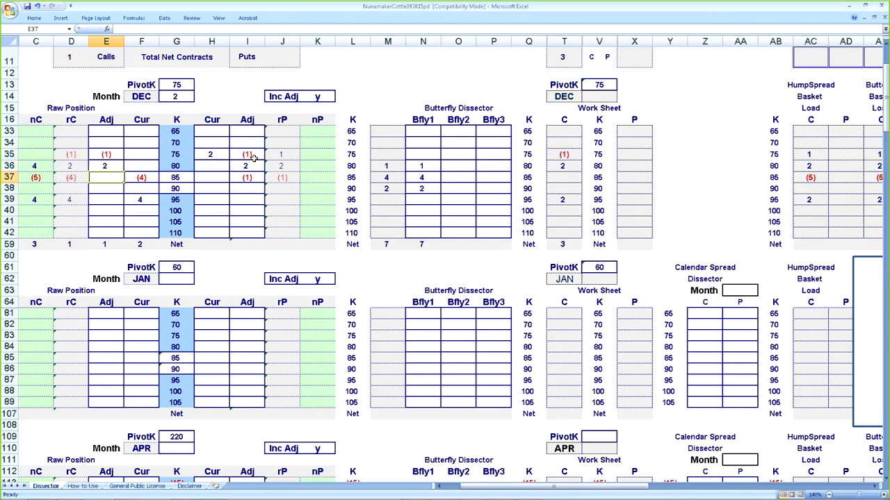
{"action": "type", "text": "-1"}
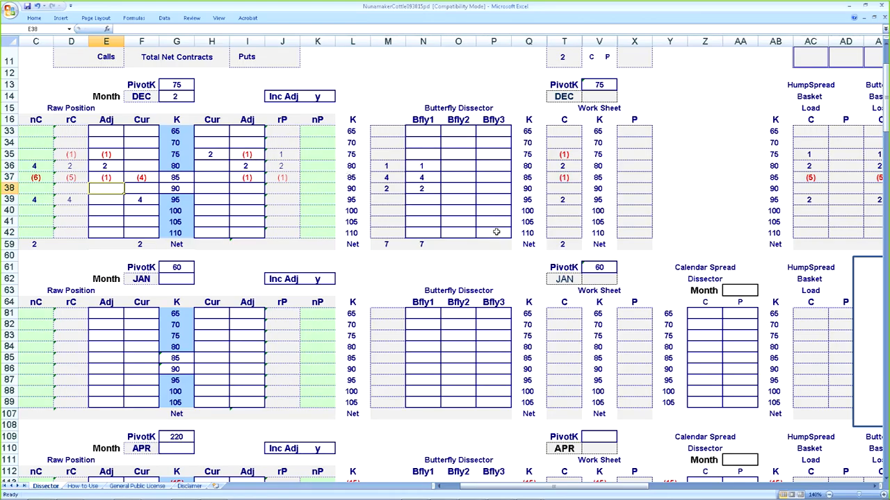
Clear the strike-80 Bfly1 count, leaving 4 at 85 and 2 at 90.
{"action": "left_click", "coordinate": [422, 165]}
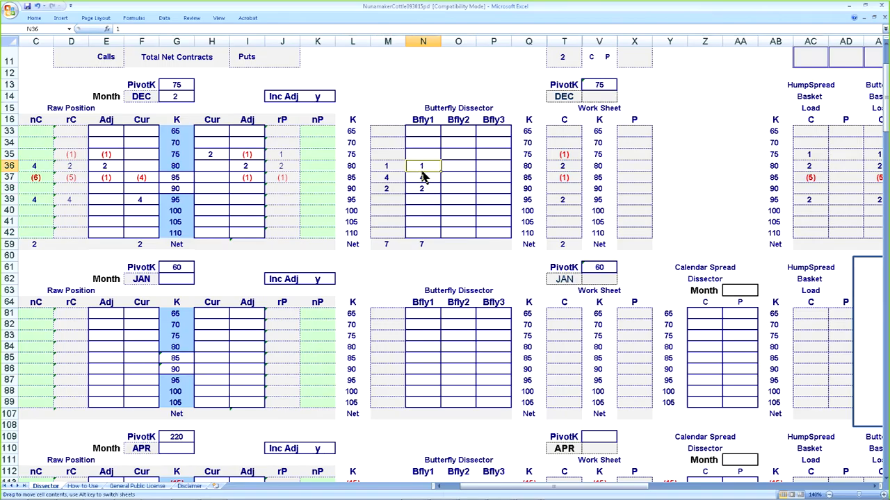
{"action": "right_click", "coordinate": [421, 177]}
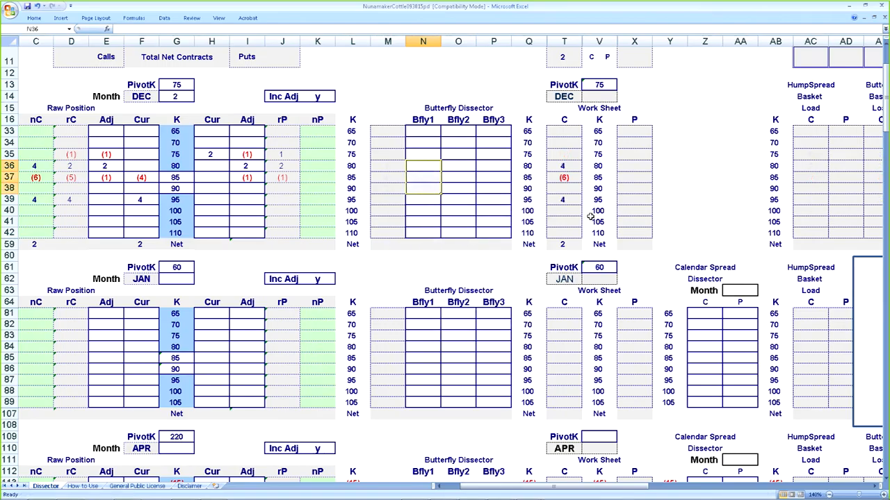
{"action": "left_click", "coordinate": [422, 177]}
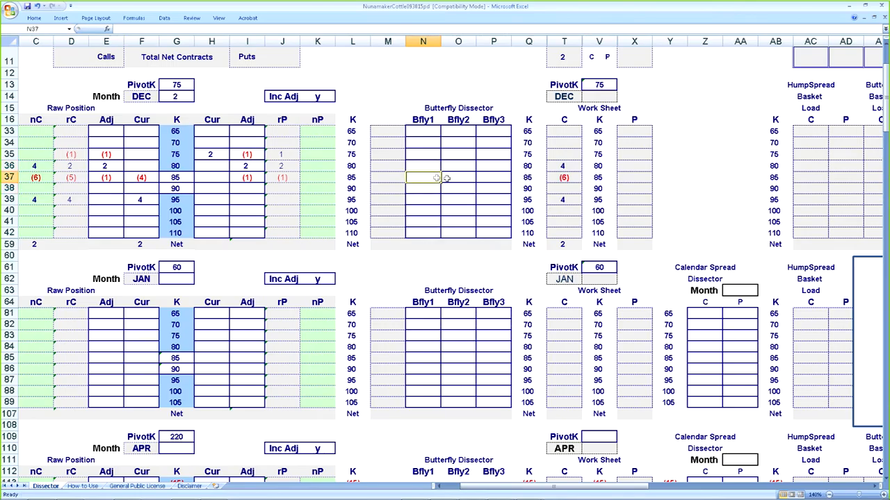
{"action": "left_click", "coordinate": [563, 165]}
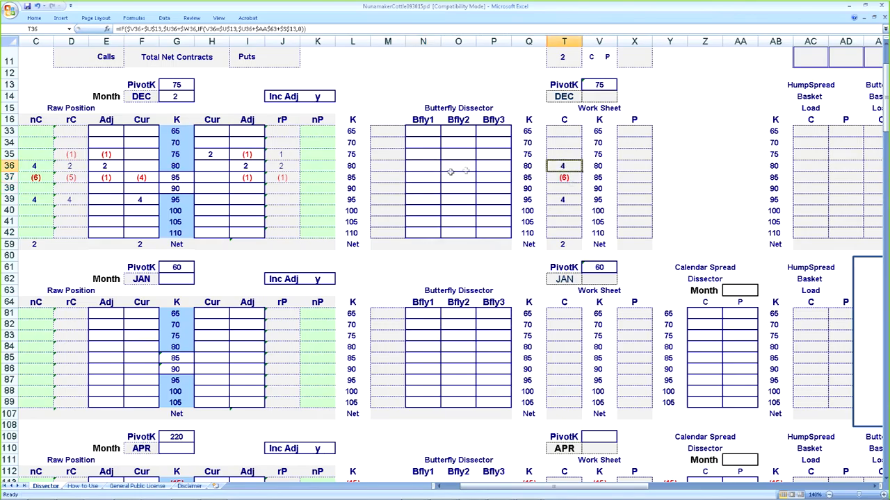
{"action": "left_click", "coordinate": [422, 177]}
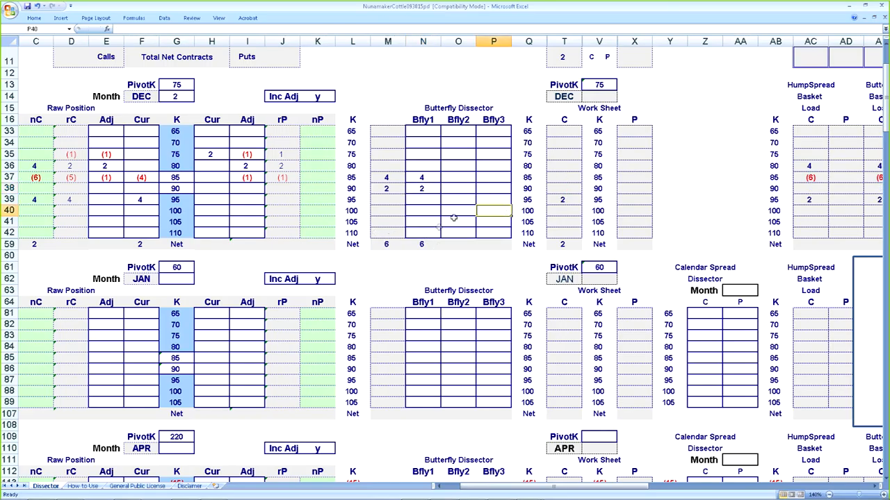
{"action": "mouse_move", "coordinate": [454, 213]}
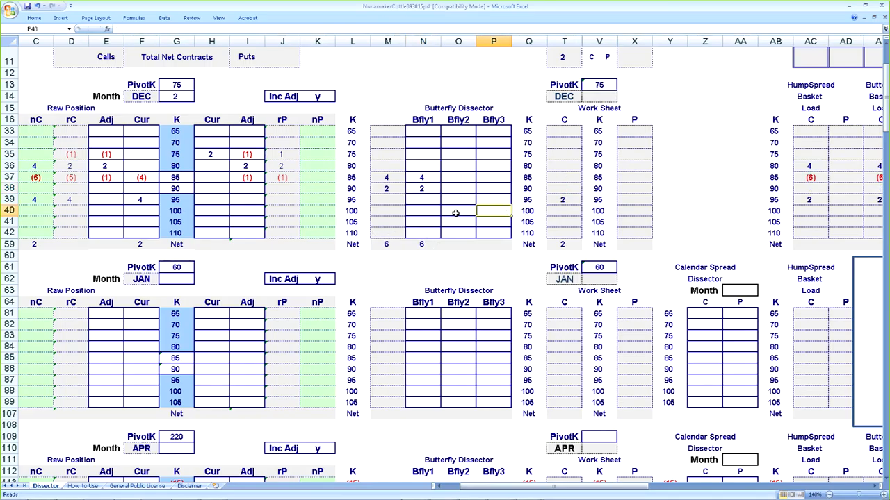
{"action": "mouse_move", "coordinate": [696, 312]}
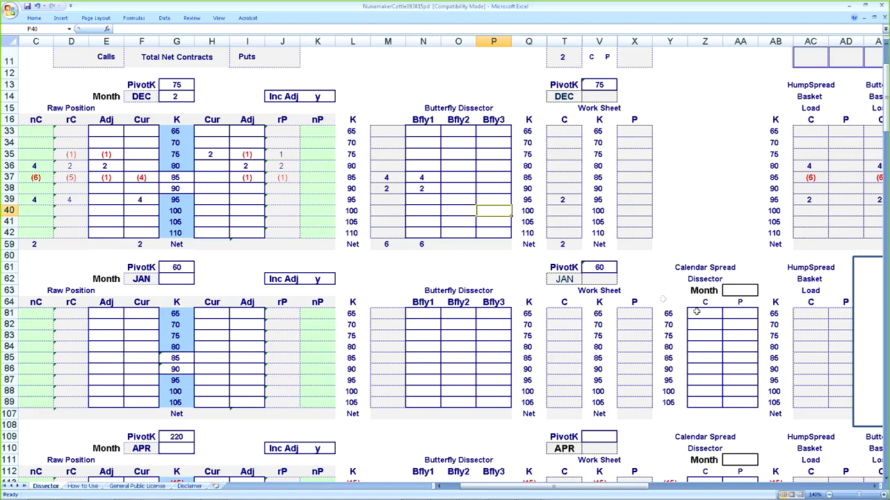
{"action": "mouse_move", "coordinate": [725, 334]}
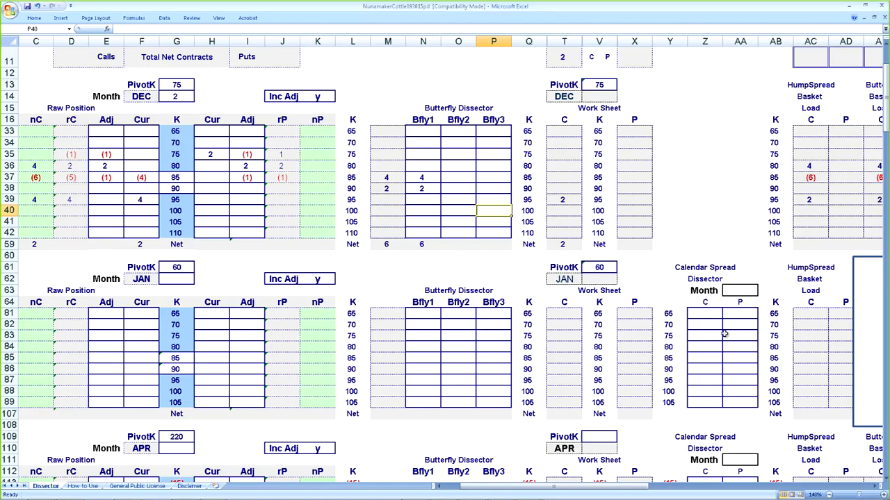
{"action": "mouse_move", "coordinate": [560, 204]}
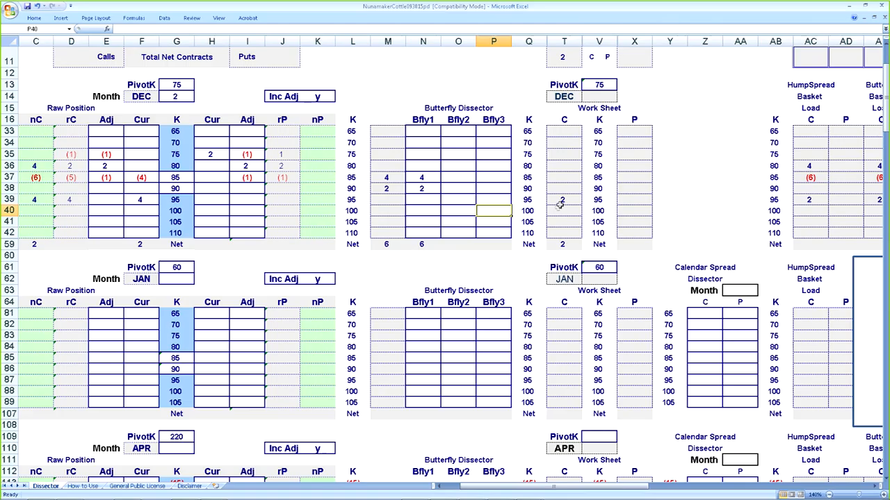
Check the work sheet formula and current call position at strike 95.
{"action": "left_click", "coordinate": [564, 200]}
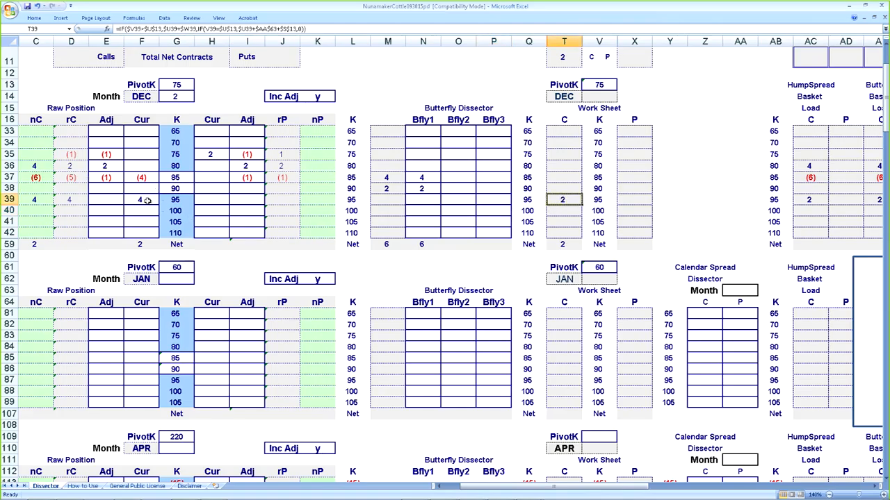
{"action": "left_click", "coordinate": [141, 199]}
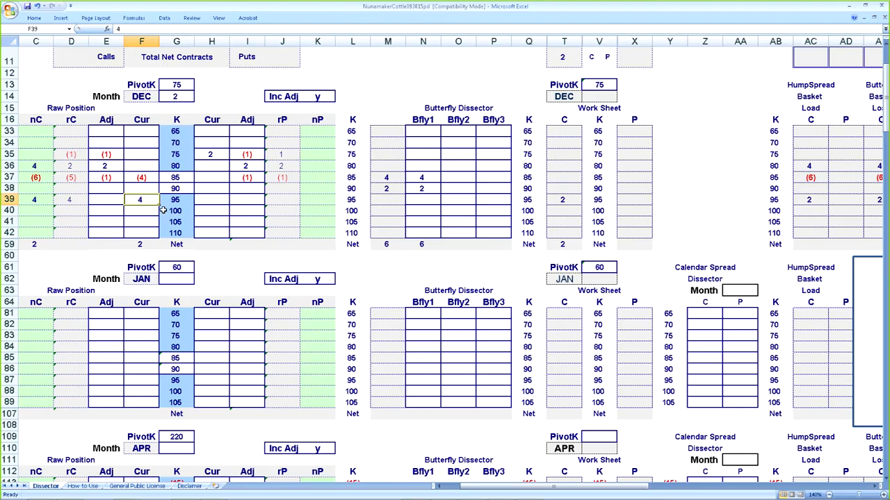
{"action": "mouse_move", "coordinate": [153, 202]}
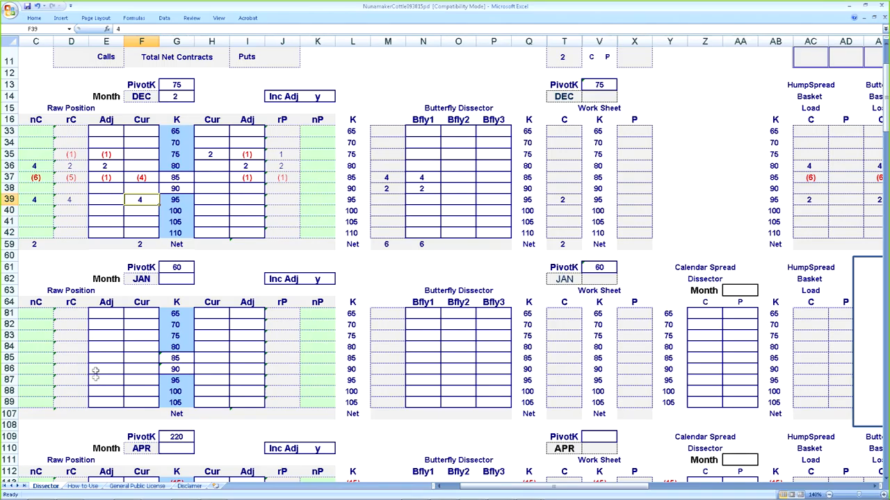
{"action": "mouse_move", "coordinate": [94, 380]}
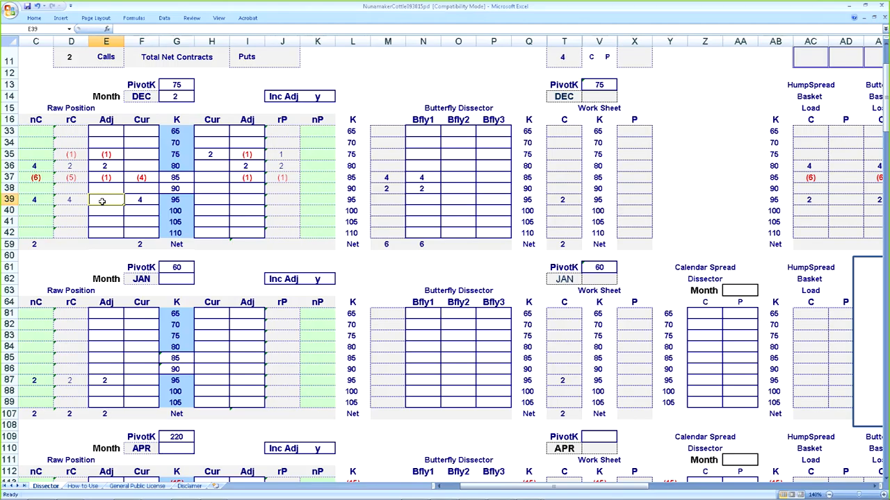
Enter -2 and pick the JAN calendar spread call cell at strike 95.
{"action": "type", "text": "-2"}
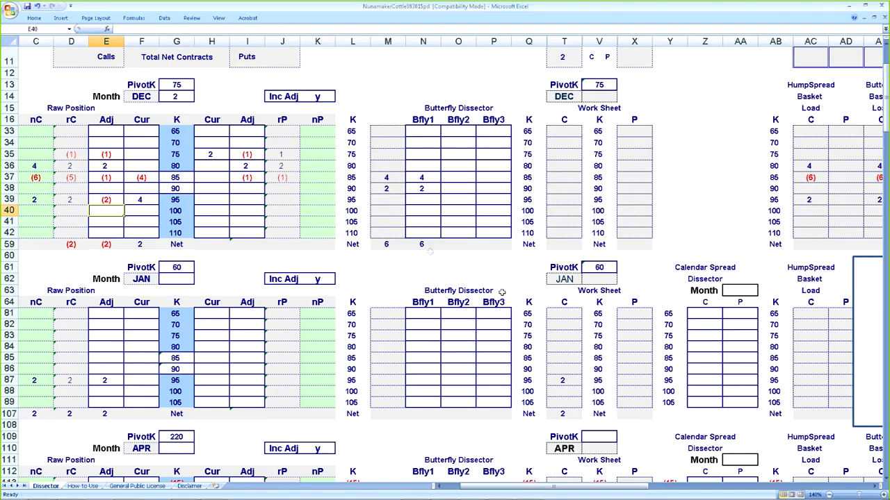
{"action": "mouse_move", "coordinate": [691, 348]}
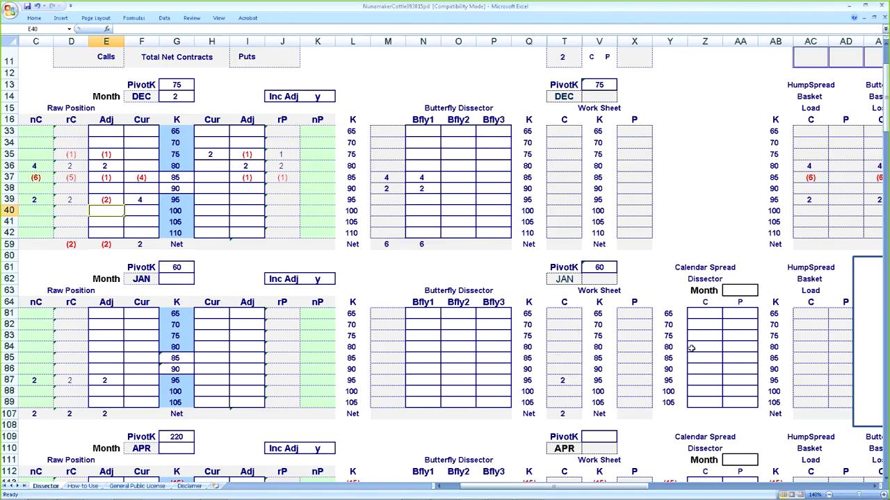
{"action": "mouse_move", "coordinate": [719, 350]}
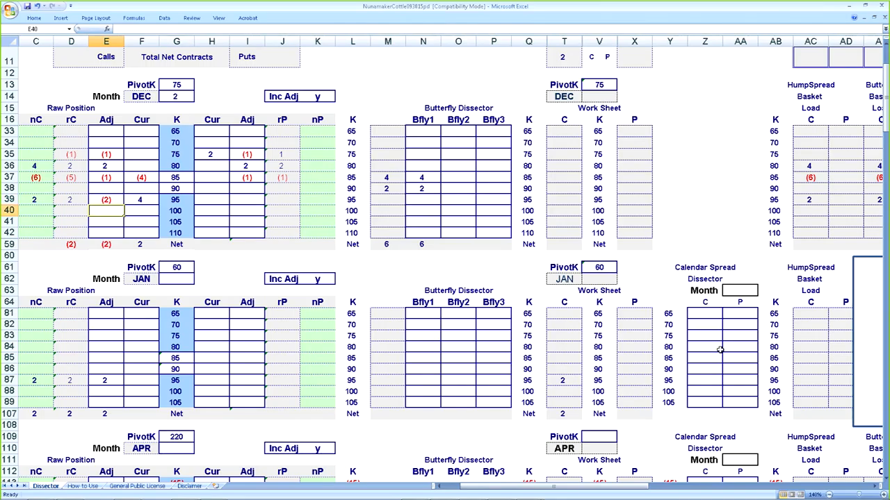
{"action": "mouse_move", "coordinate": [710, 348]}
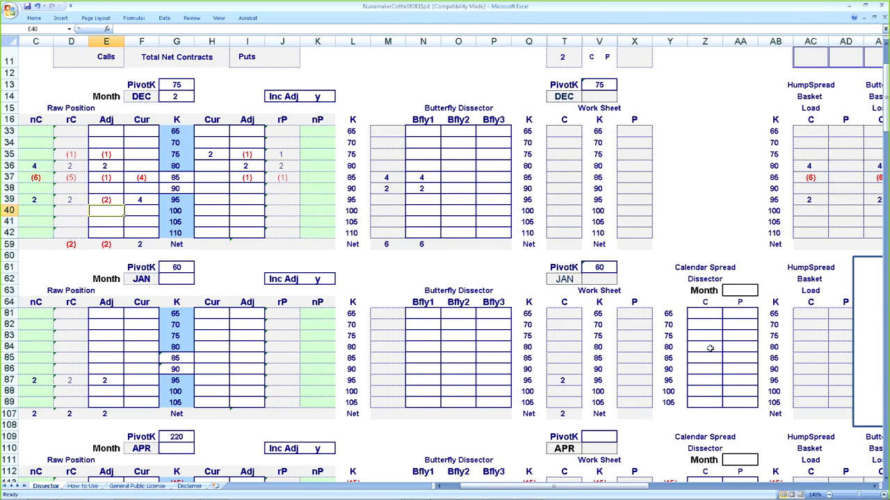
{"action": "mouse_move", "coordinate": [709, 340]}
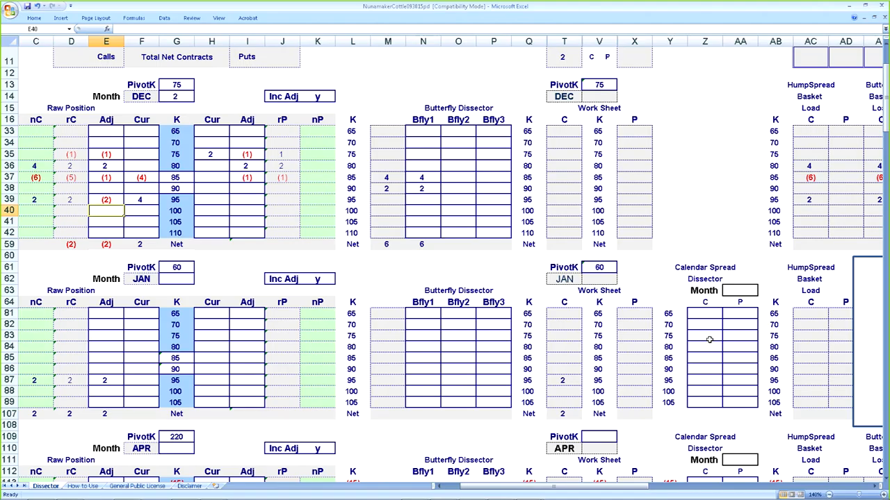
{"action": "mouse_move", "coordinate": [705, 347]}
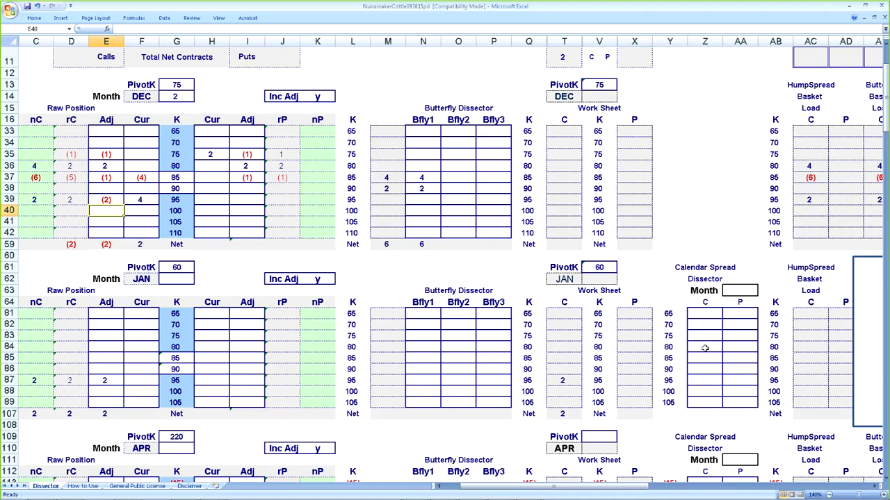
{"action": "mouse_move", "coordinate": [702, 380]}
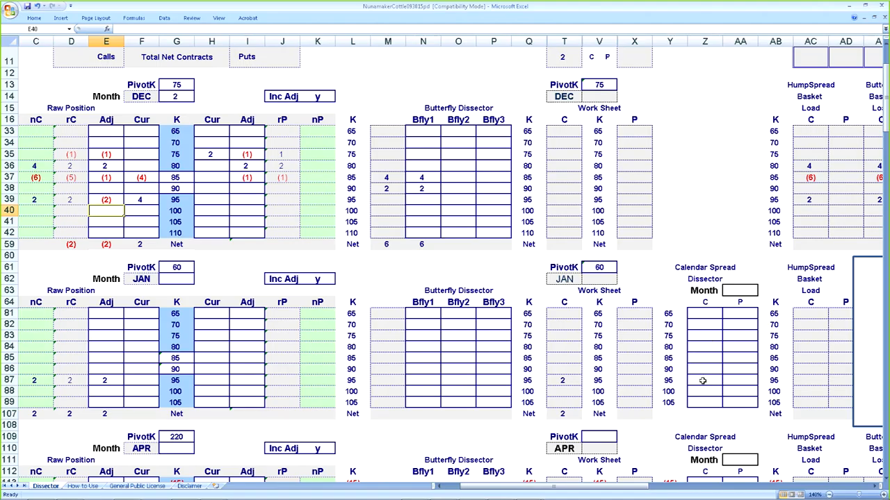
{"action": "left_click", "coordinate": [705, 381]}
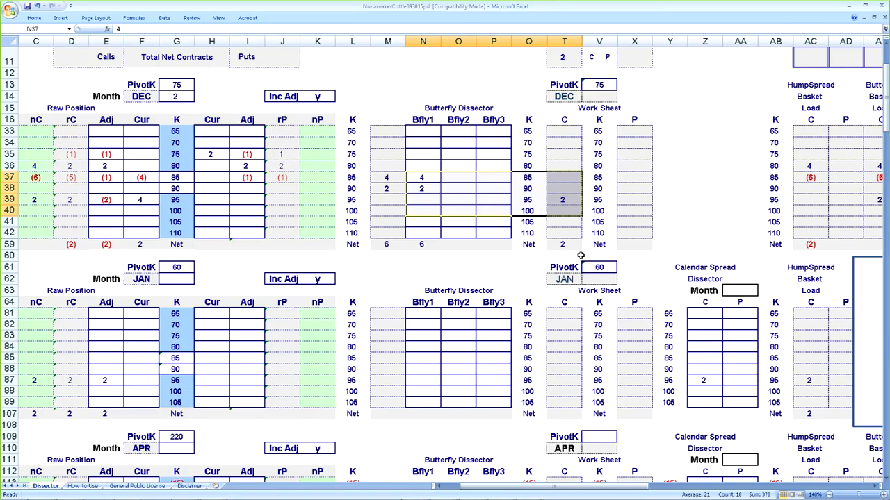
{"action": "scroll", "scroll_direction": "down", "scroll_amount": 3}
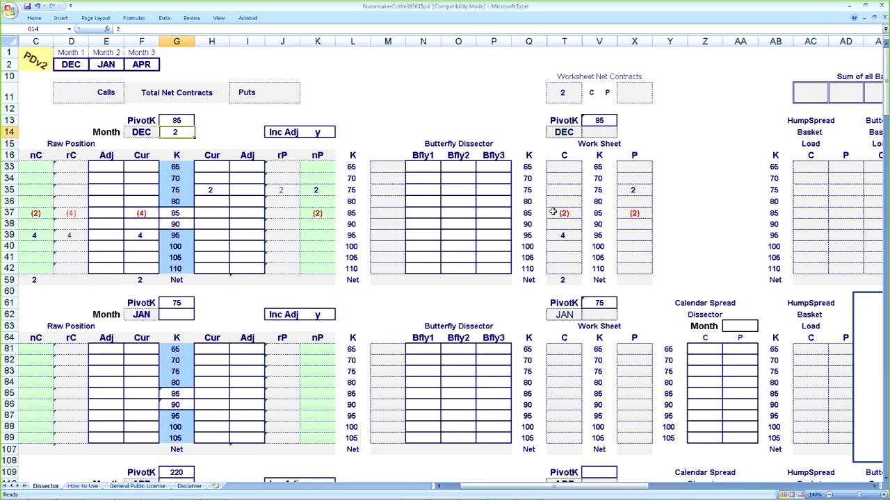
{"action": "mouse_move", "coordinate": [603, 210]}
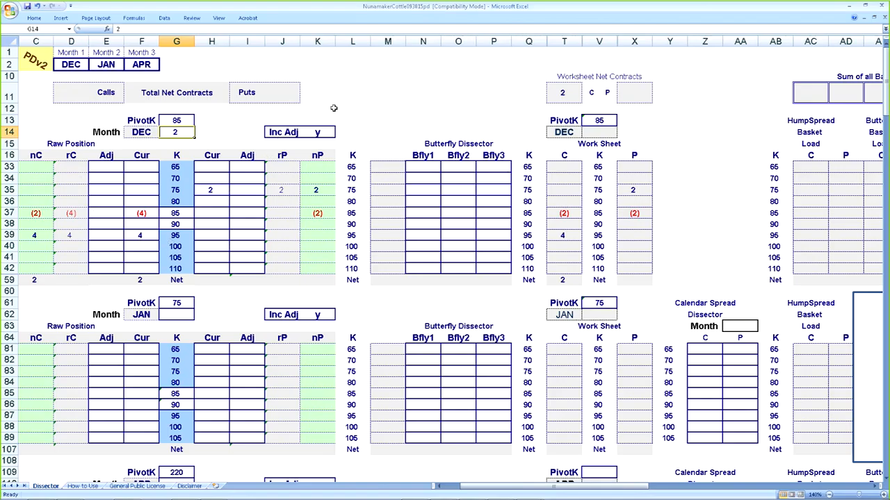
{"action": "mouse_move", "coordinate": [129, 208]}
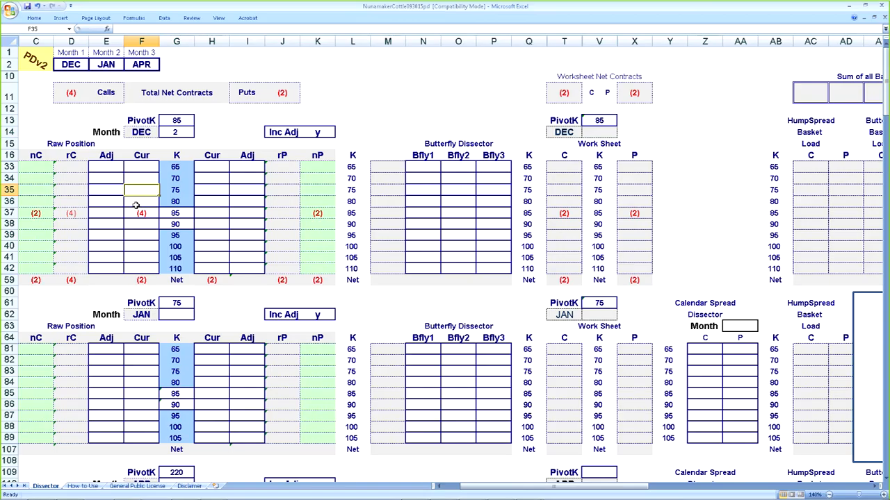
Enter call quantities 2 and 4, then clear the quantity beside DEC.
{"action": "type", "text": "2"}
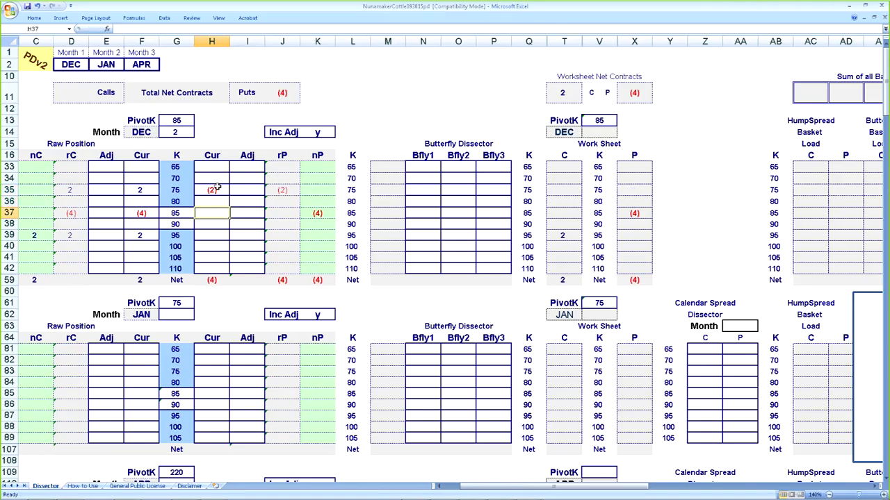
{"action": "type", "text": "4"}
{"action": "left_click", "coordinate": [212, 235]}
{"action": "type", "text": "(2)"}
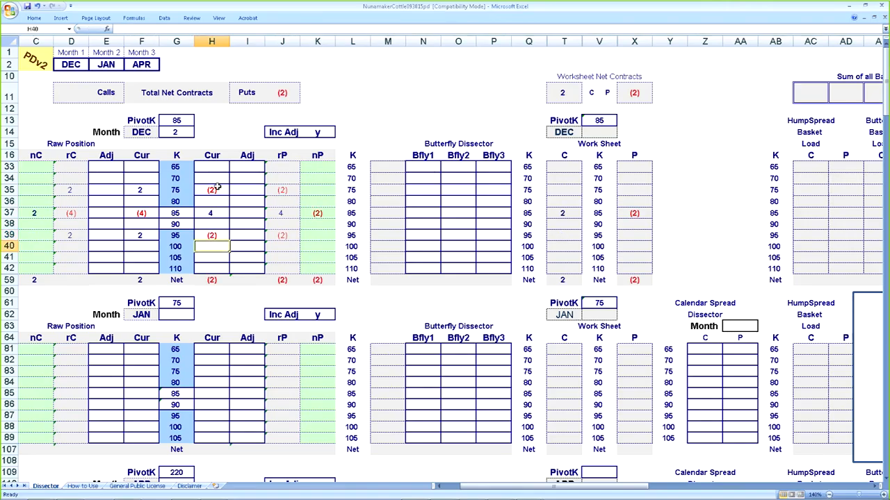
{"action": "mouse_move", "coordinate": [330, 200]}
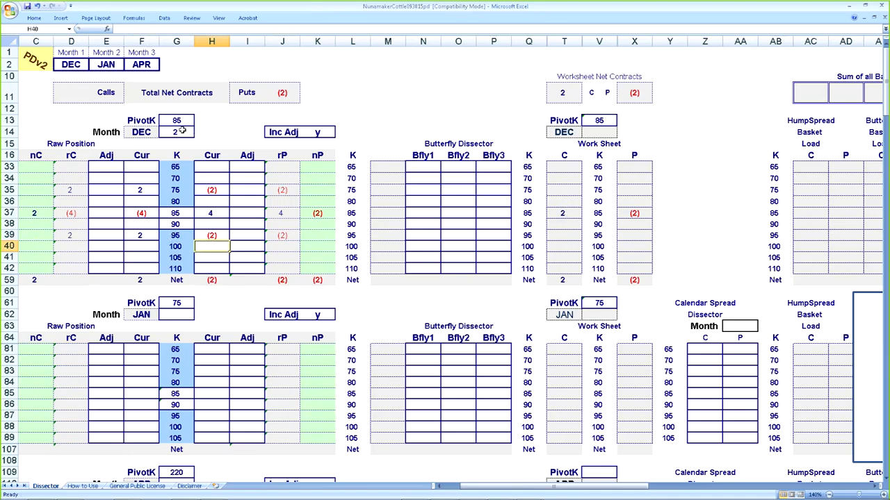
{"action": "left_click", "coordinate": [388, 76]}
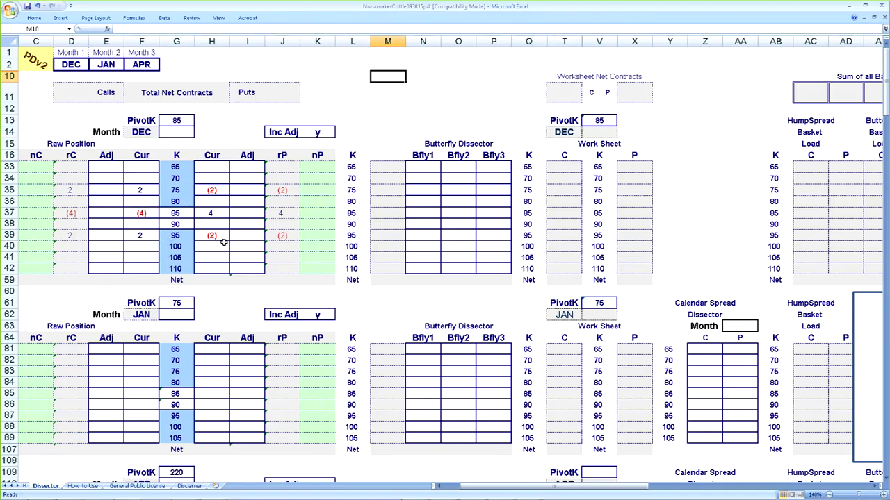
{"action": "mouse_move", "coordinate": [223, 239]}
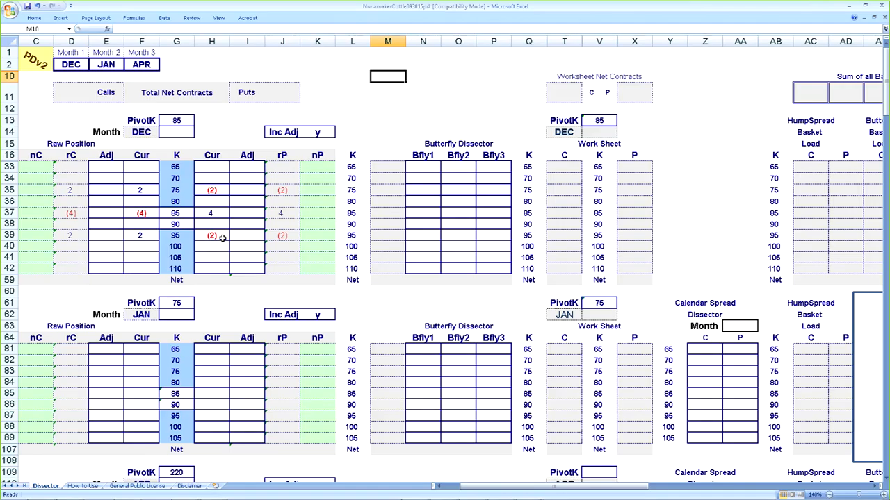
{"action": "mouse_move", "coordinate": [395, 110]}
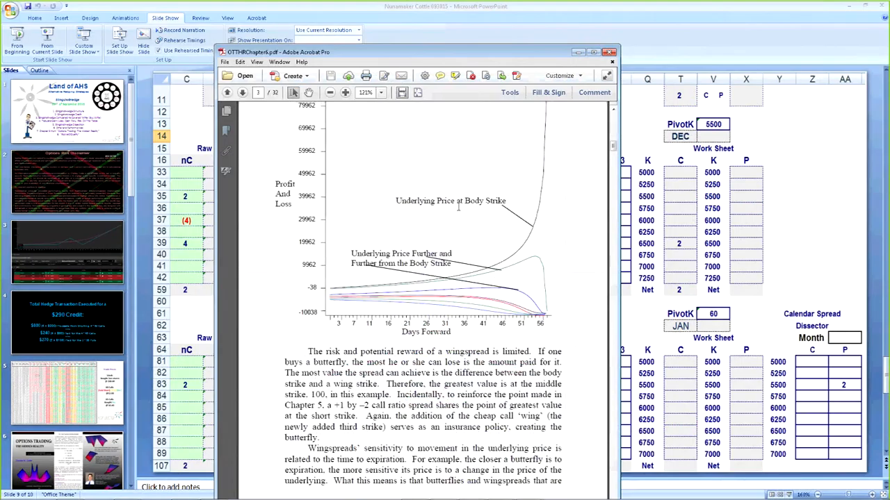
Scroll the chapter 6 WingSpreads PDF down toward page 16.
{"action": "scroll", "scroll_direction": "down", "scroll_amount": 3}
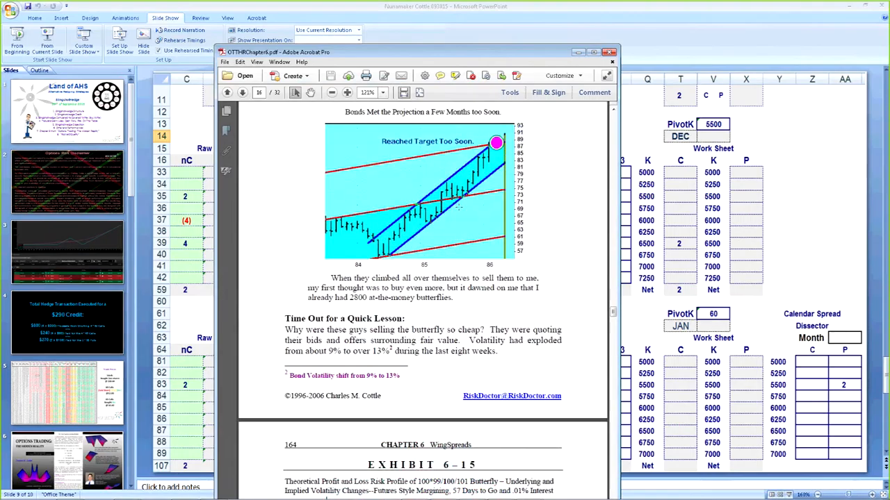
{"action": "scroll", "scroll_direction": "down", "scroll_amount": 3}
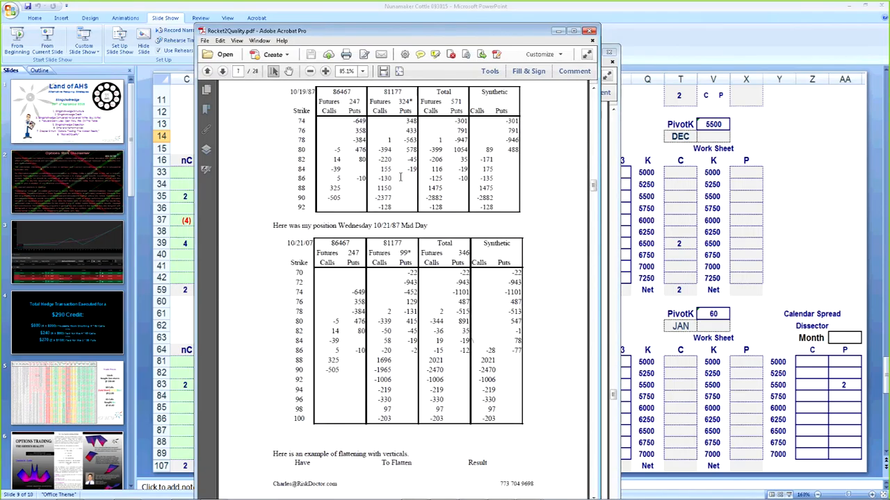
Scroll the Rocket2Quality PDF from page 7 down to page 19.
{"action": "scroll", "scroll_direction": "down", "scroll_amount": 3}
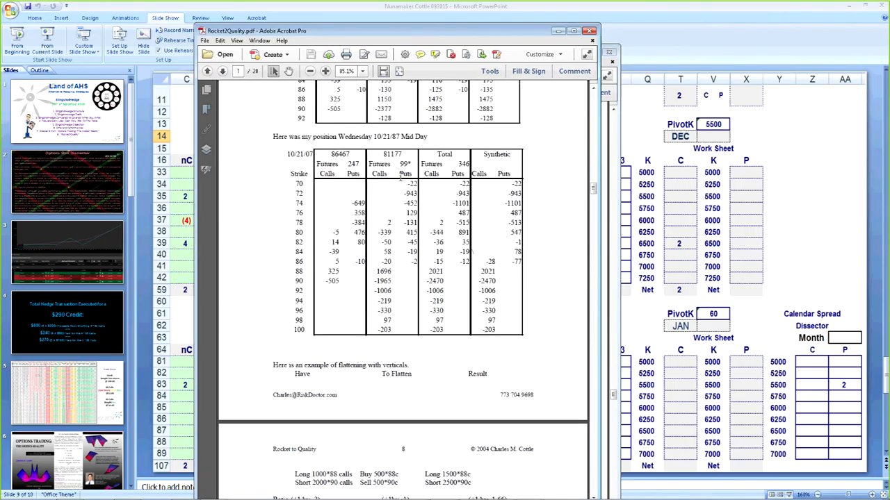
{"action": "scroll", "scroll_direction": "down", "scroll_amount": 3}
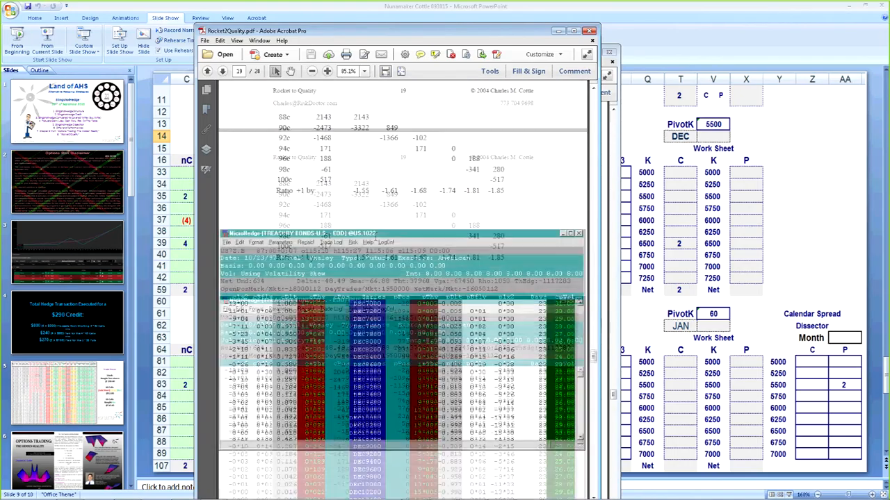
Advance the slide show to the final slide, 'Take Your Options Education to Infinity and Beyond'.
{"action": "left_click", "coordinate": [222, 71]}
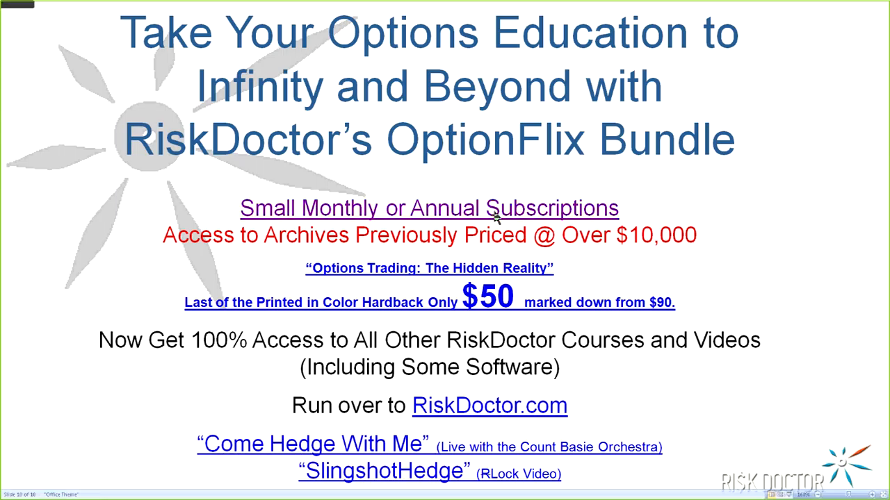
End the full-screen slide show, returning to editing view of slide 10.
{"action": "key", "text": "Escape"}
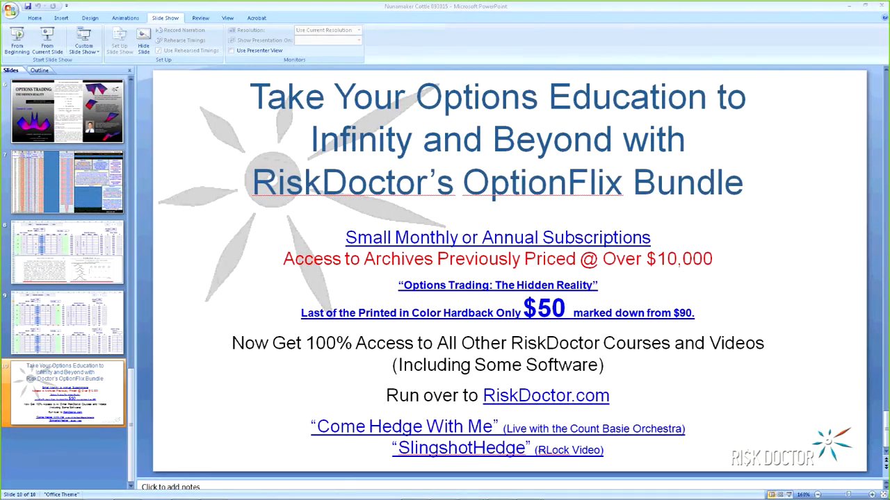
{"action": "mouse_move", "coordinate": [507, 249]}
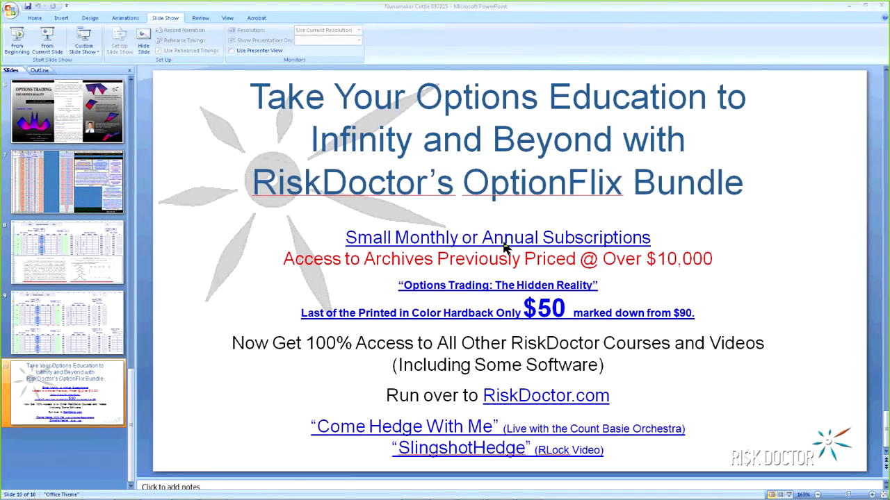
{"action": "mouse_move", "coordinate": [476, 152]}
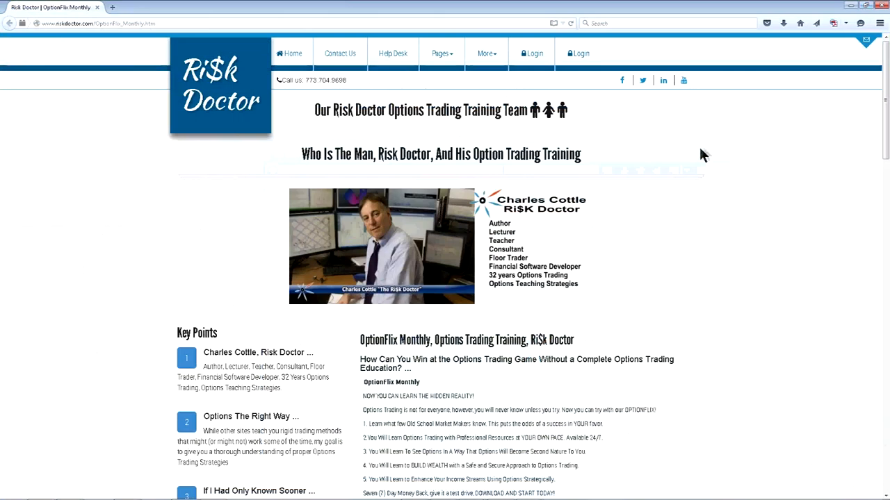
Scroll the OptionFlix Monthly page down to 'When Do You Need Options Trading Training...'.
{"action": "scroll", "scroll_direction": "down", "scroll_amount": 3}
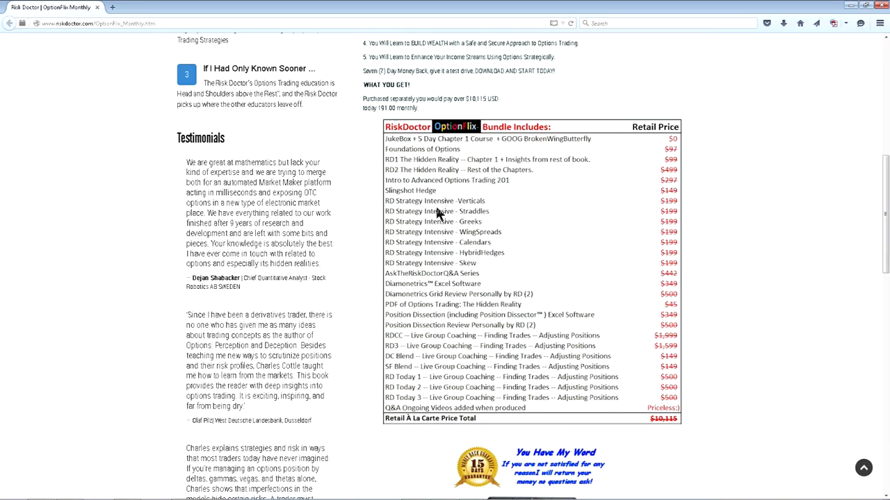
{"action": "mouse_move", "coordinate": [479, 260]}
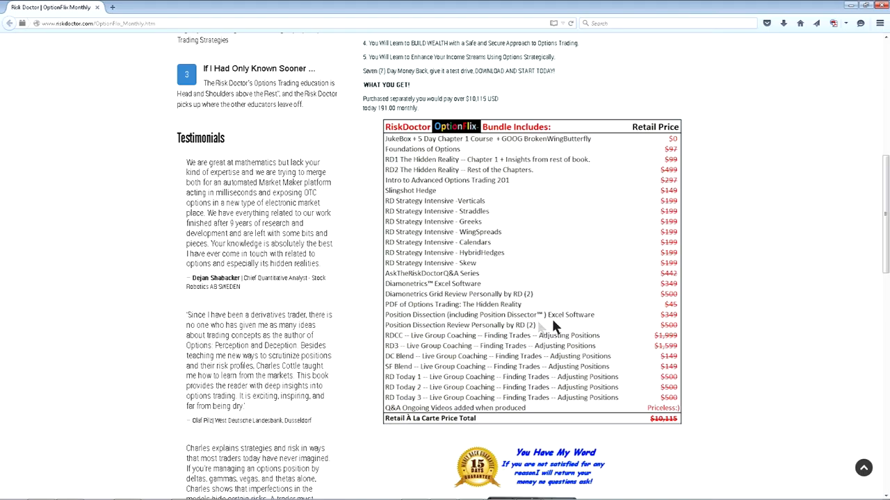
{"action": "mouse_move", "coordinate": [458, 311]}
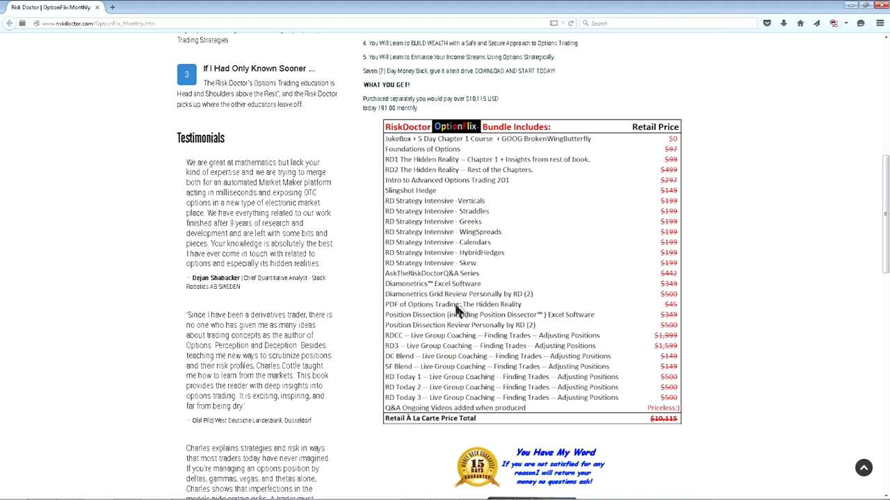
{"action": "mouse_move", "coordinate": [444, 326]}
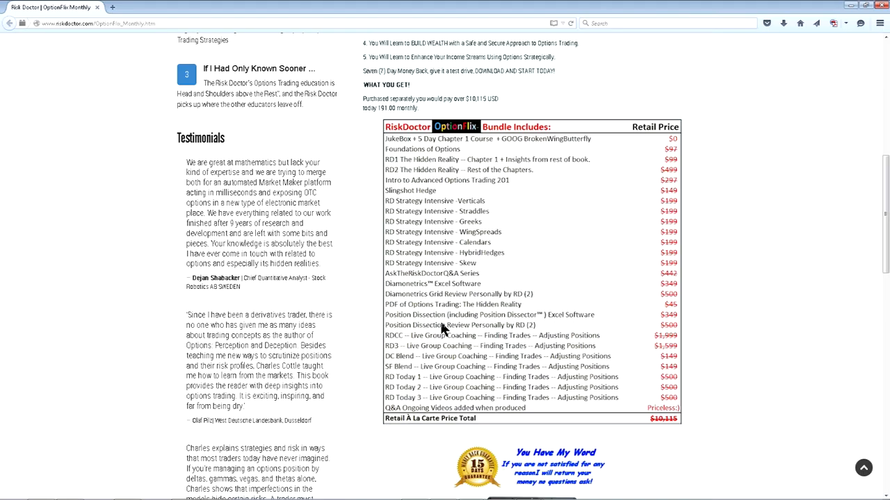
{"action": "mouse_move", "coordinate": [546, 330]}
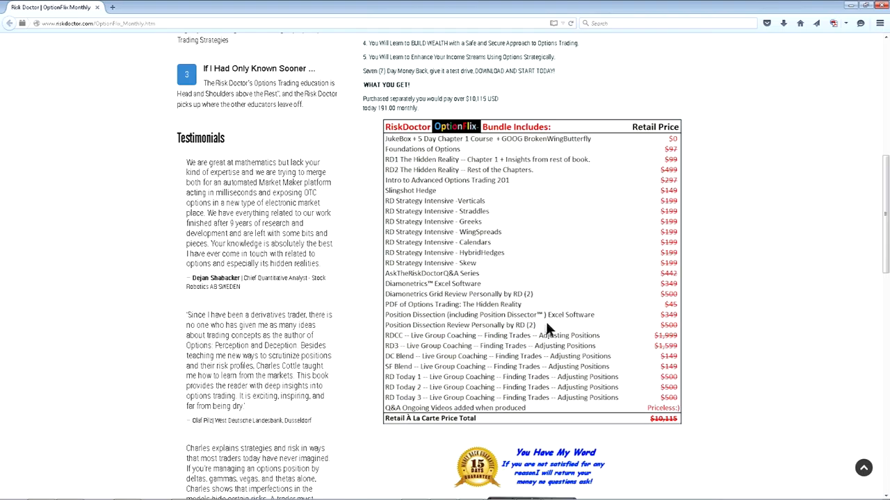
{"action": "mouse_move", "coordinate": [464, 299]}
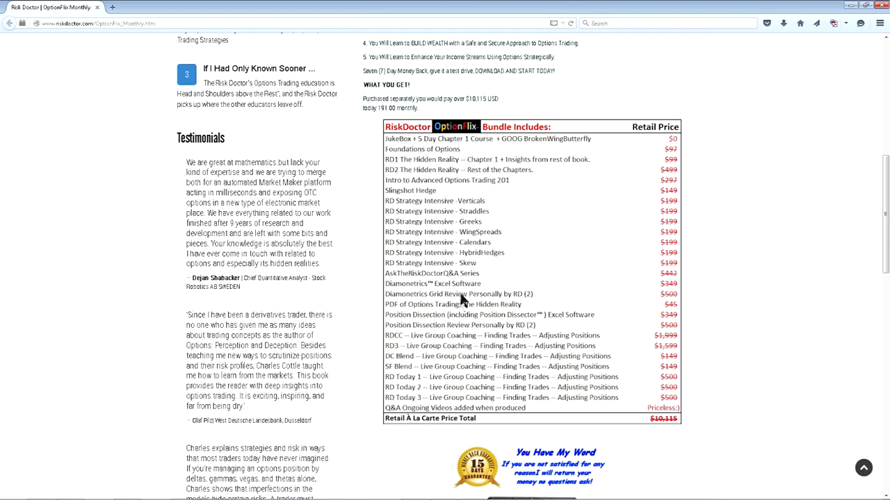
{"action": "mouse_move", "coordinate": [463, 304]}
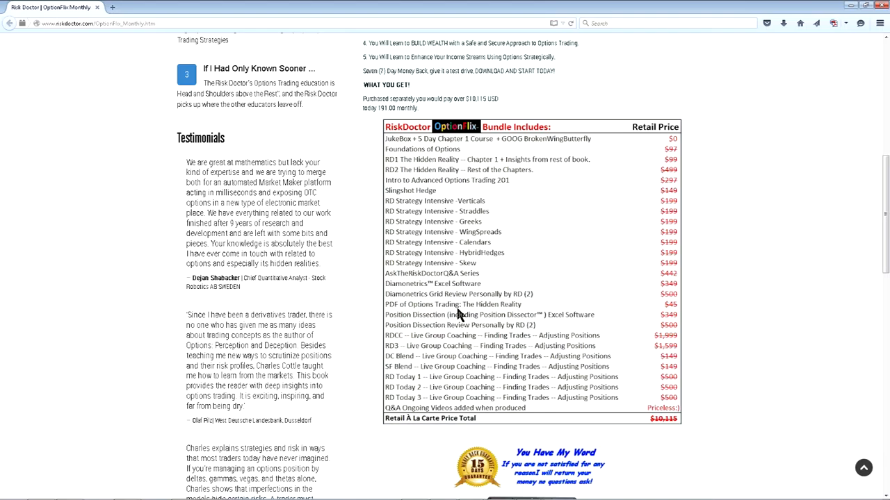
{"action": "mouse_move", "coordinate": [452, 352]}
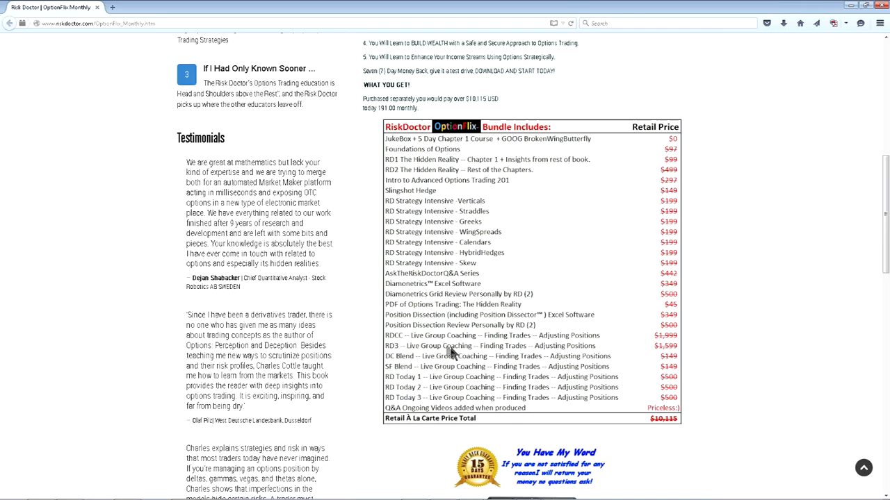
{"action": "mouse_move", "coordinate": [427, 363]}
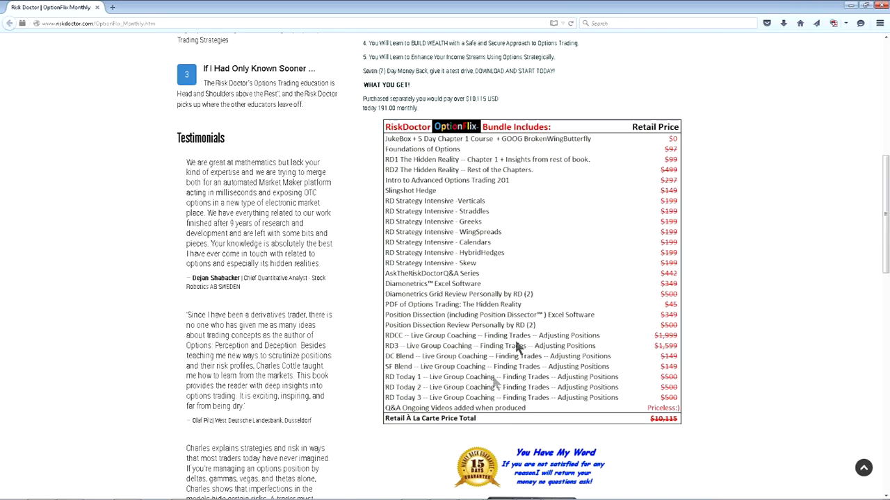
{"action": "mouse_move", "coordinate": [486, 370]}
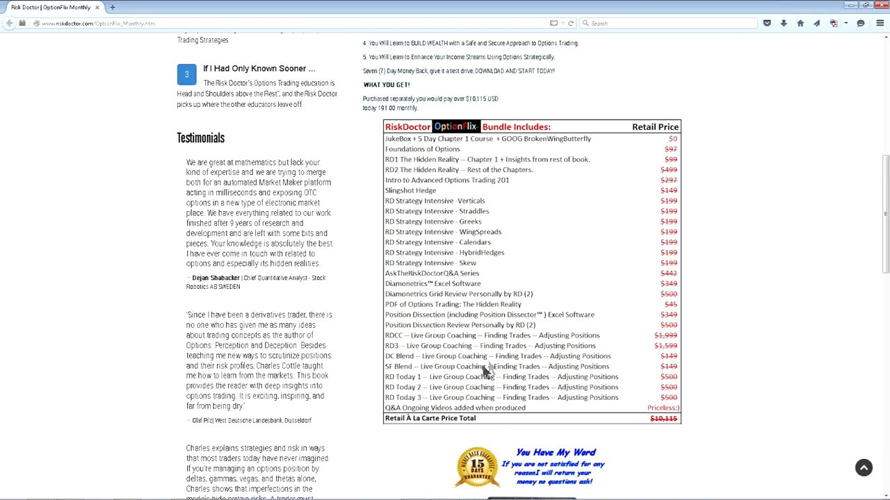
{"action": "mouse_move", "coordinate": [465, 376]}
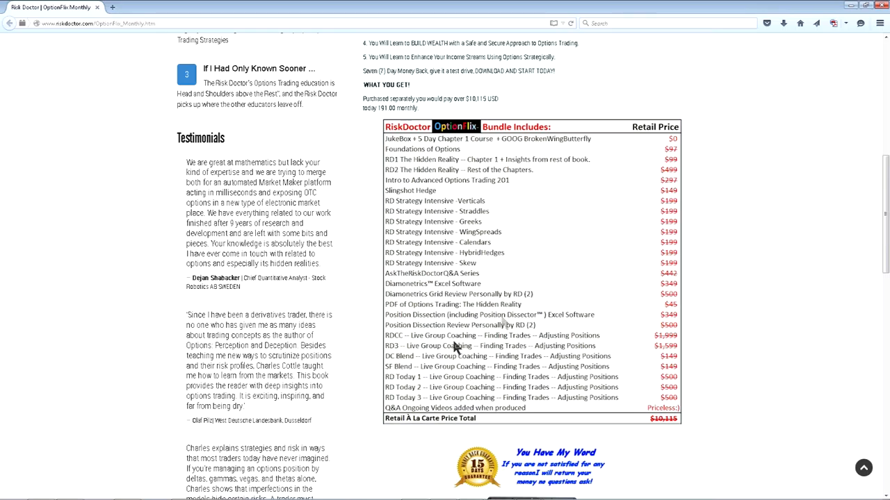
{"action": "mouse_move", "coordinate": [511, 330]}
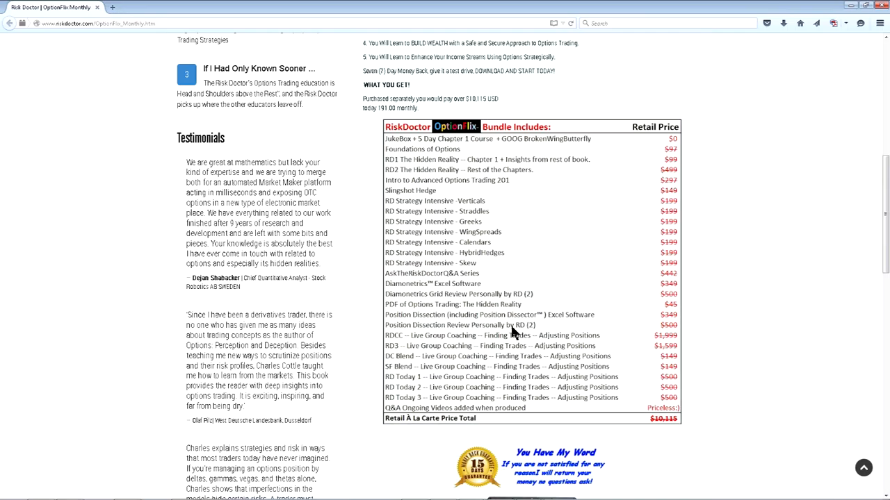
{"action": "scroll", "scroll_direction": "down", "scroll_amount": 3}
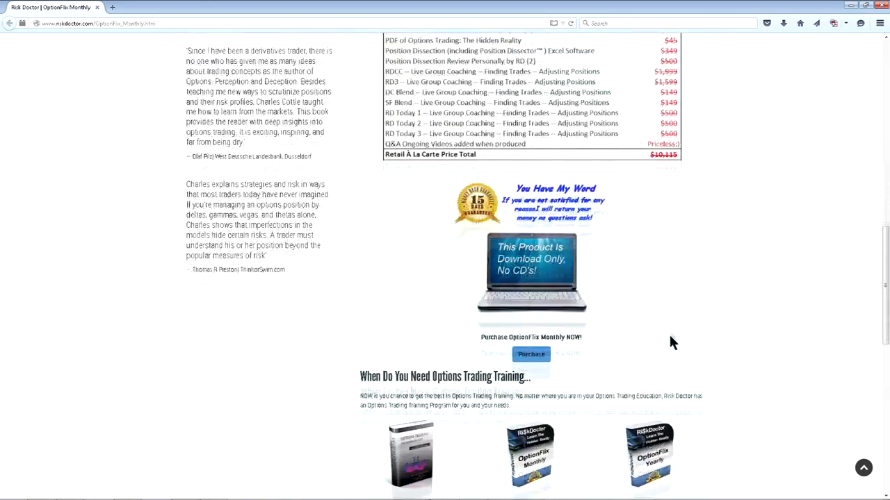
{"action": "scroll", "scroll_direction": "down", "scroll_amount": 3}
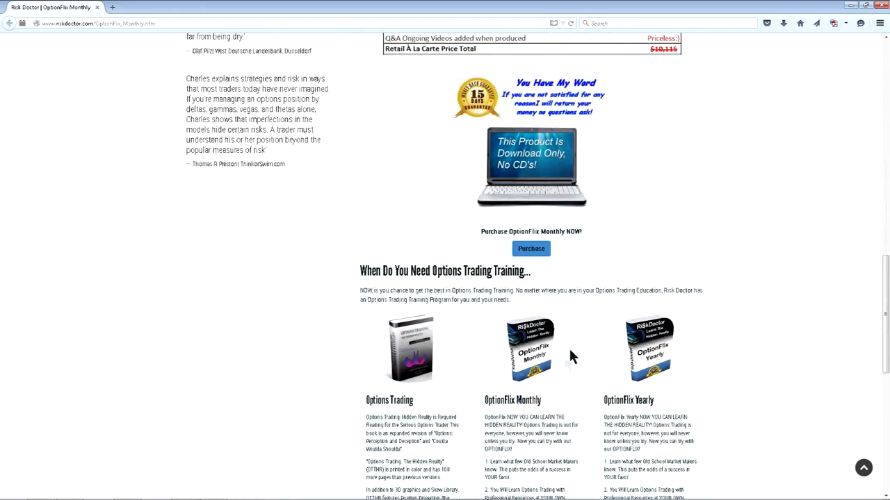
{"action": "mouse_move", "coordinate": [610, 182]}
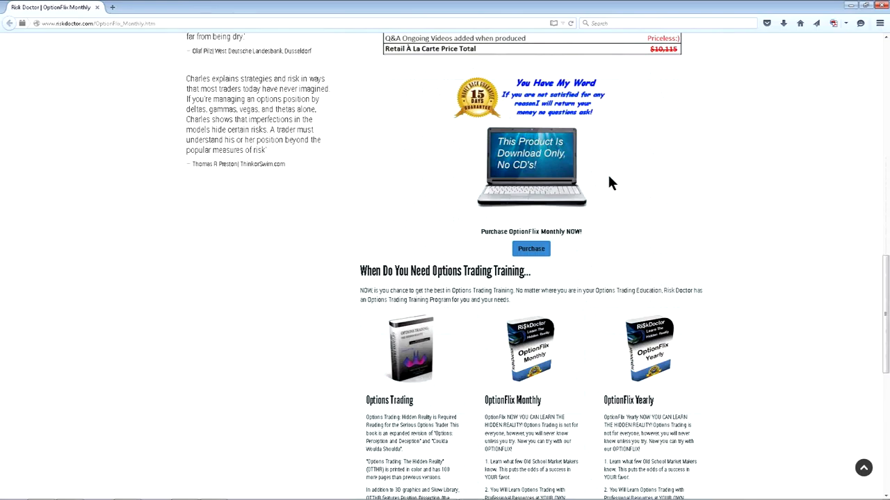
{"action": "mouse_move", "coordinate": [703, 140]}
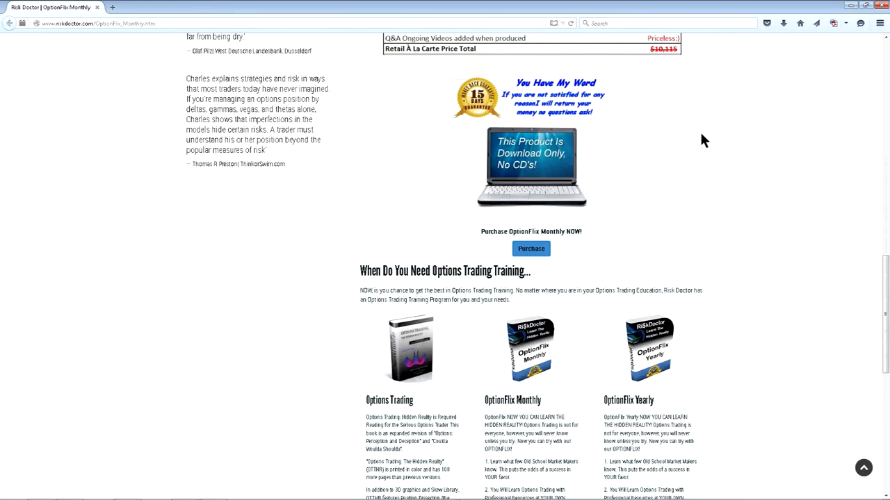
{"action": "mouse_move", "coordinate": [740, 222]}
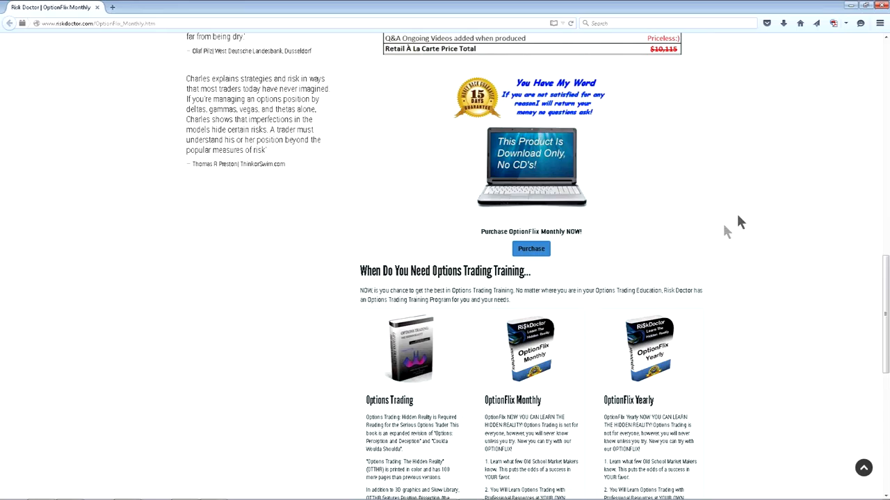
{"action": "mouse_move", "coordinate": [730, 199]}
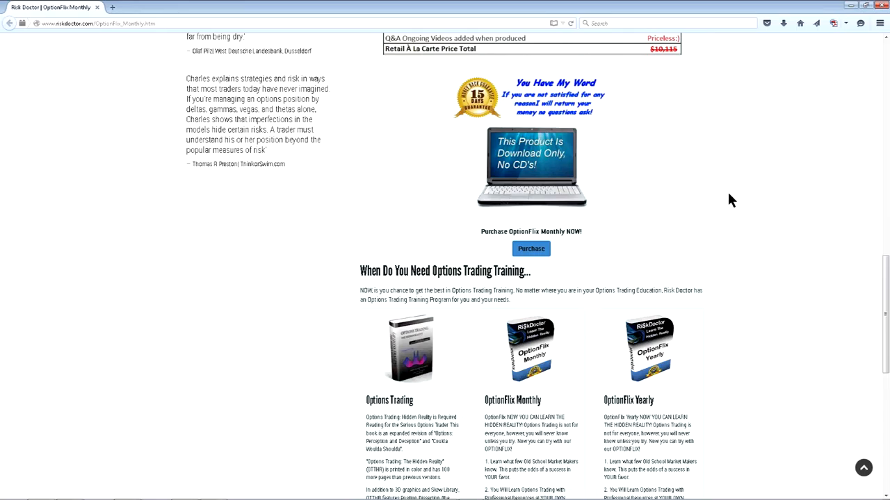
{"action": "mouse_move", "coordinate": [725, 202]}
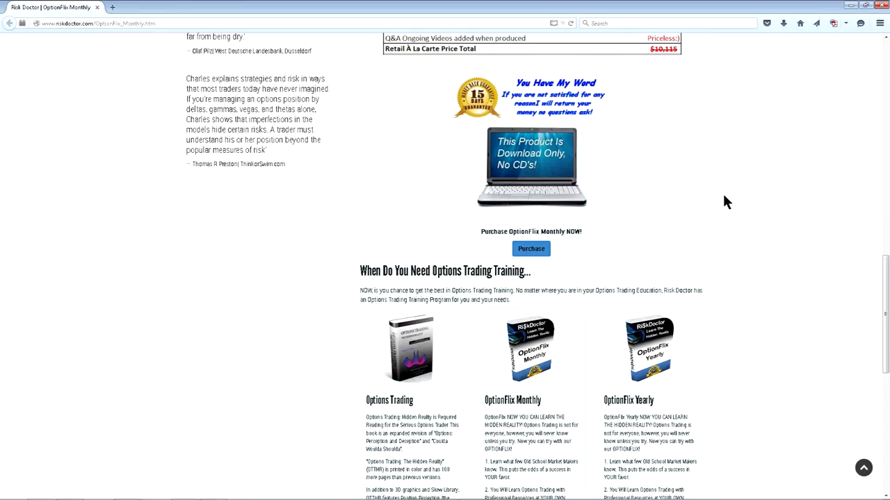
{"action": "mouse_move", "coordinate": [743, 210]}
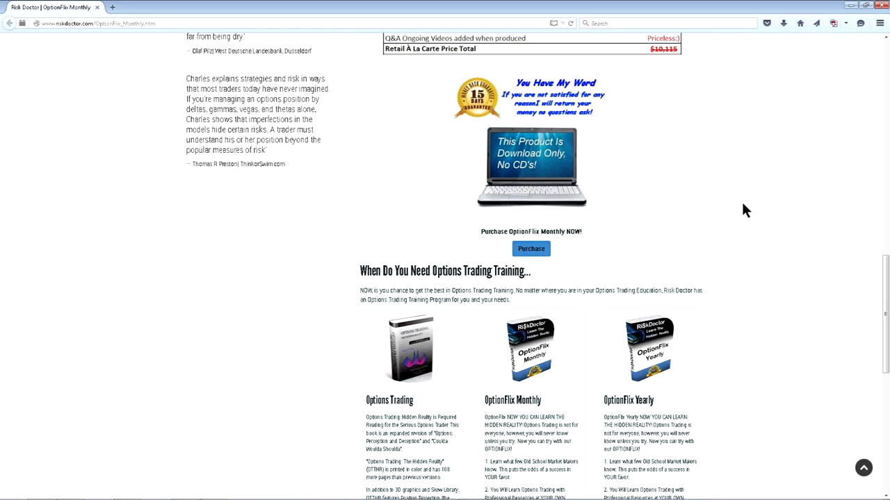
{"action": "mouse_move", "coordinate": [456, 494]}
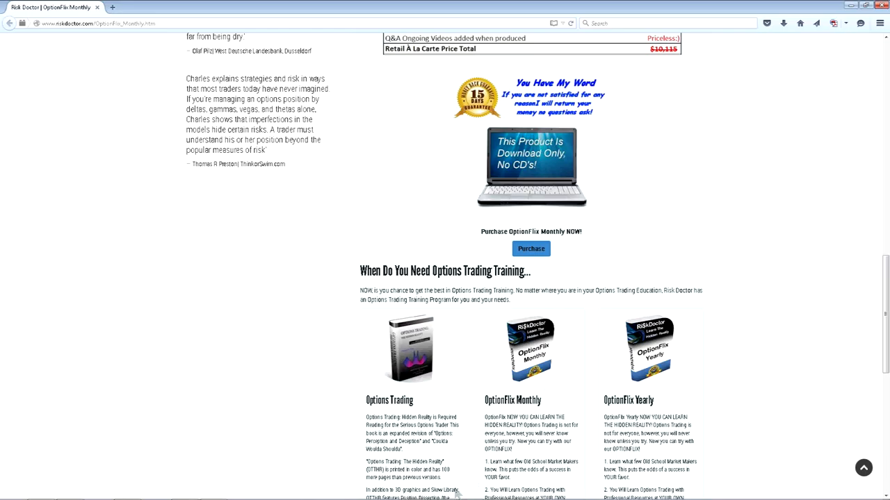
{"action": "scroll", "scroll_direction": "down", "scroll_amount": 3}
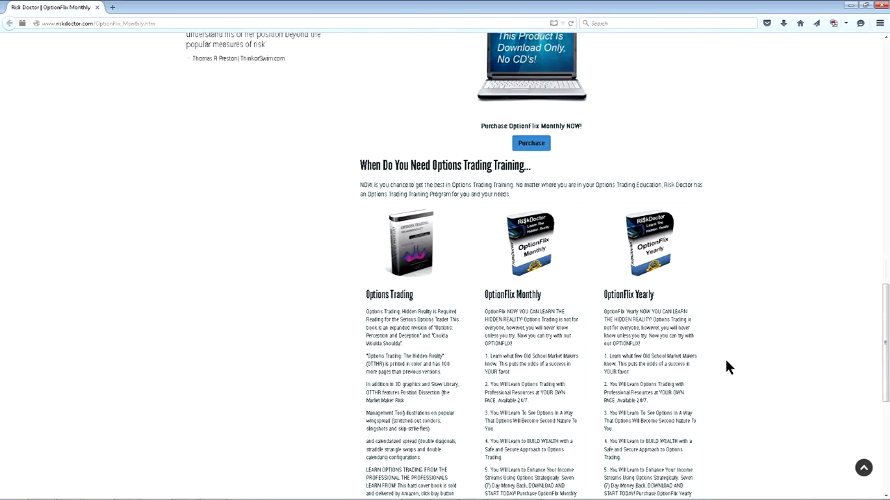
{"action": "scroll", "scroll_direction": "down", "scroll_amount": 3}
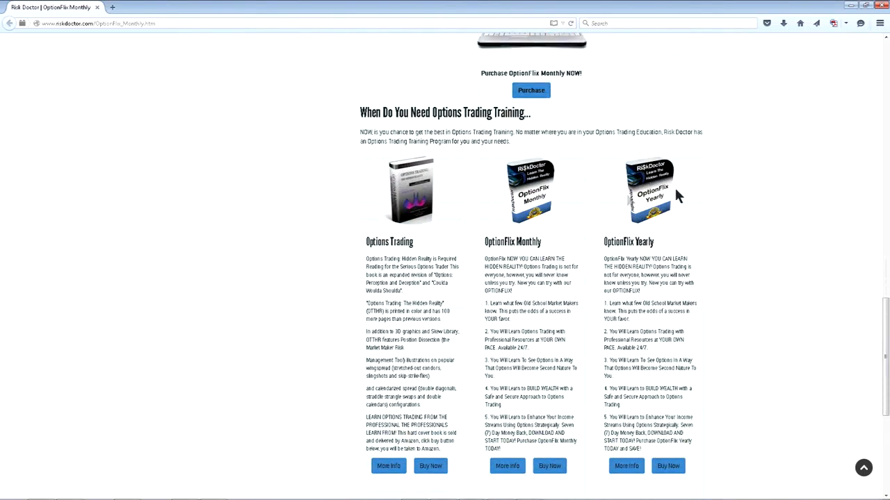
{"action": "mouse_move", "coordinate": [538, 196]}
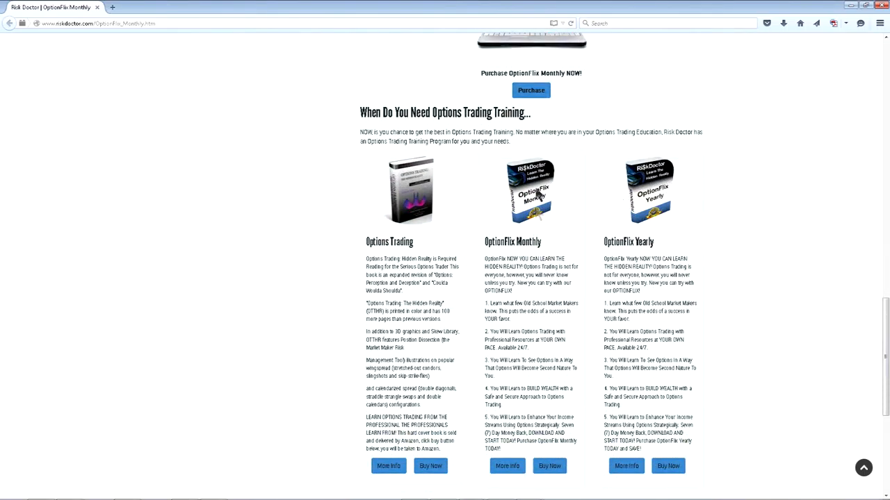
{"action": "mouse_move", "coordinate": [562, 293]}
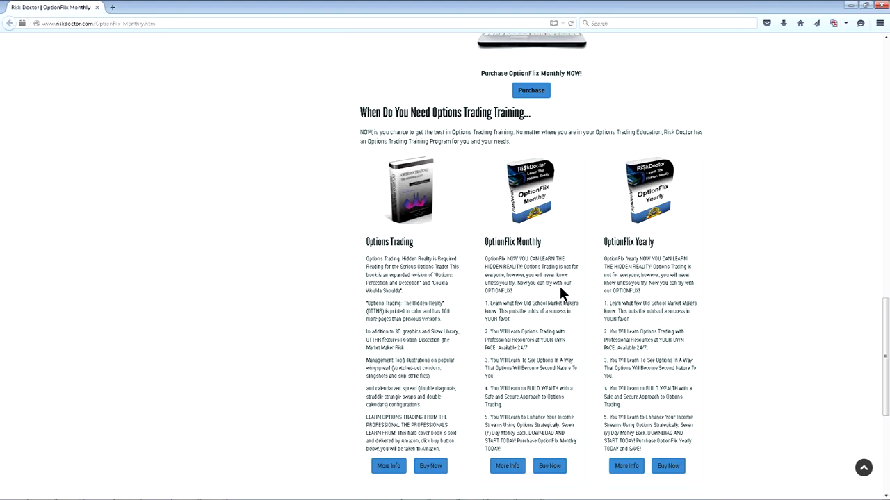
{"action": "mouse_move", "coordinate": [438, 251]}
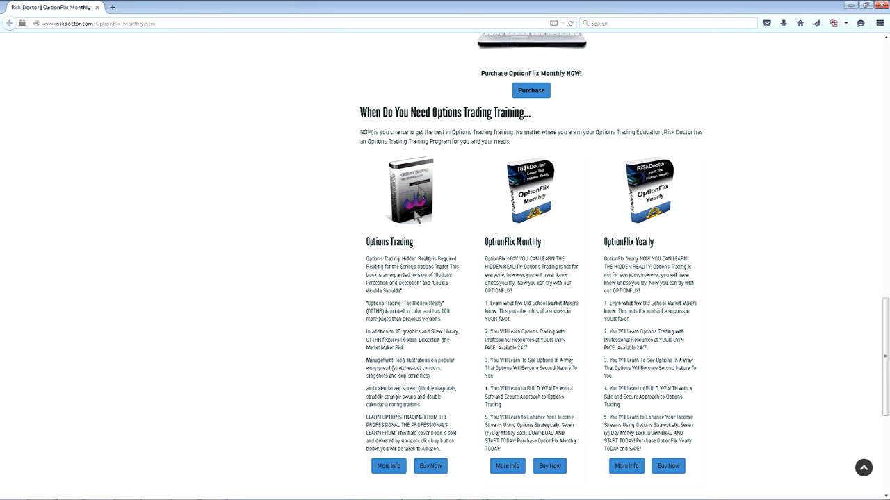
Open the Amazon hardcover listing for Options Trading: The Hidden Reality, then return to Risk Doctor.
{"action": "left_click", "coordinate": [410, 191]}
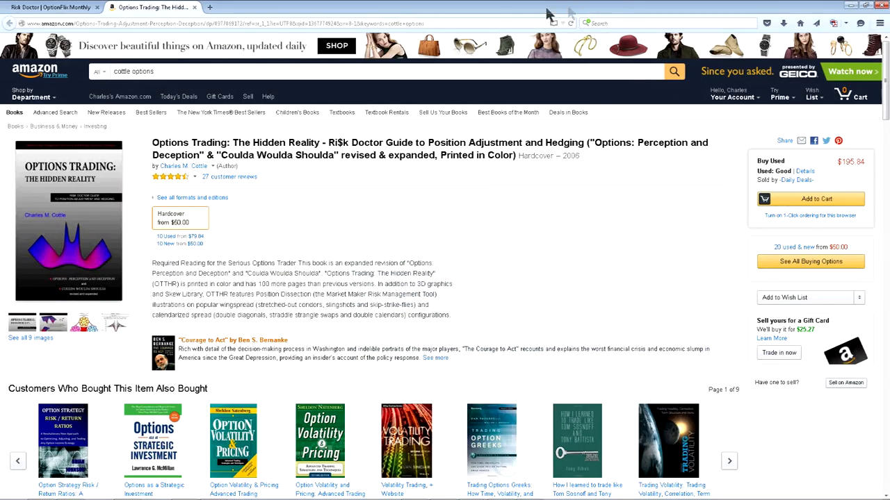
{"action": "mouse_move", "coordinate": [284, 18]}
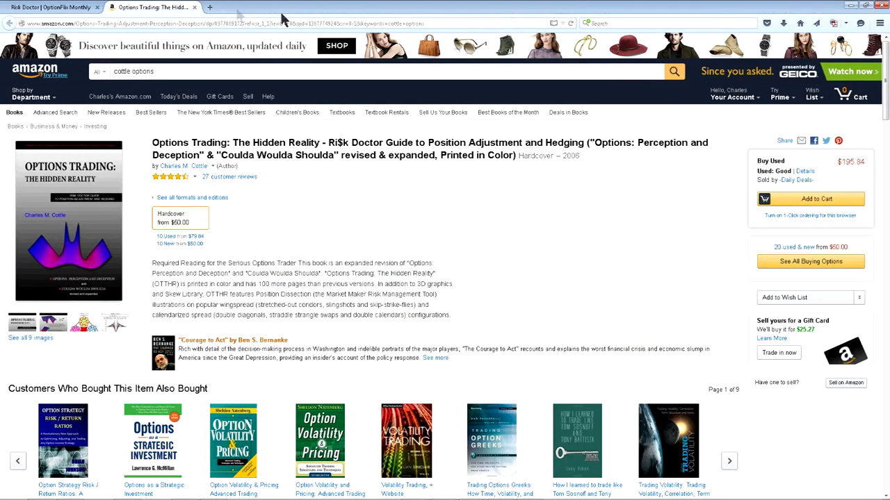
{"action": "left_click", "coordinate": [48, 7]}
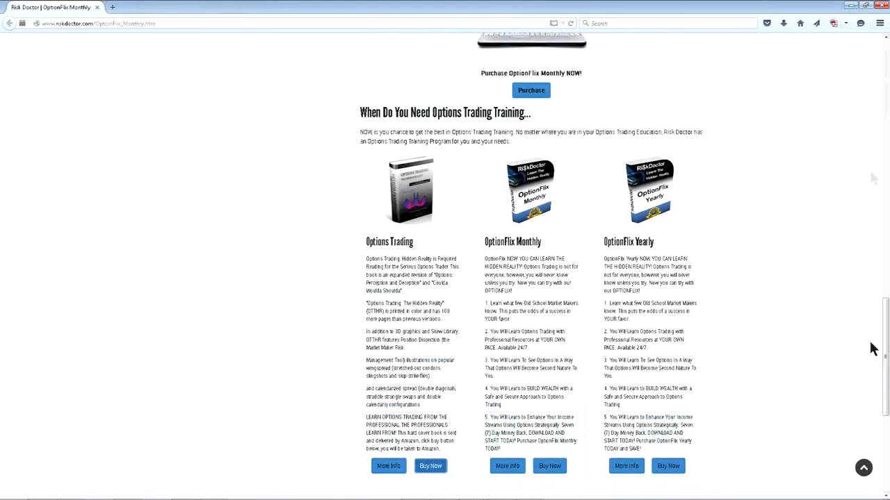
{"action": "scroll", "scroll_direction": "up", "scroll_amount": 3}
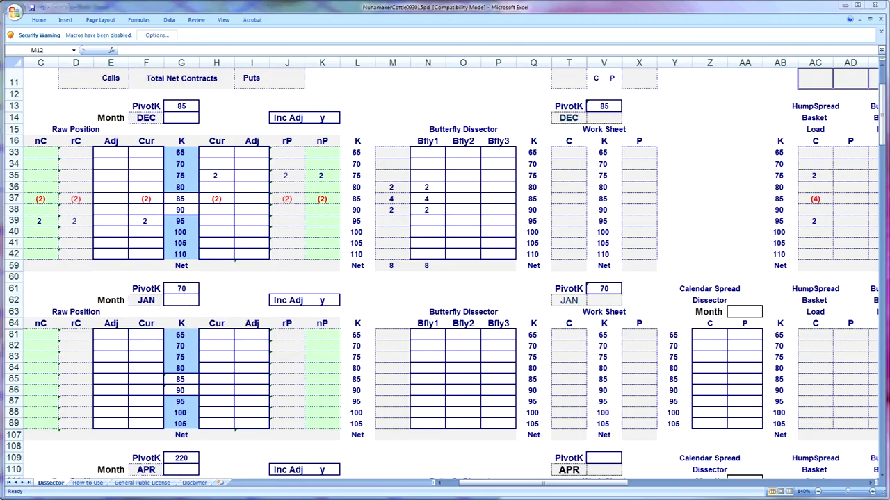
{"action": "mouse_move", "coordinate": [743, 427]}
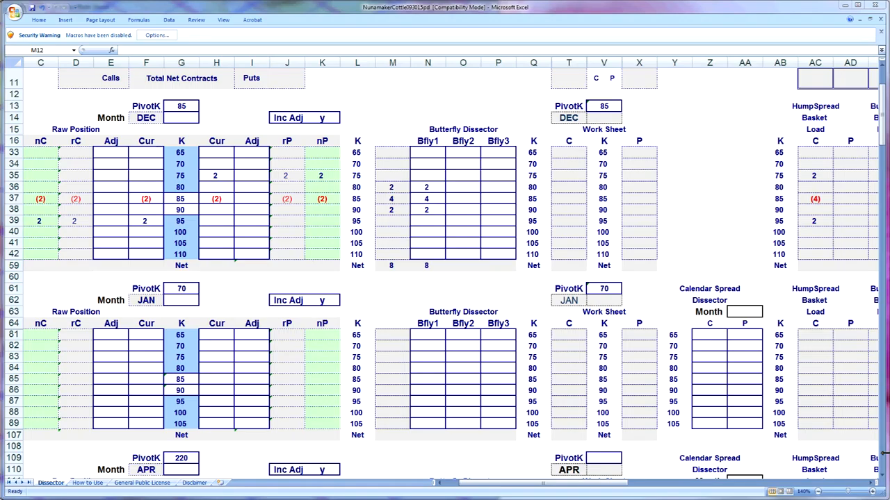
{"action": "mouse_move", "coordinate": [789, 421]}
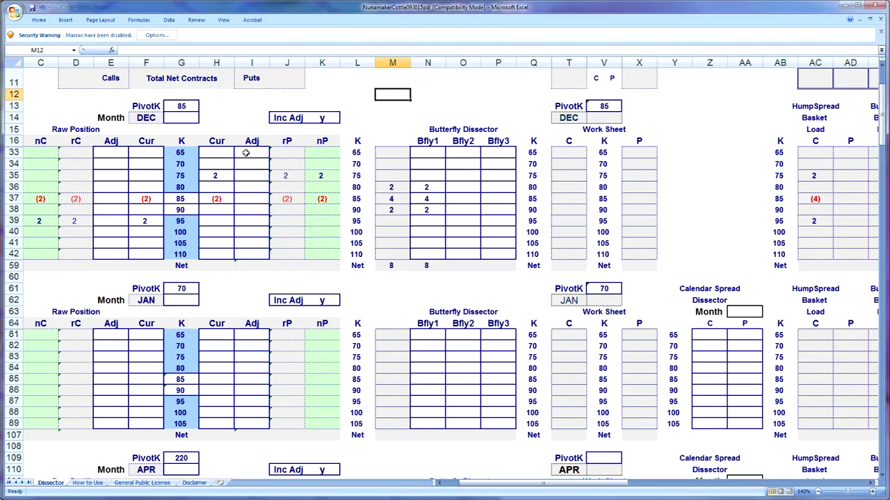
{"action": "type", "text": "1"}
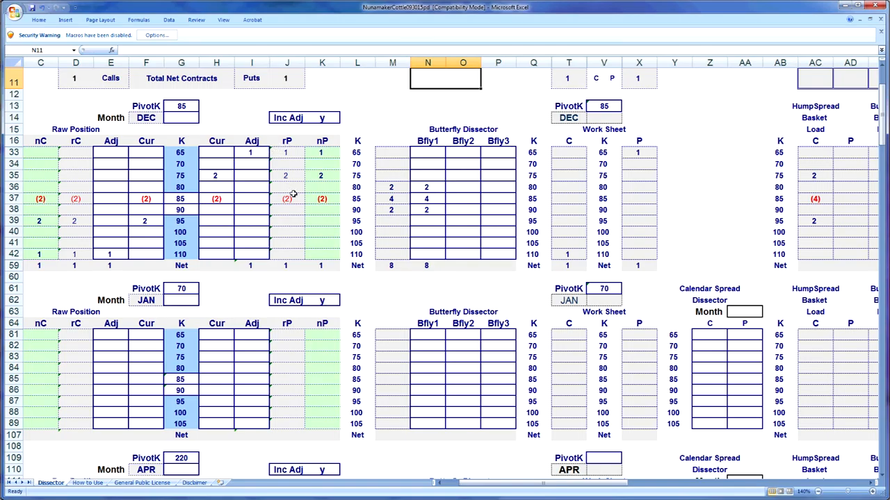
{"action": "mouse_move", "coordinate": [107, 250]}
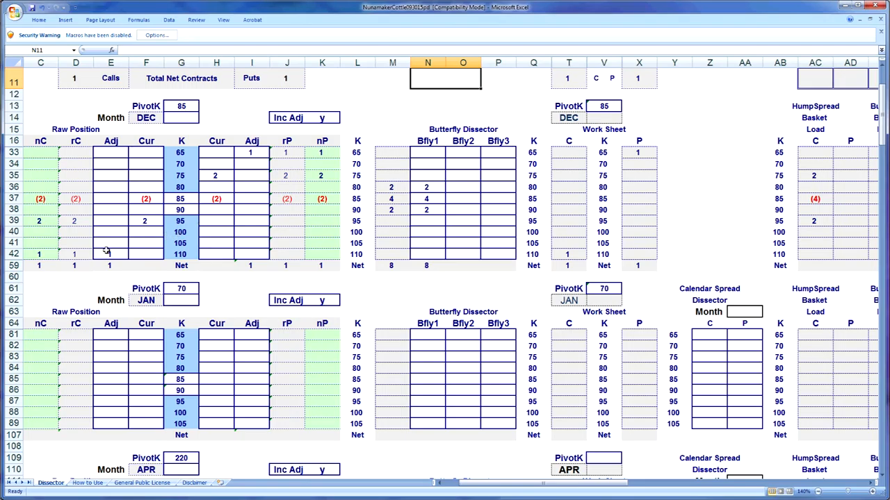
{"action": "left_click", "coordinate": [110, 254]}
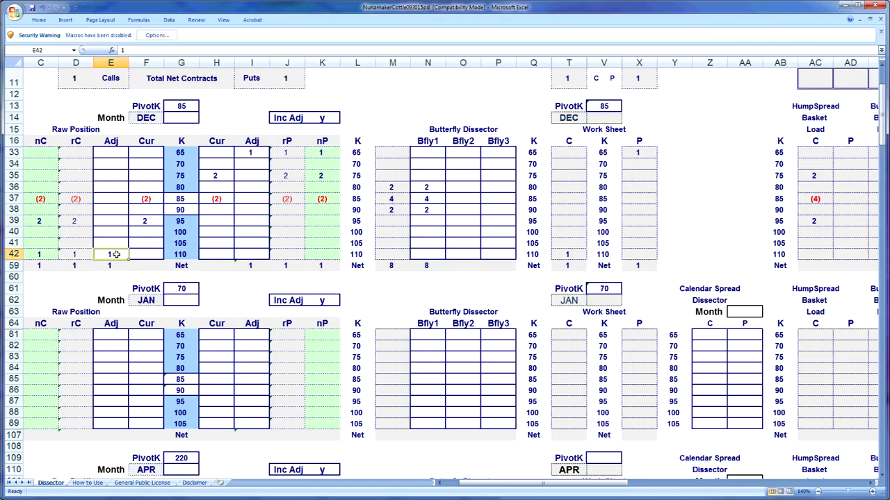
{"action": "type", "text": "2"}
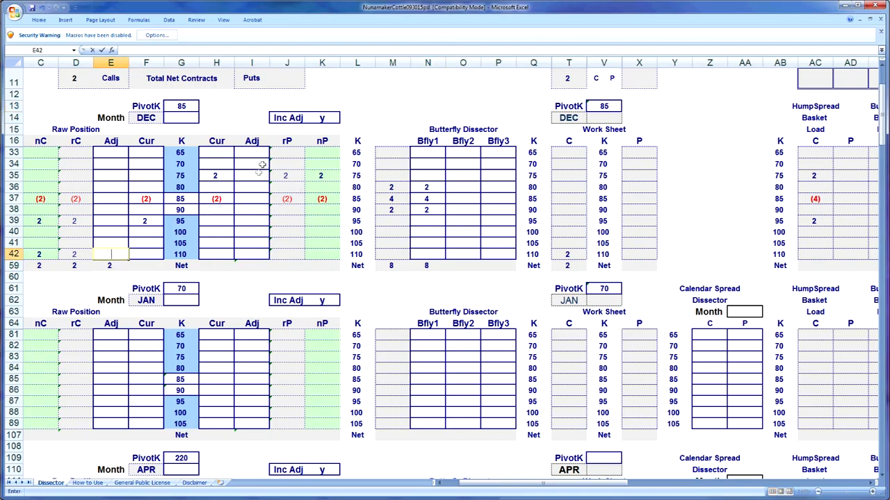
{"action": "left_click", "coordinate": [251, 163]}
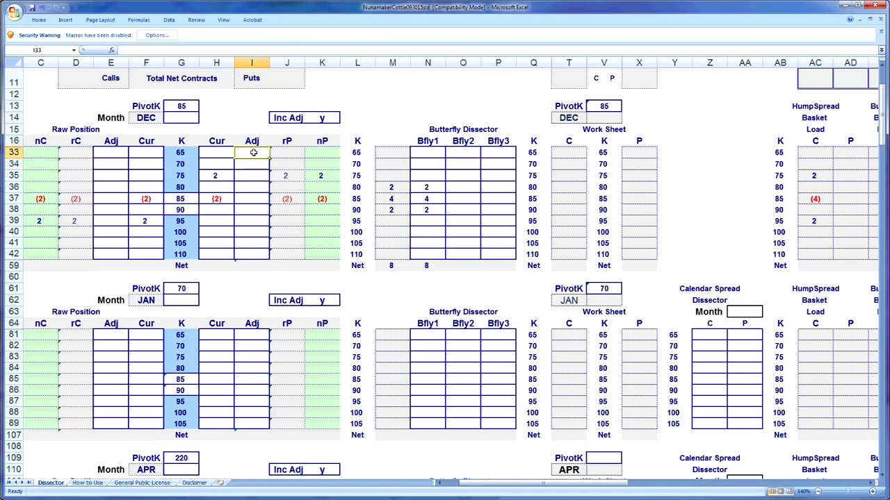
Enter a 1-contract adjustment at the 65 put and the 110 call in DEC.
{"action": "type", "text": "1"}
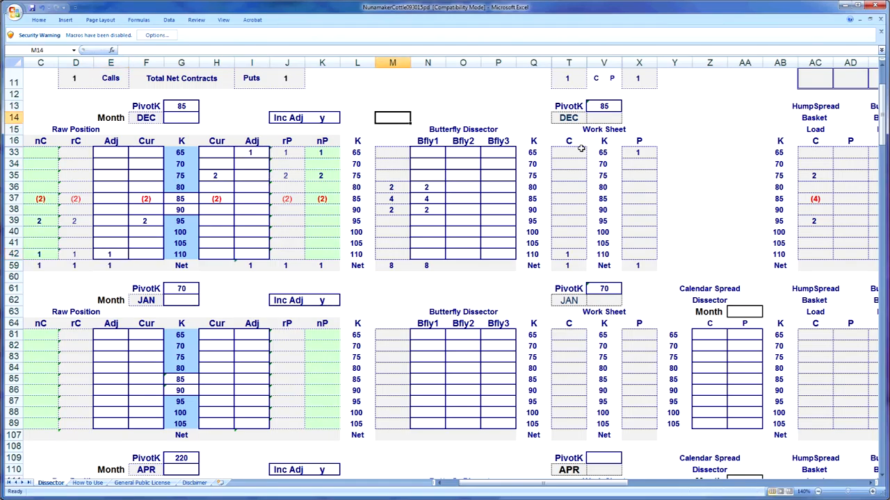
{"action": "mouse_move", "coordinate": [561, 136]}
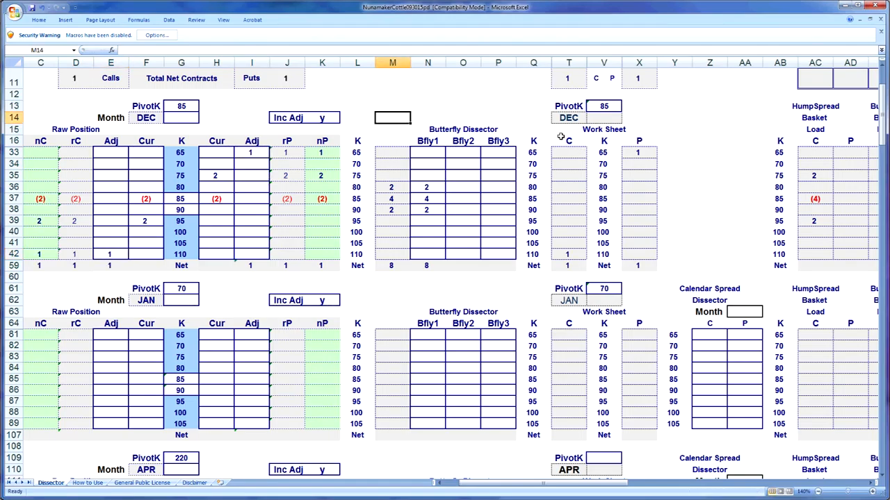
{"action": "left_click_drag", "start_coordinate": [569, 147], "coordinate": [638, 256]}
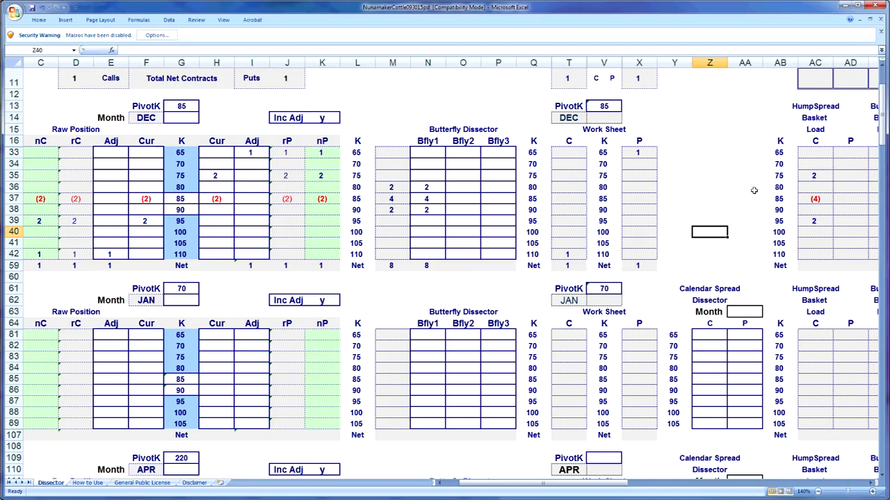
{"action": "mouse_move", "coordinate": [718, 178]}
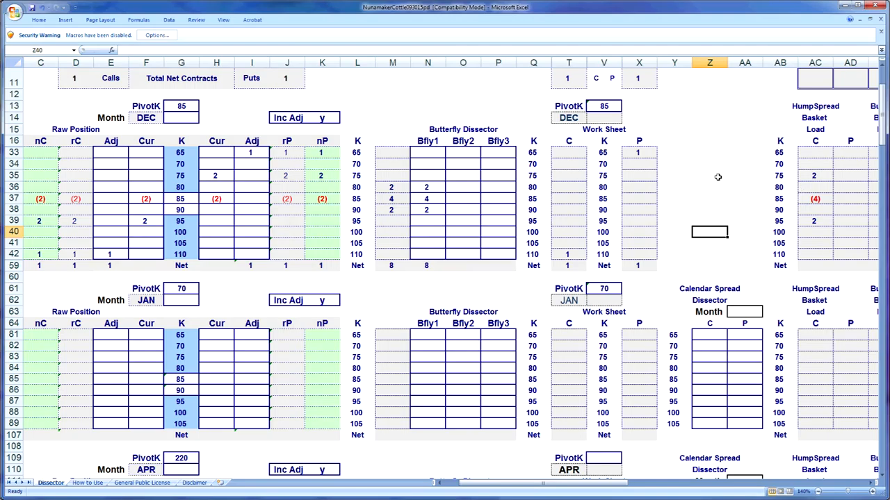
{"action": "mouse_move", "coordinate": [718, 177]}
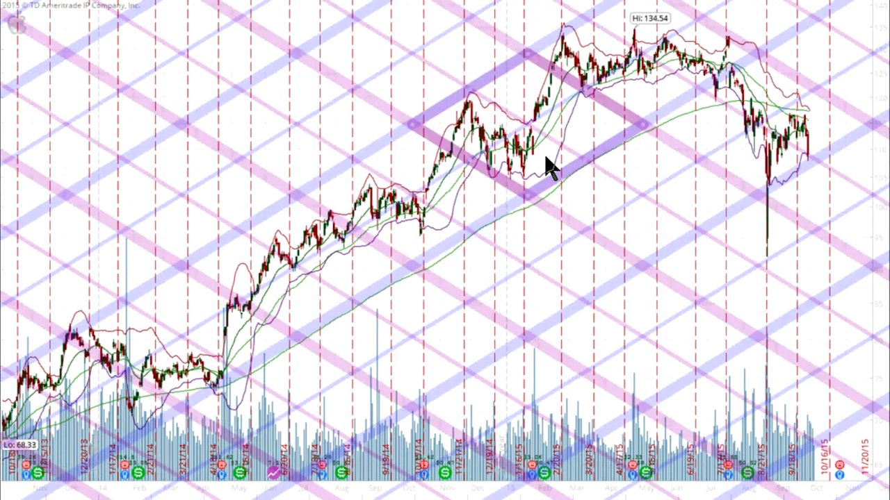
{"action": "mouse_move", "coordinate": [650, 299]}
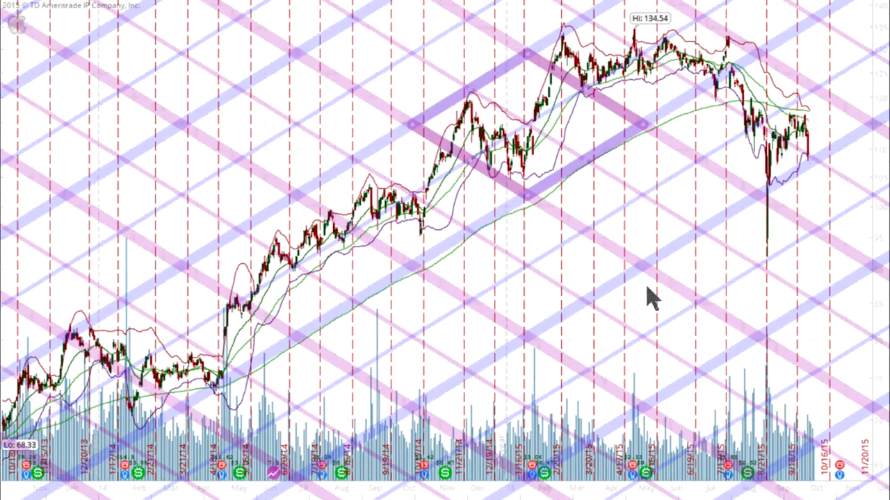
{"action": "mouse_move", "coordinate": [417, 139]}
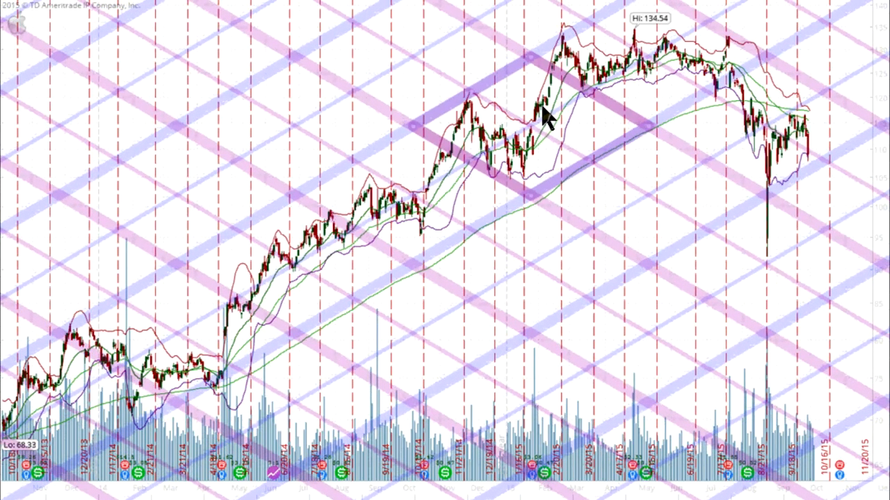
{"action": "mouse_move", "coordinate": [429, 179]}
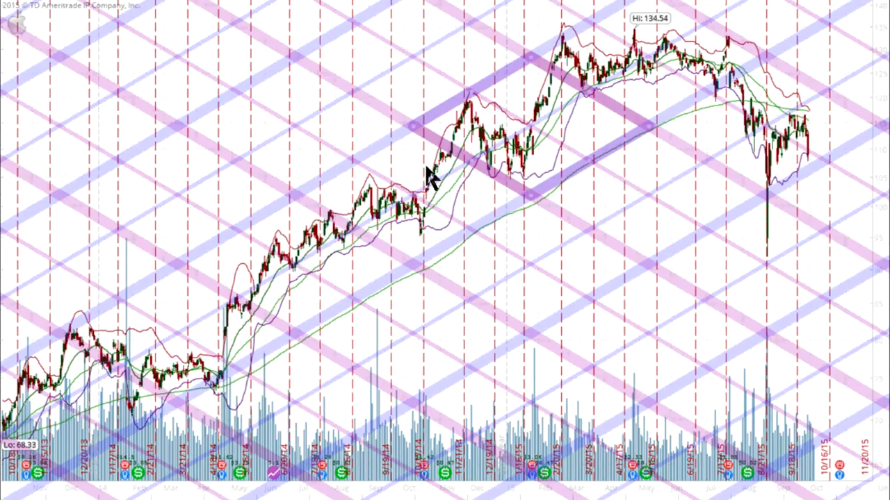
{"action": "mouse_move", "coordinate": [720, 105]}
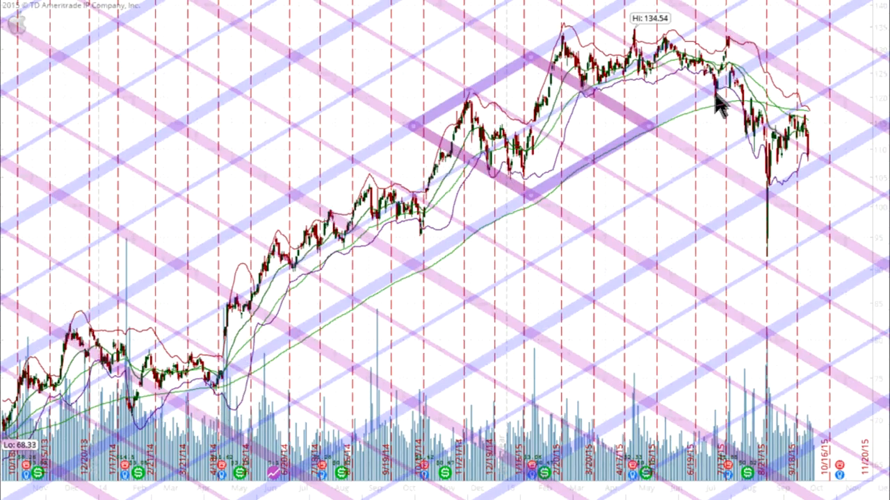
{"action": "mouse_move", "coordinate": [652, 138]}
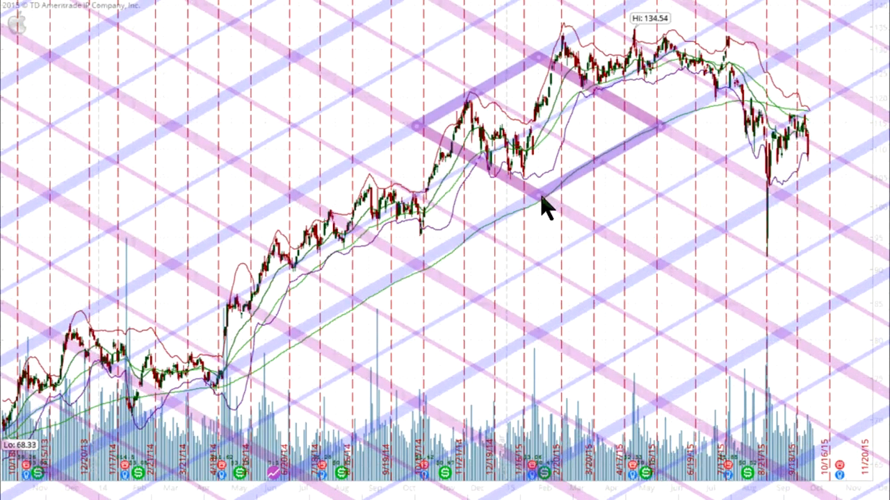
{"action": "mouse_move", "coordinate": [584, 146]}
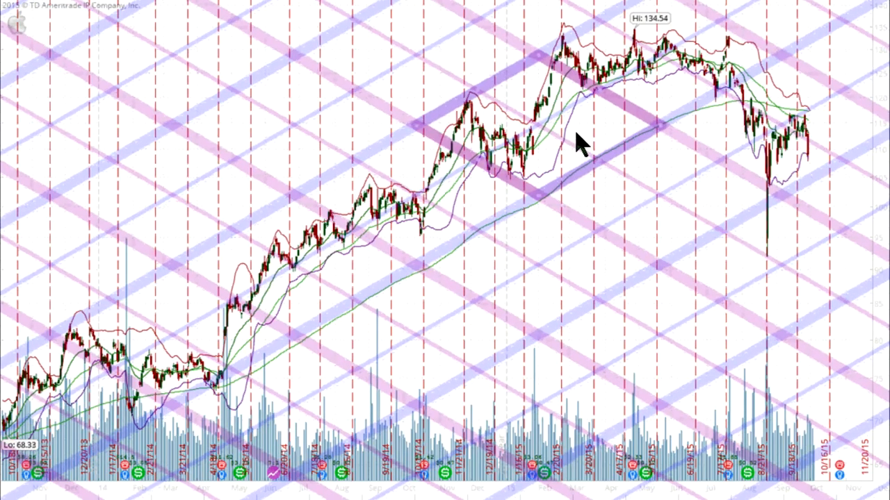
{"action": "mouse_move", "coordinate": [368, 244]}
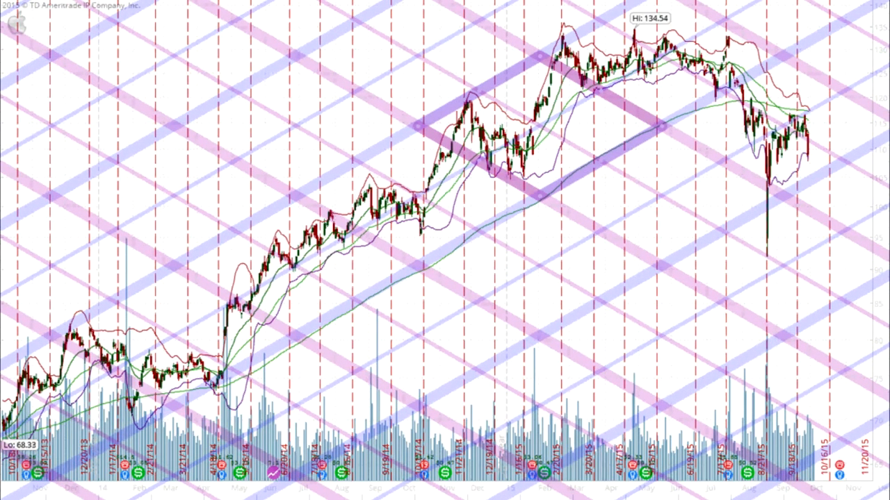
{"action": "mouse_move", "coordinate": [869, 181]}
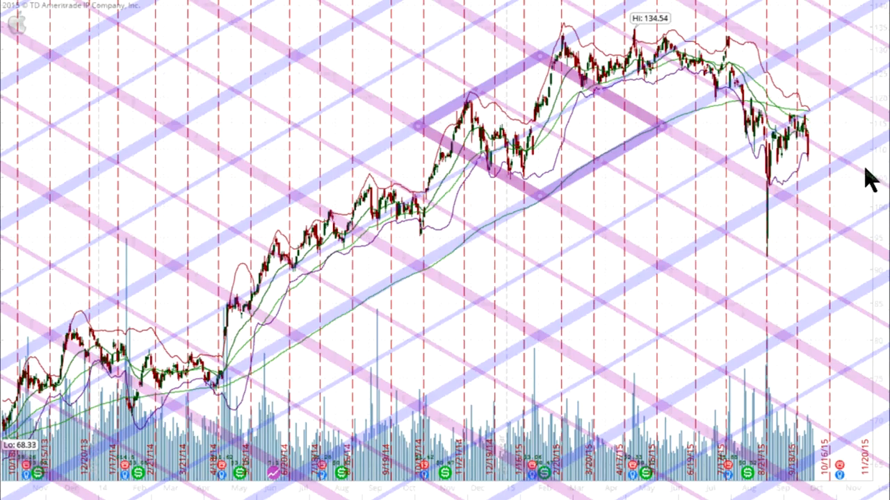
{"action": "mouse_move", "coordinate": [550, 132]}
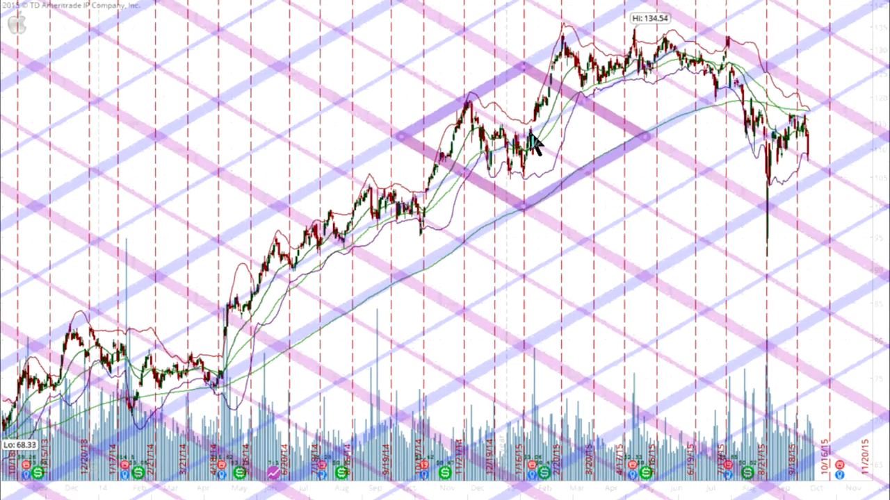
{"action": "mouse_move", "coordinate": [538, 80]}
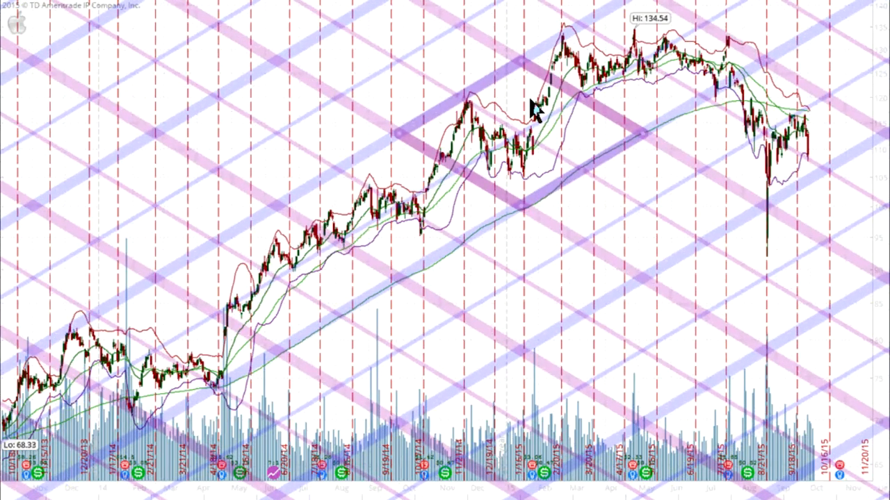
{"action": "mouse_move", "coordinate": [108, 379]}
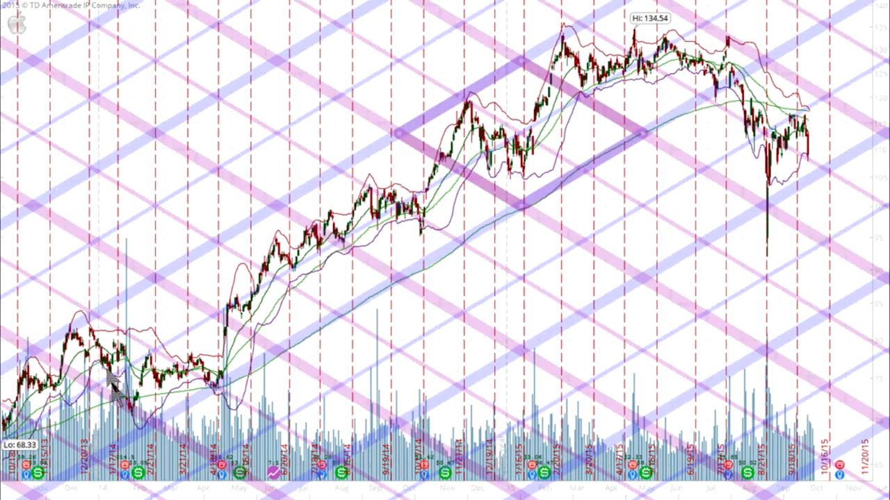
{"action": "mouse_move", "coordinate": [584, 101]}
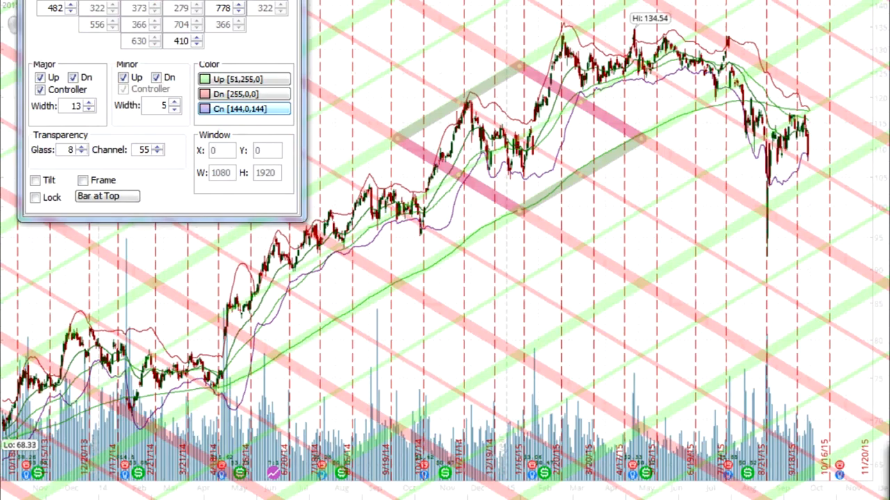
Open the Diamondetrics settings to colour Up channels green and Dn channels red.
{"action": "left_click", "coordinate": [89, 102]}
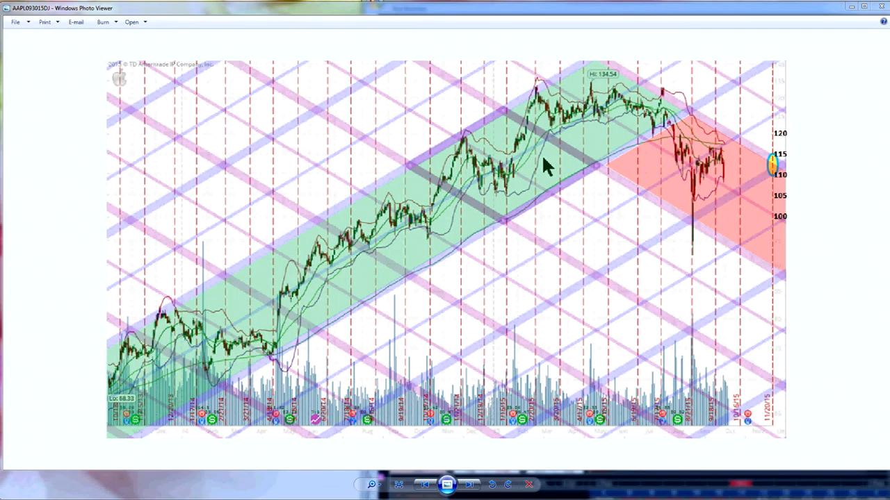
{"action": "mouse_move", "coordinate": [426, 439]}
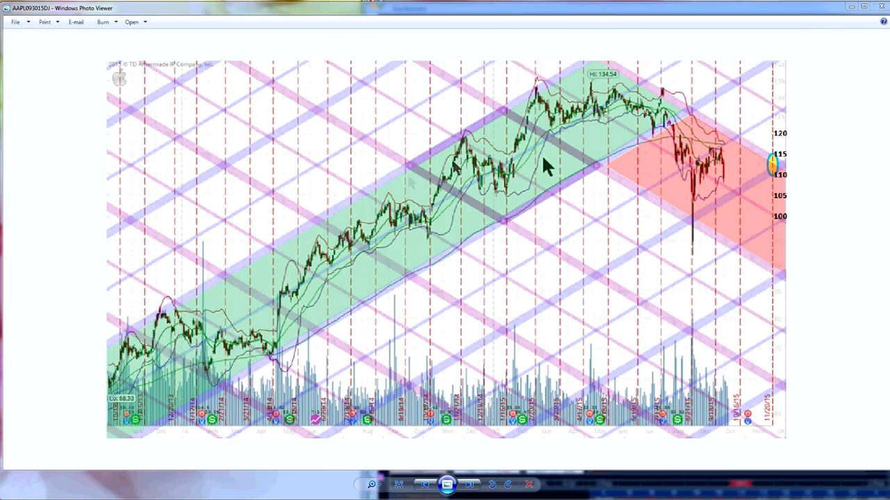
{"action": "mouse_move", "coordinate": [650, 139]}
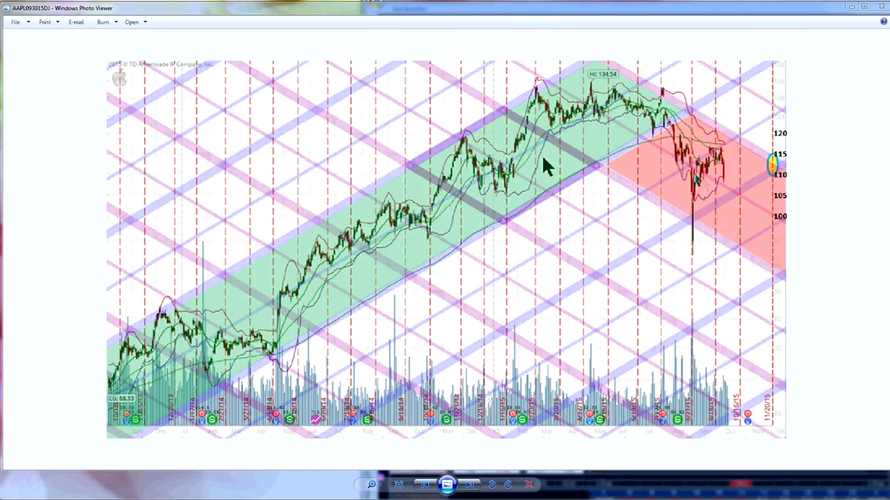
{"action": "mouse_move", "coordinate": [757, 169]}
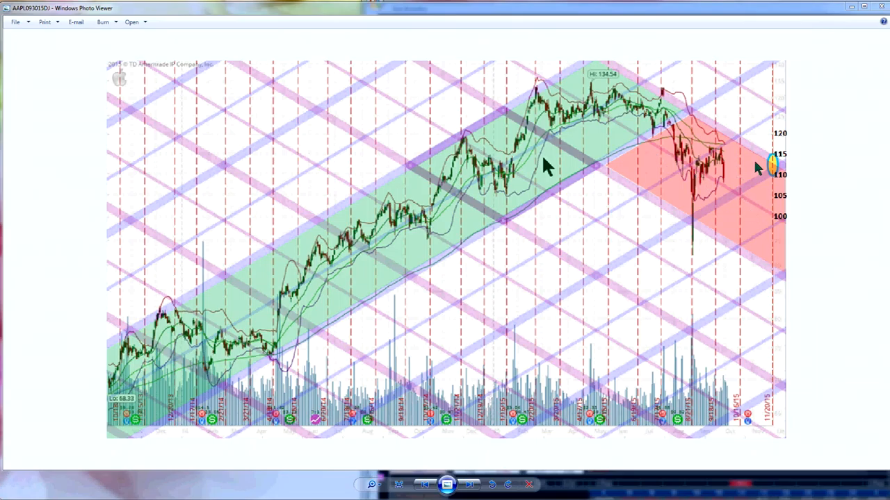
{"action": "mouse_move", "coordinate": [772, 198]}
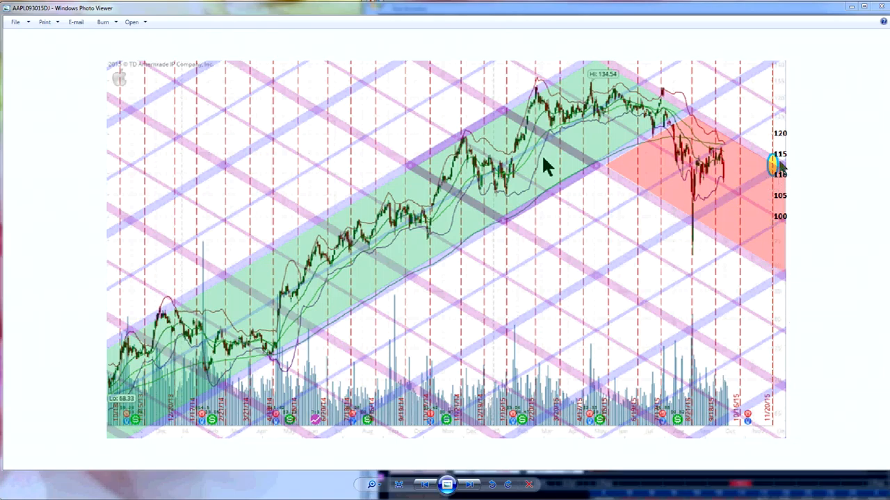
{"action": "mouse_move", "coordinate": [778, 163]}
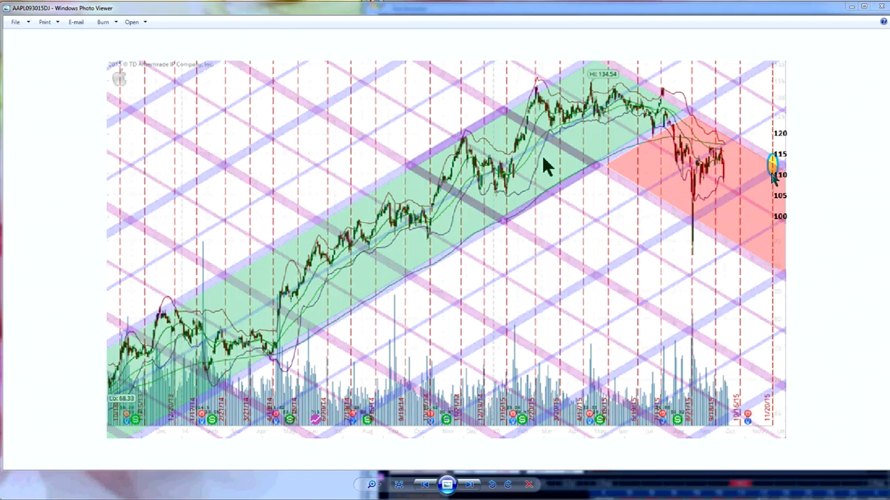
{"action": "mouse_move", "coordinate": [771, 187]}
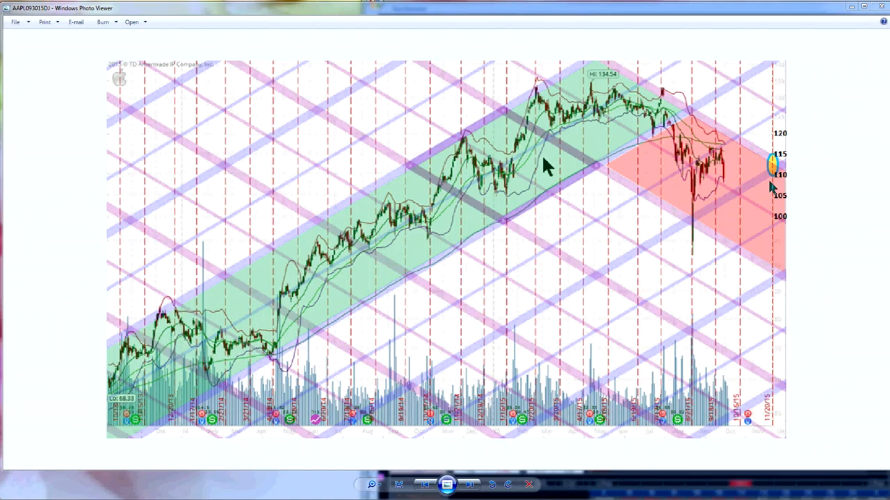
{"action": "mouse_move", "coordinate": [843, 95]}
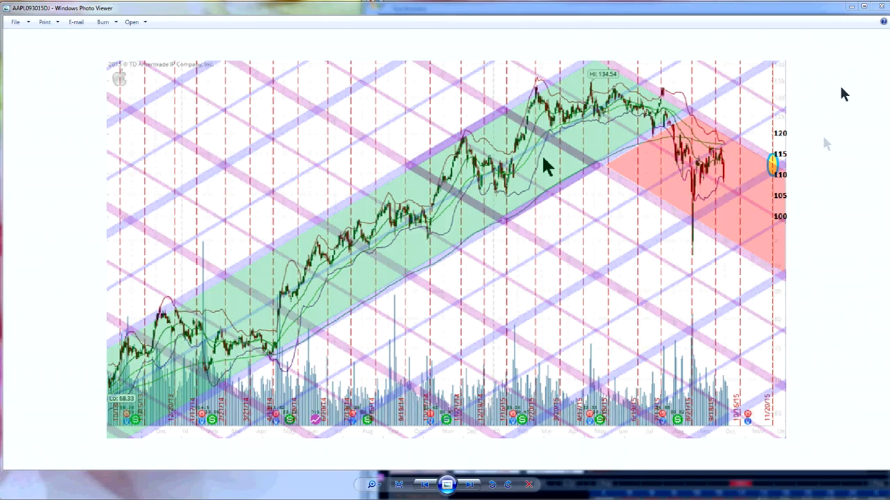
{"action": "mouse_move", "coordinate": [848, 23]}
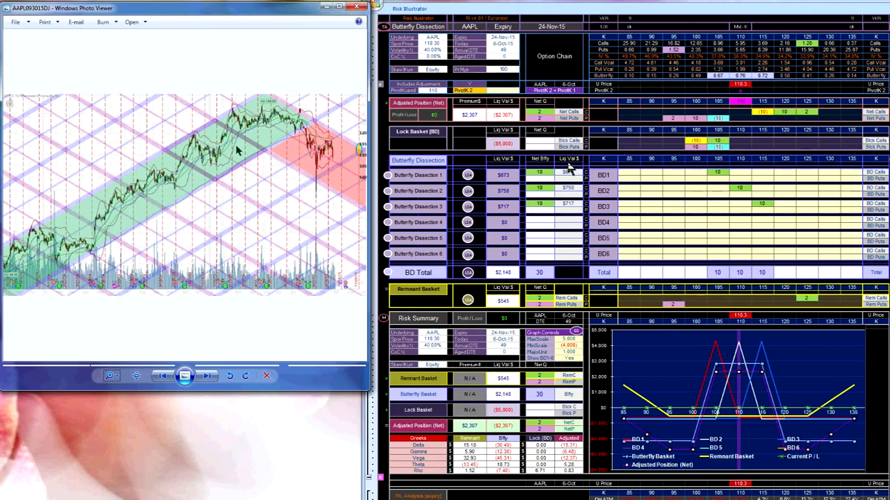
{"action": "mouse_move", "coordinate": [761, 94]}
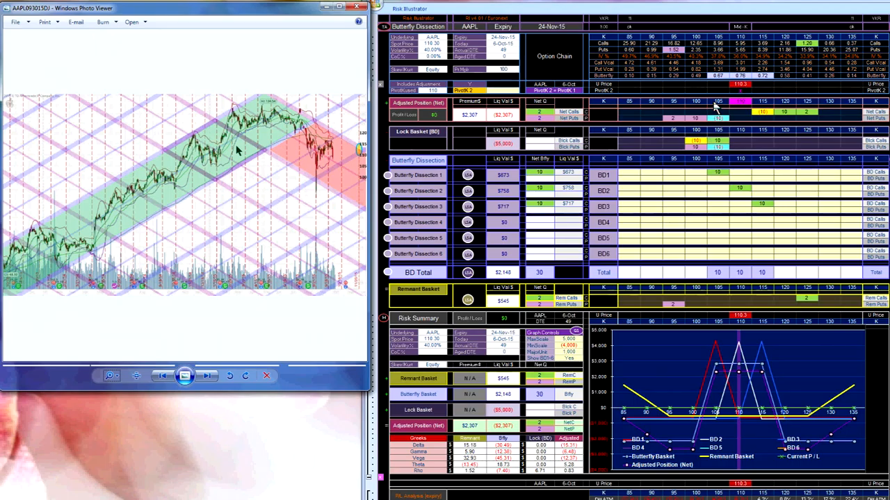
{"action": "mouse_move", "coordinate": [736, 120]}
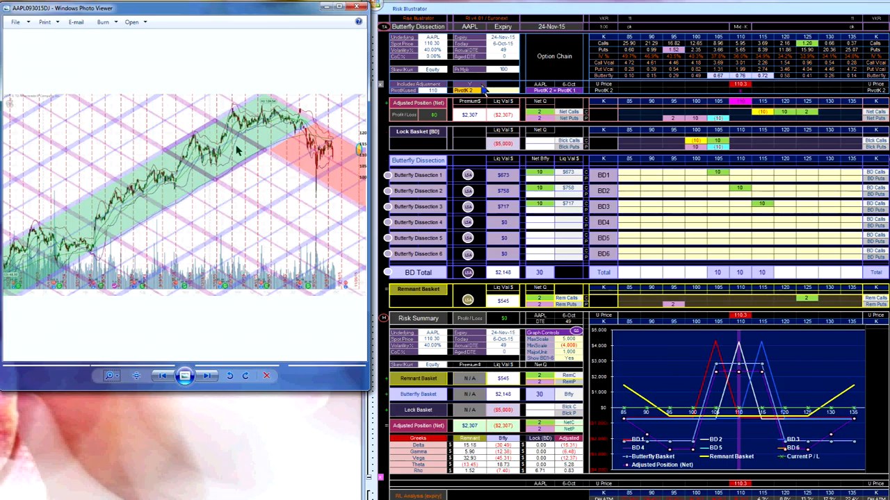
{"action": "mouse_move", "coordinate": [761, 119]}
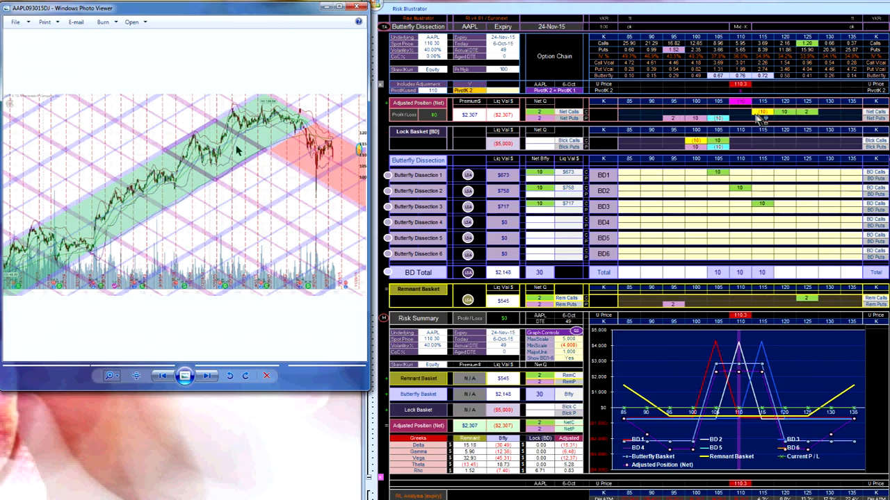
{"action": "mouse_move", "coordinate": [721, 164]}
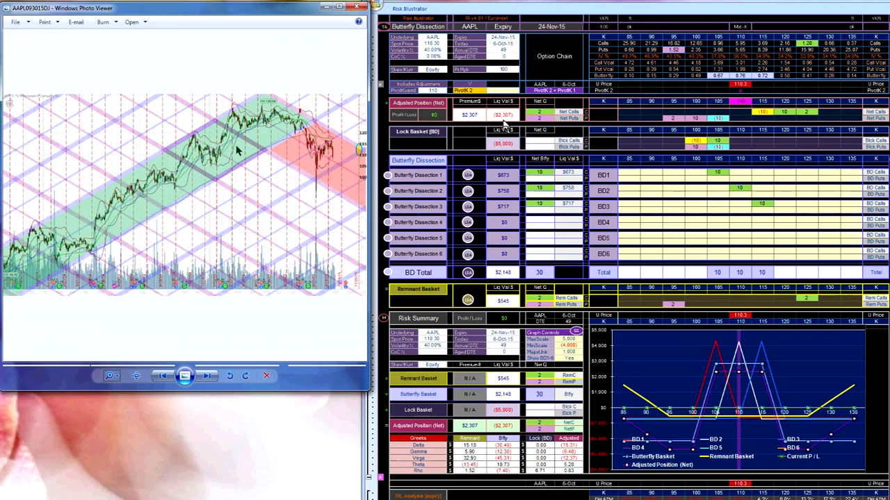
{"action": "mouse_move", "coordinate": [723, 126]}
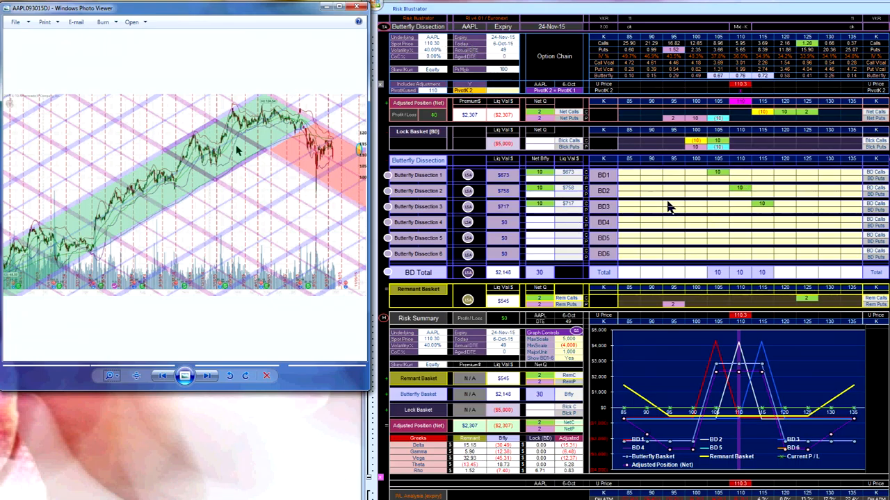
{"action": "mouse_move", "coordinate": [544, 282]}
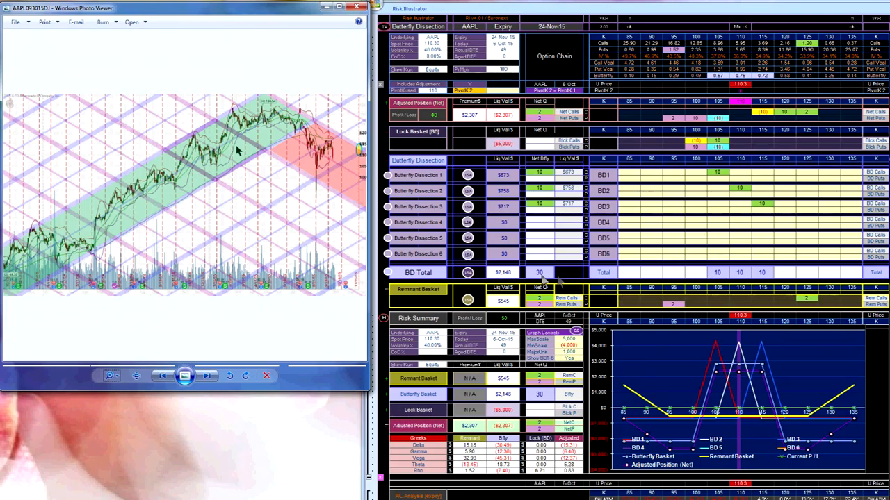
{"action": "mouse_move", "coordinate": [709, 395]}
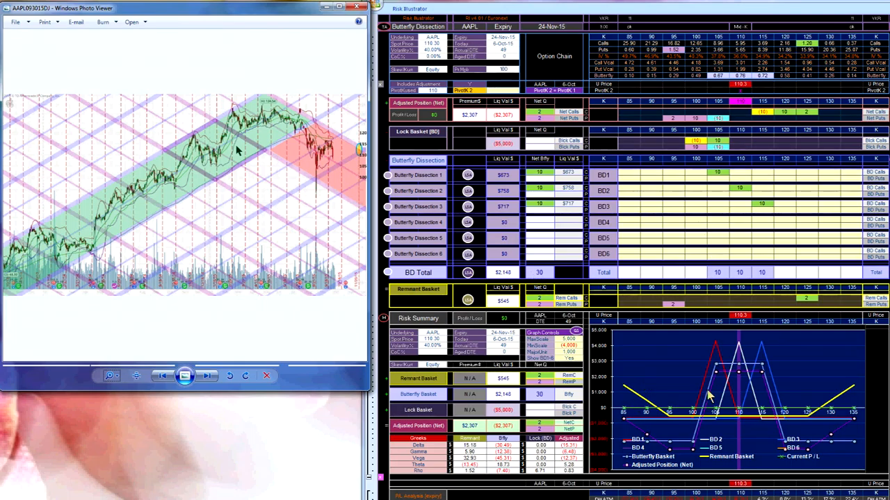
{"action": "mouse_move", "coordinate": [726, 407]}
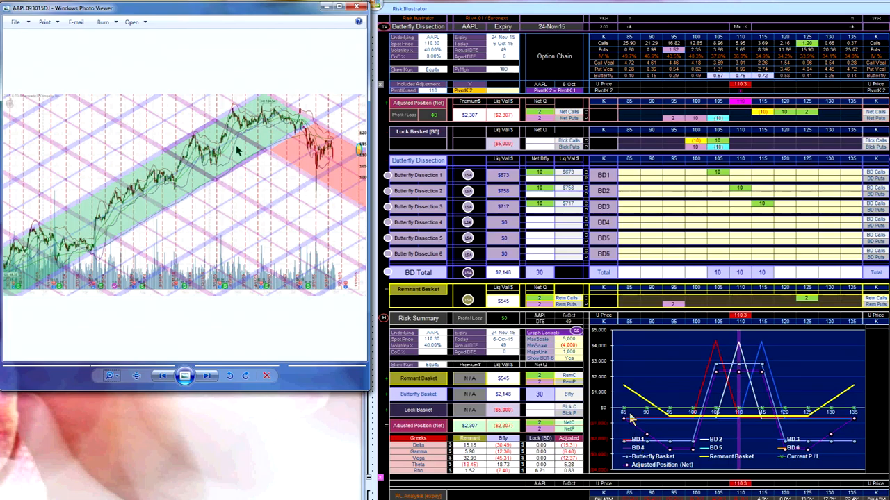
{"action": "mouse_move", "coordinate": [759, 388]}
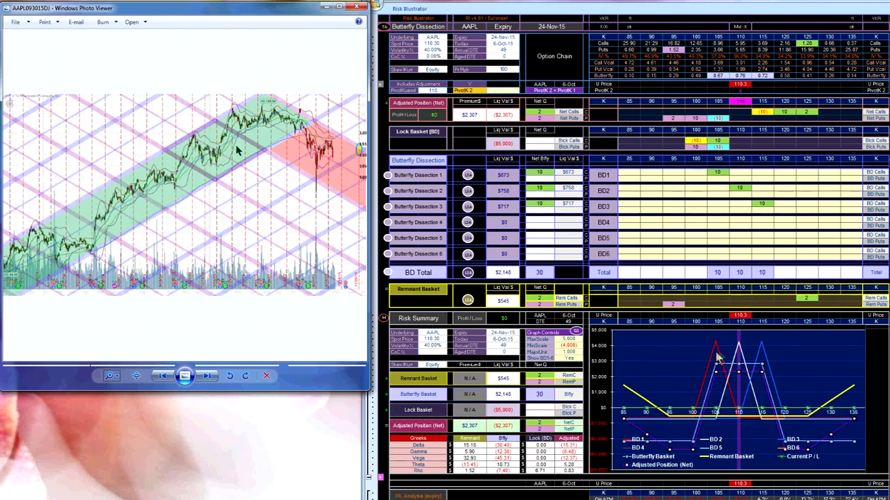
{"action": "mouse_move", "coordinate": [686, 444]}
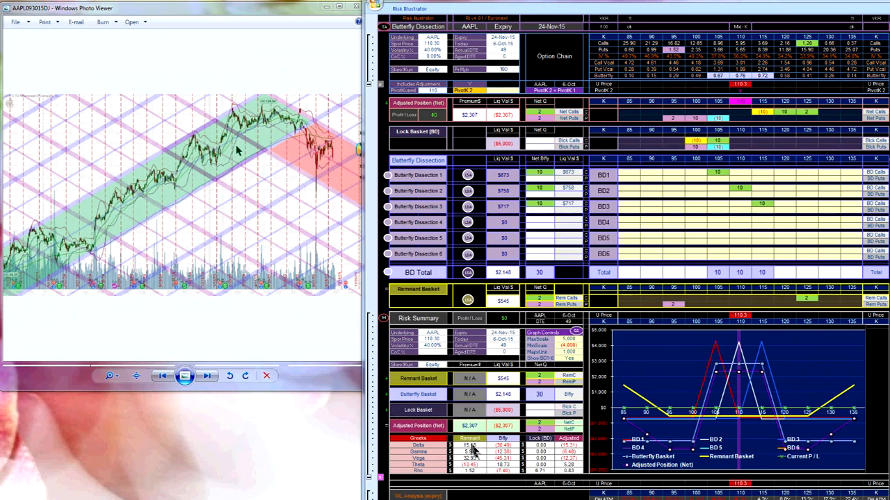
{"action": "mouse_move", "coordinate": [507, 456]}
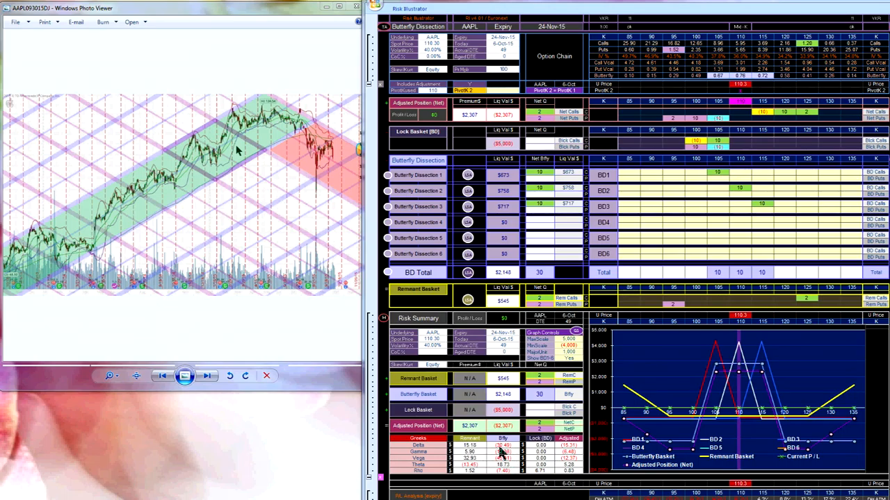
{"action": "mouse_move", "coordinate": [552, 240]}
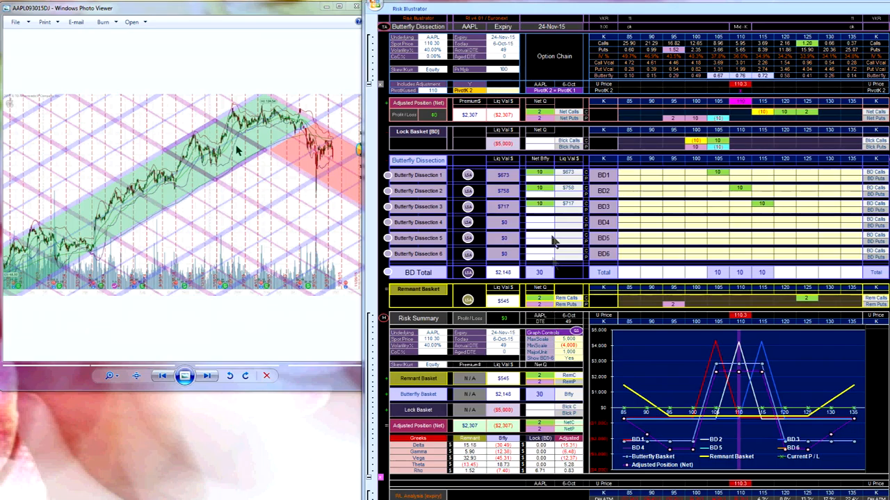
{"action": "mouse_move", "coordinate": [573, 177]}
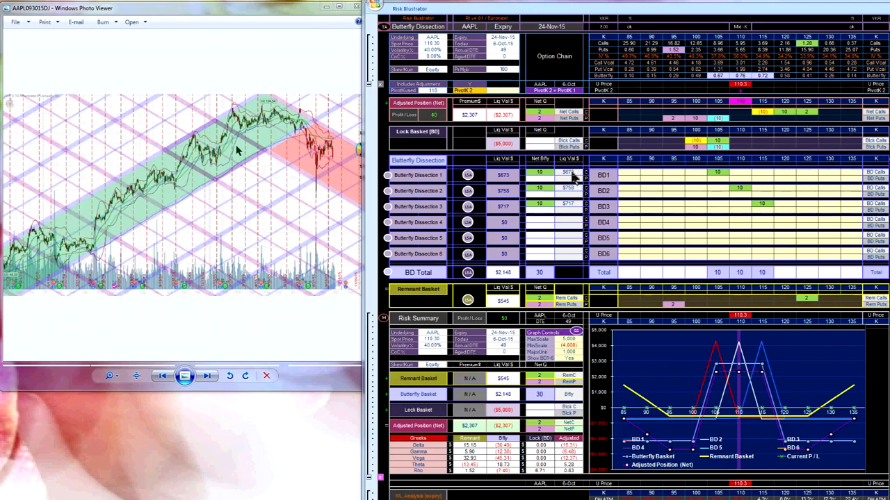
{"action": "mouse_move", "coordinate": [722, 84]}
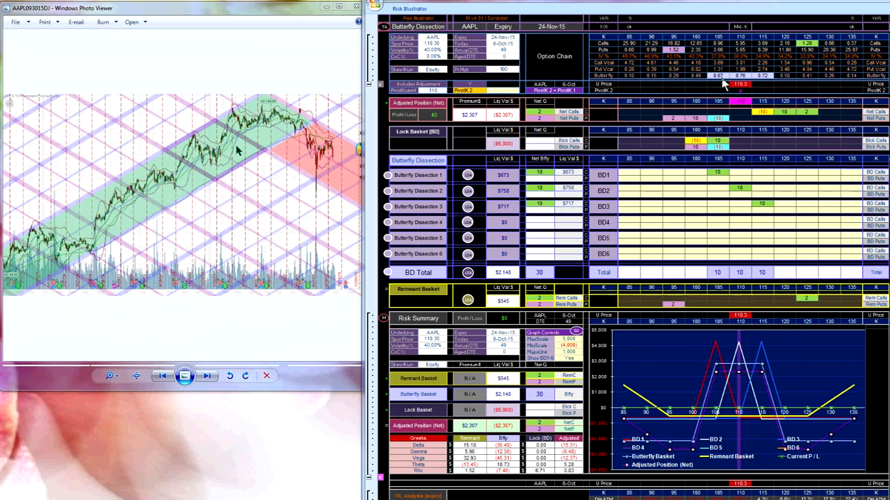
{"action": "mouse_move", "coordinate": [723, 83]}
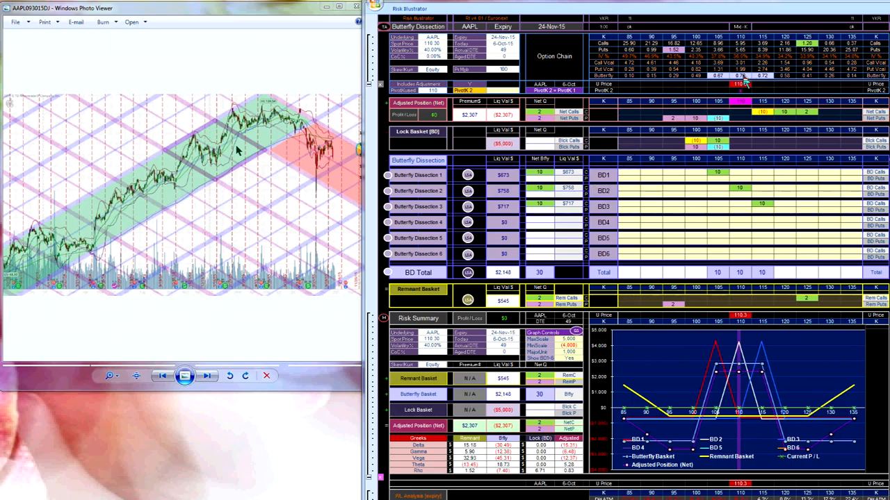
{"action": "mouse_move", "coordinate": [563, 221]}
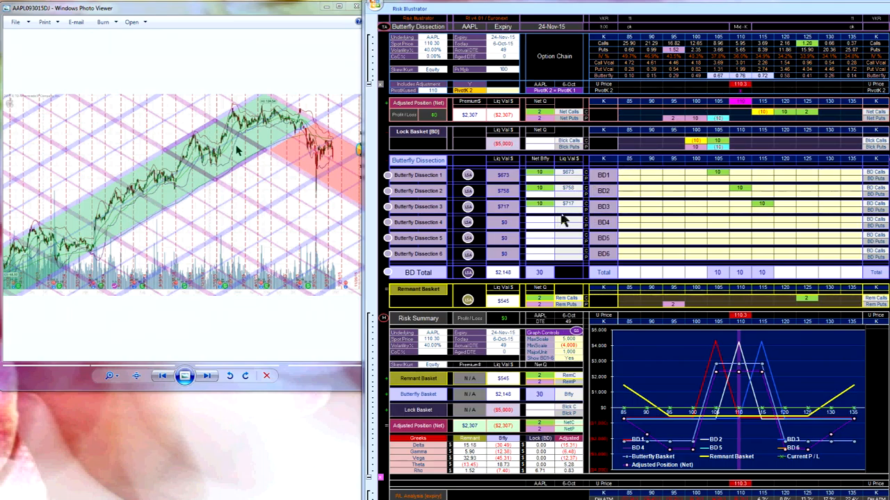
{"action": "mouse_move", "coordinate": [605, 201]}
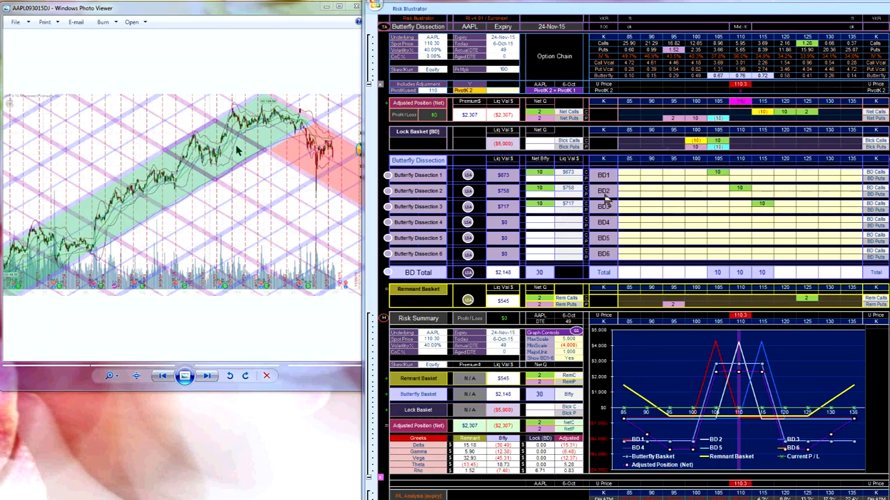
{"action": "mouse_move", "coordinate": [509, 288]}
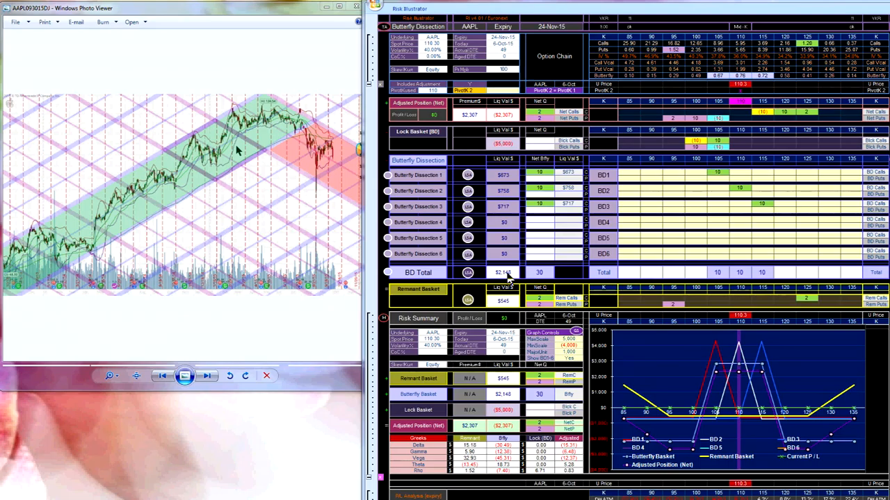
{"action": "mouse_move", "coordinate": [511, 274]}
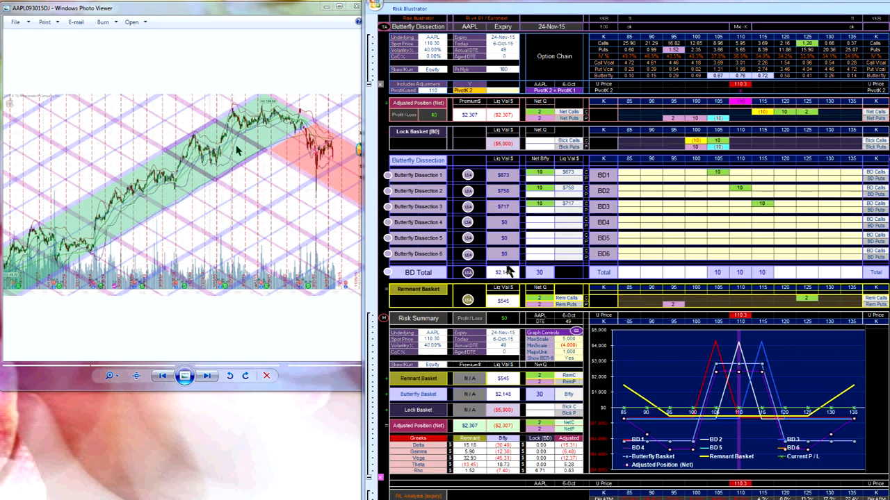
{"action": "mouse_move", "coordinate": [511, 306]}
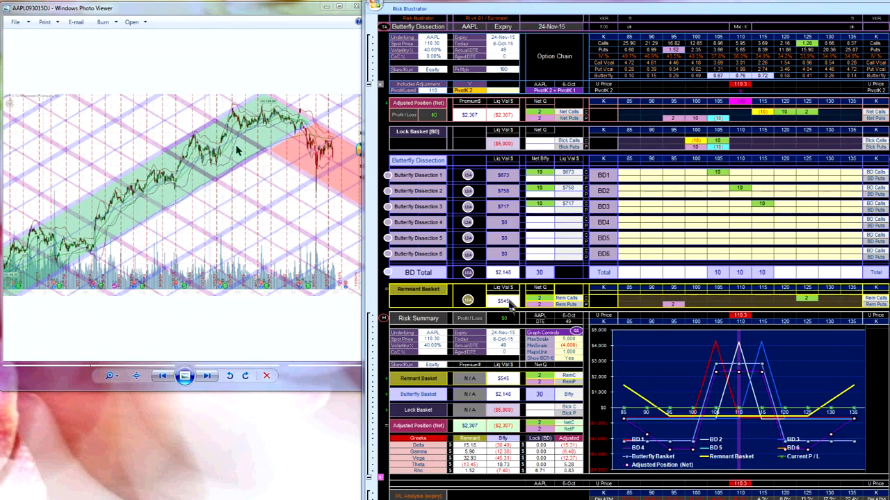